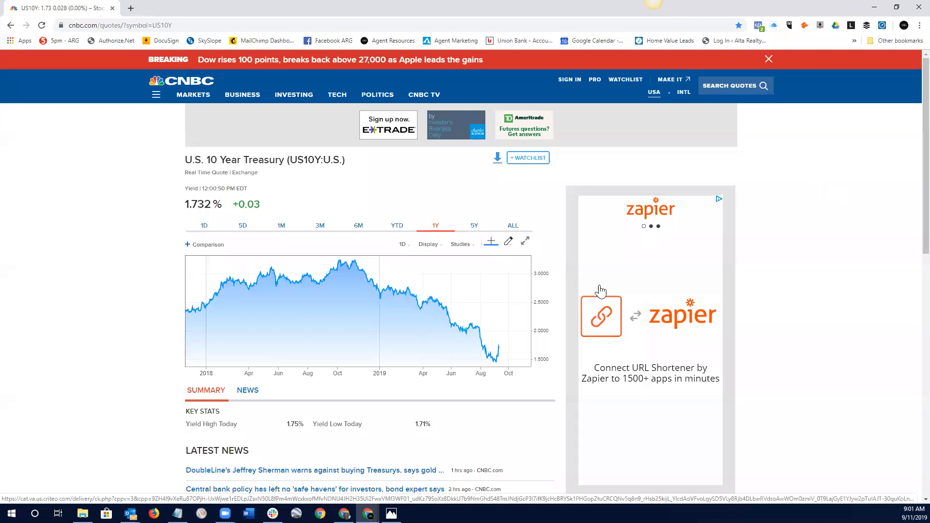
pyautogui.moveTo(748, 359)
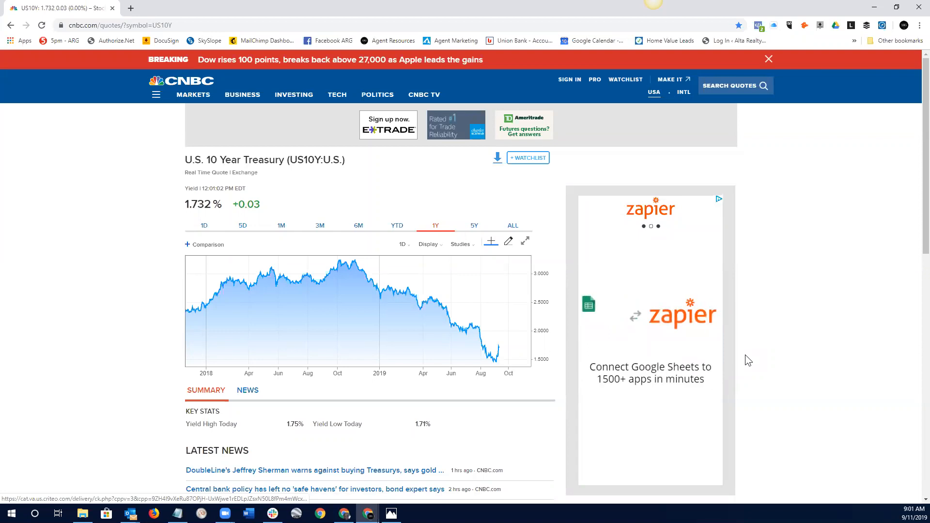
pyautogui.moveTo(499, 354)
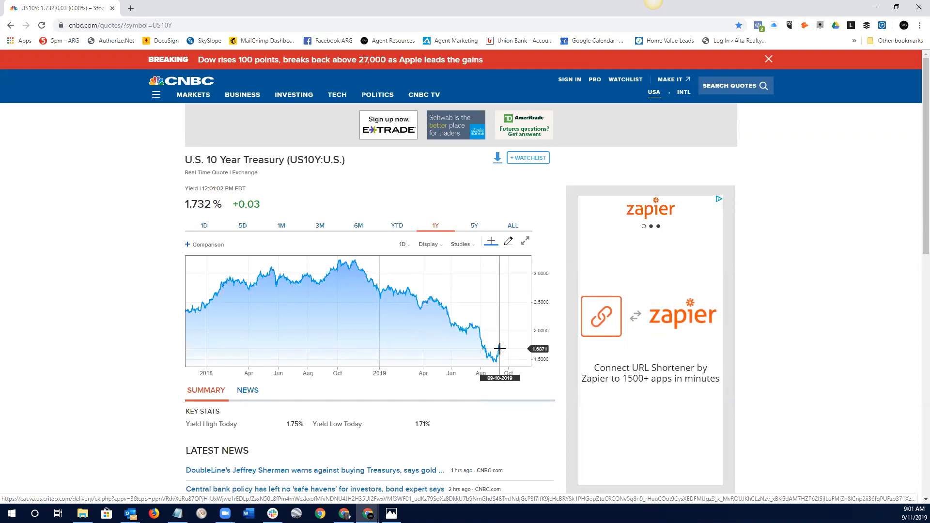
pyautogui.moveTo(499, 357)
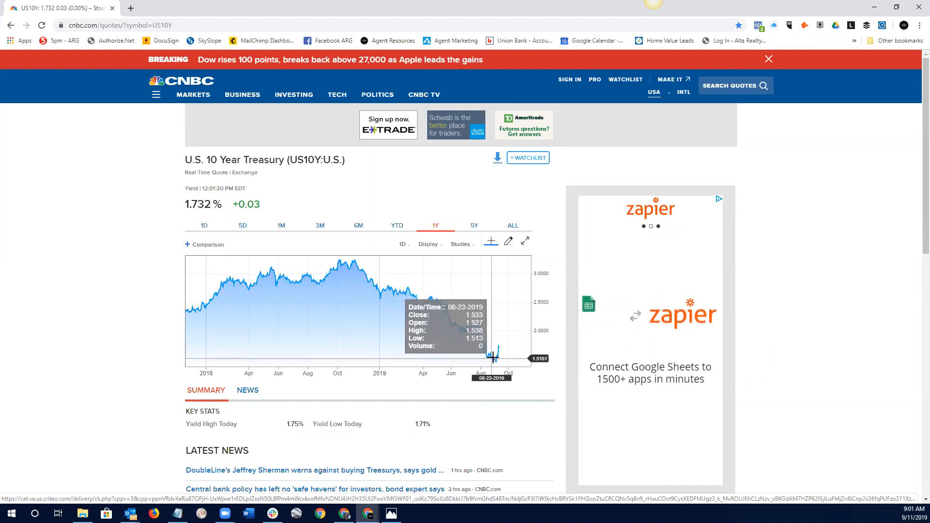
pyautogui.moveTo(815, 230)
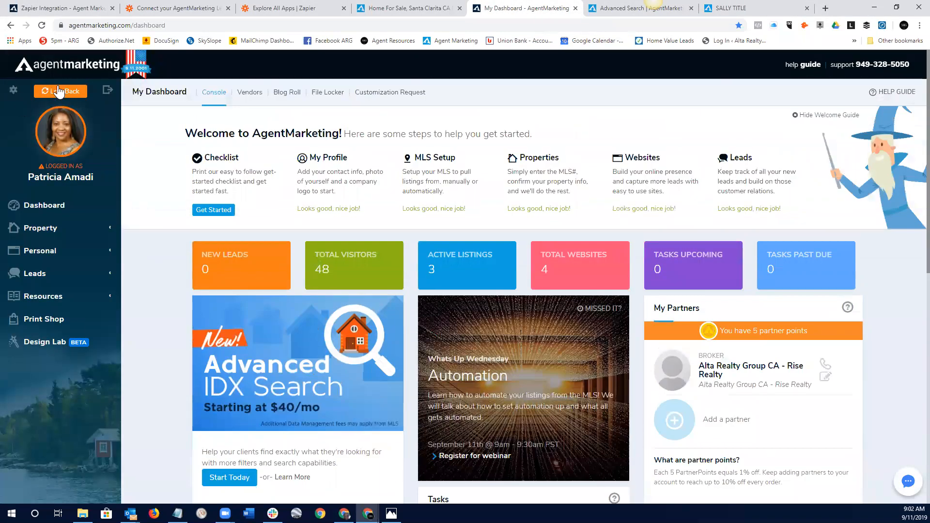
pyautogui.moveTo(99, 316)
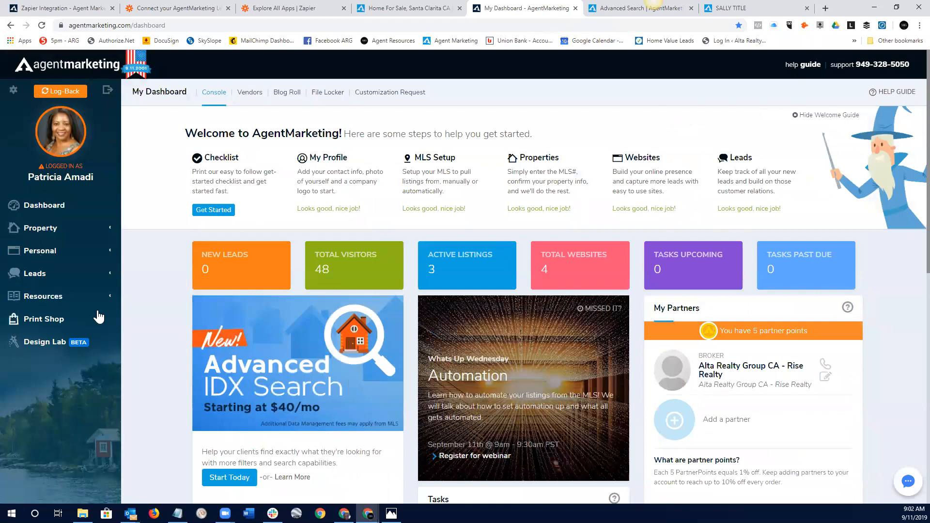
# - Bring up the Advanced Search knowledge-base article and scroll to its customization and sign-up section
pyautogui.scroll(-3)
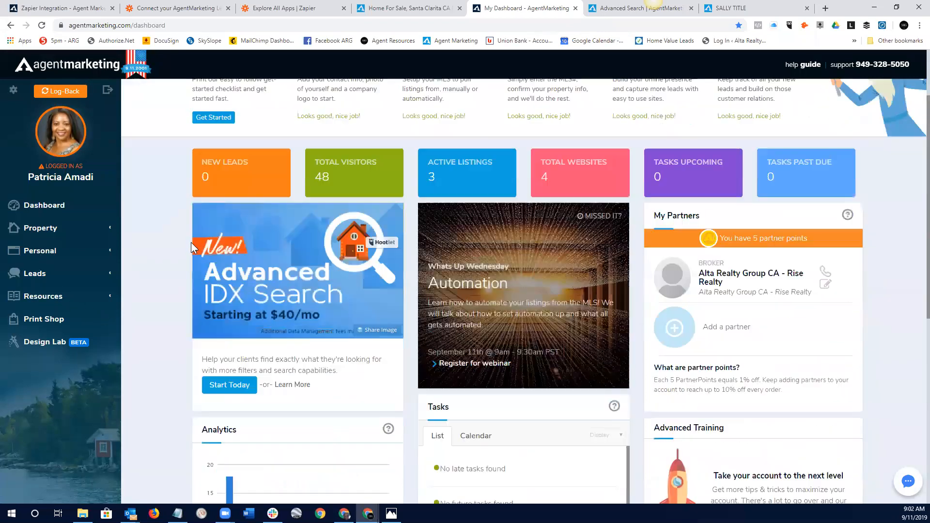
pyautogui.scroll(-3)
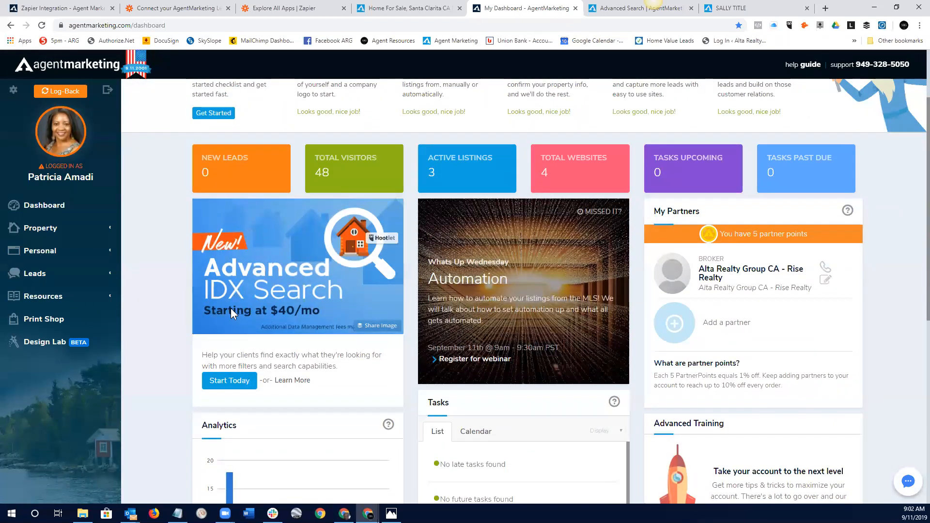
pyautogui.moveTo(321, 322)
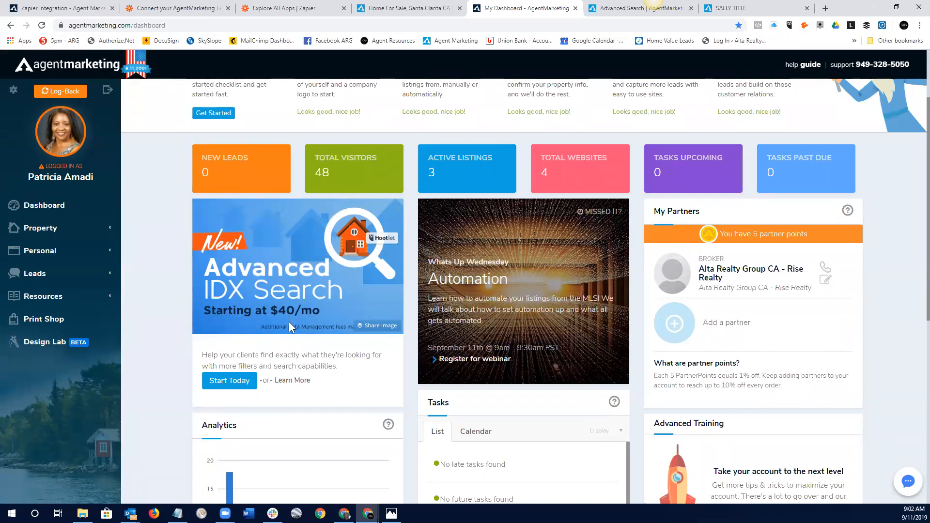
pyautogui.moveTo(276, 285)
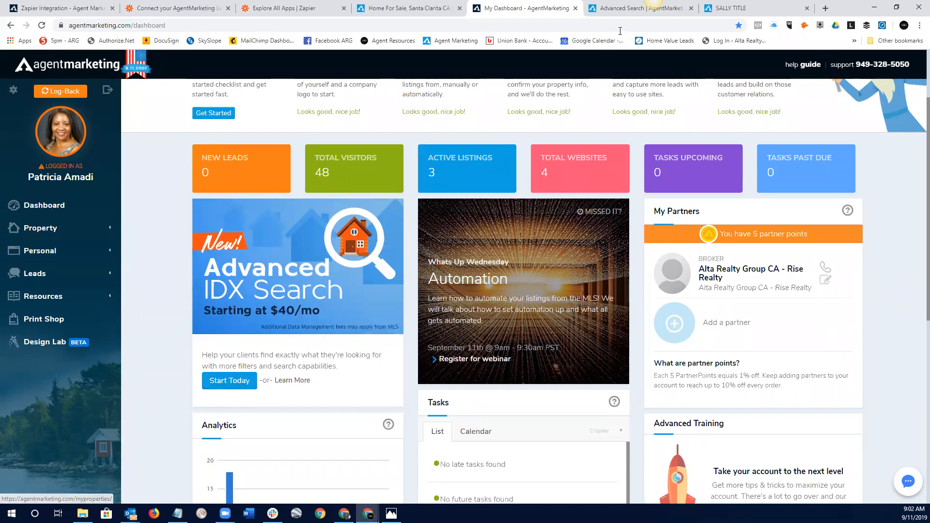
pyautogui.click(639, 8)
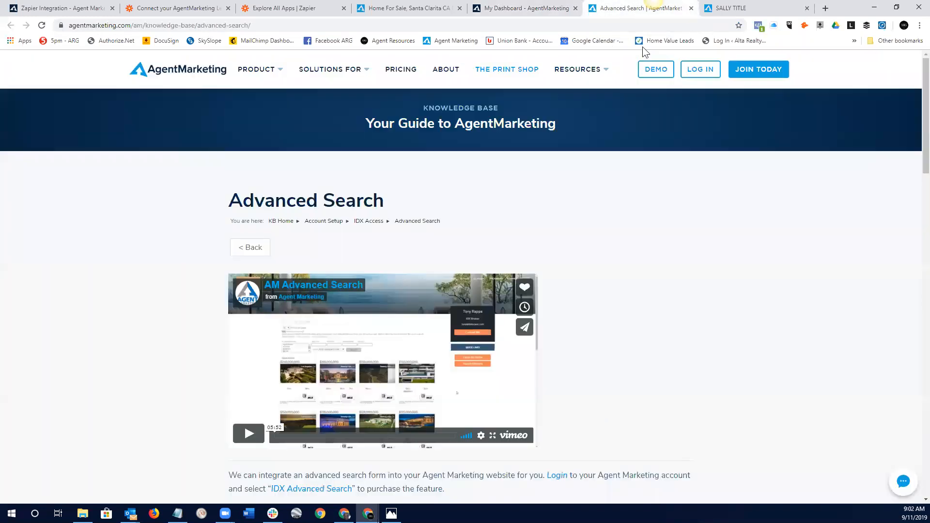
pyautogui.moveTo(337, 205)
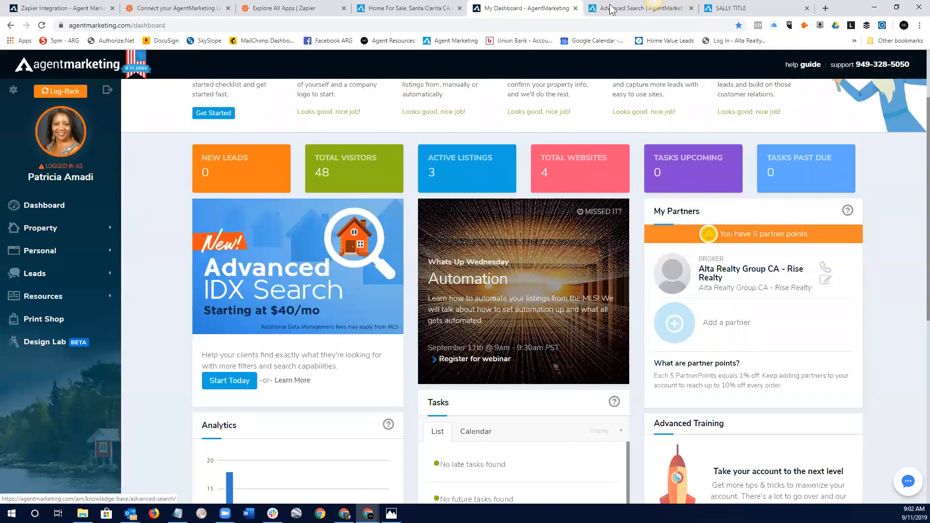
pyautogui.click(631, 8)
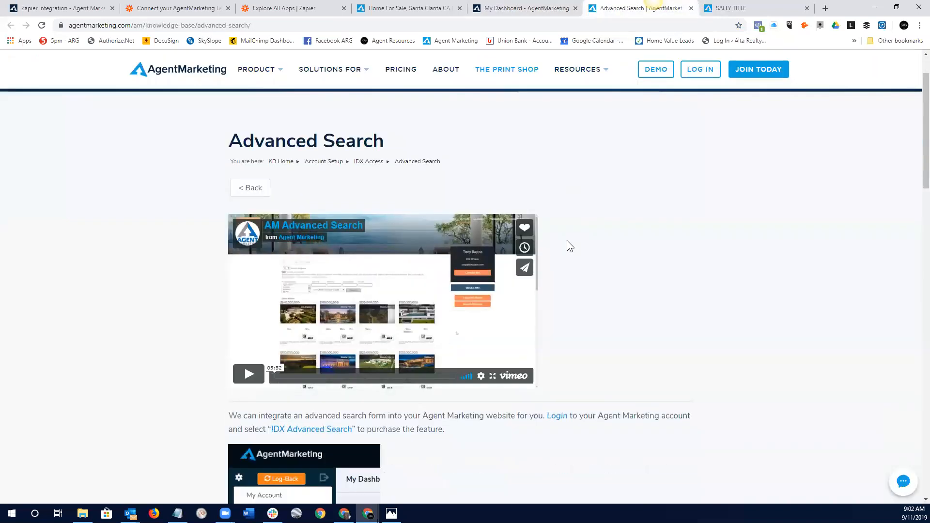
pyautogui.scroll(-3)
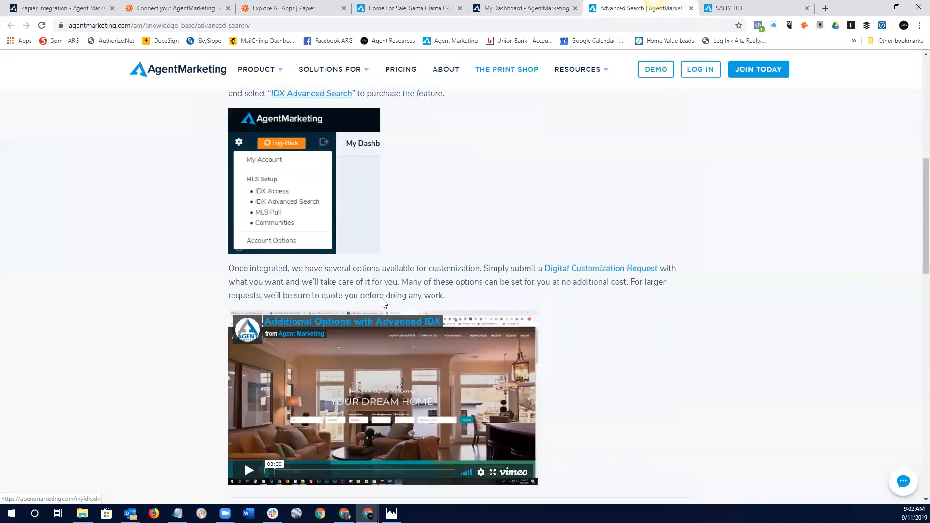
pyautogui.scroll(-3)
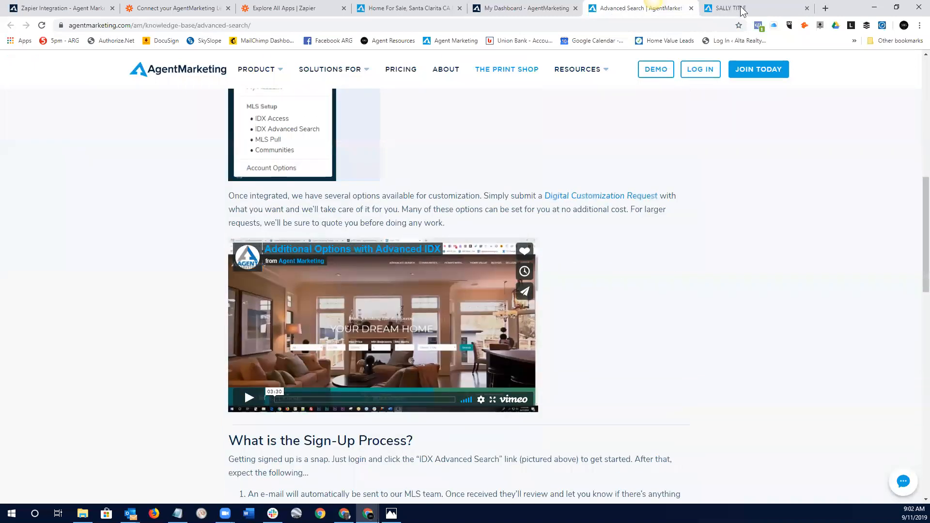
# - Open the demo site's Advanced Search page and review its residential criteria and $200,000–$800,000 price range
pyautogui.click(732, 7)
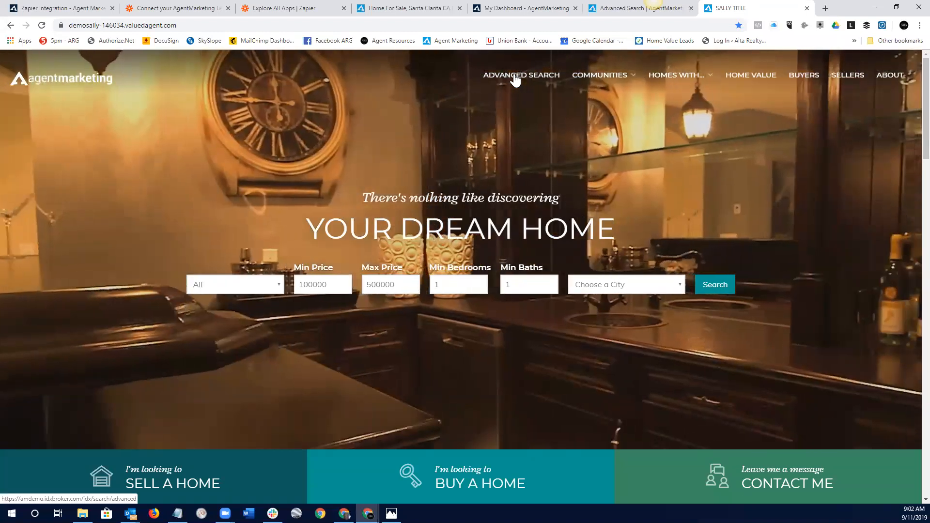
pyautogui.click(521, 74)
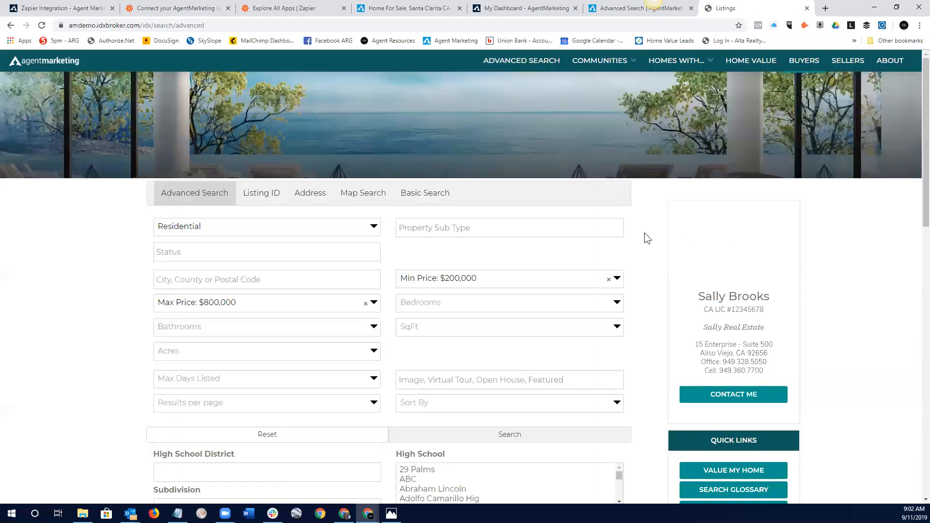
pyautogui.scroll(-3)
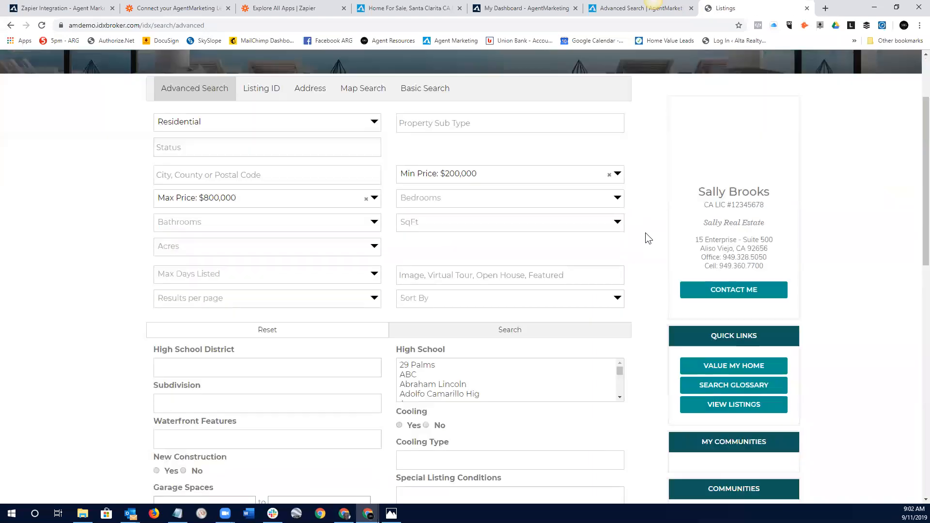
pyautogui.scroll(-3)
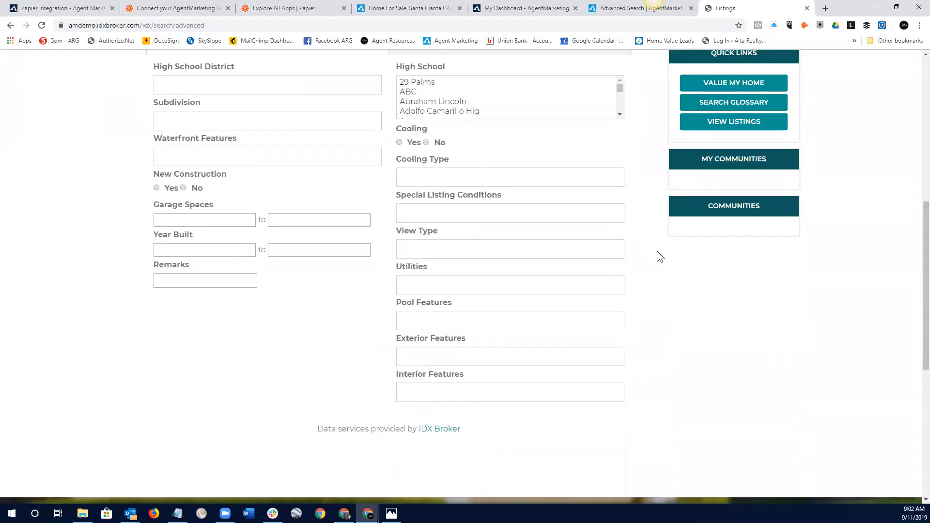
pyautogui.scroll(-3)
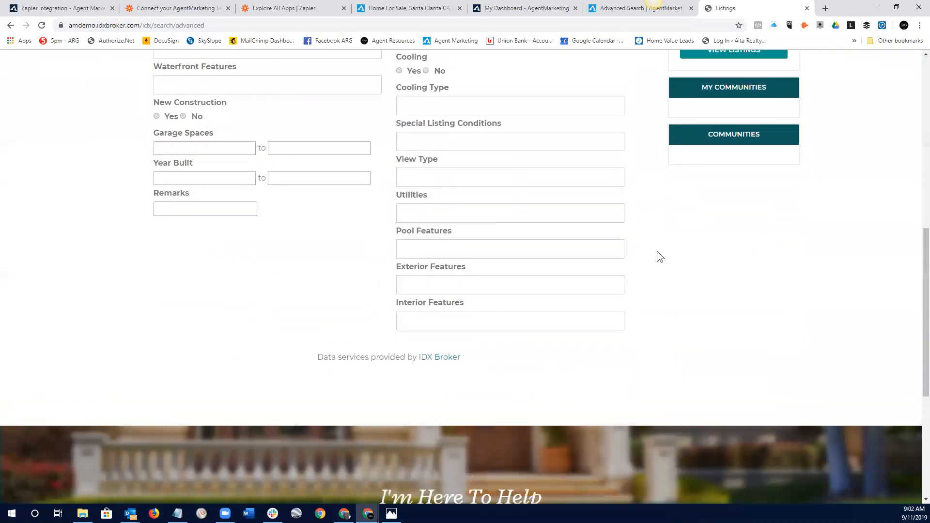
pyautogui.scroll(3)
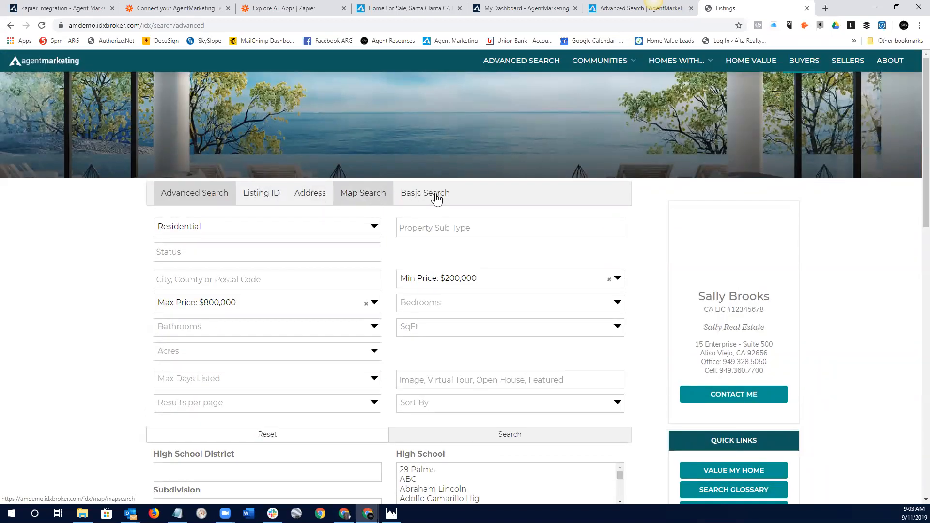
pyautogui.scroll(-3)
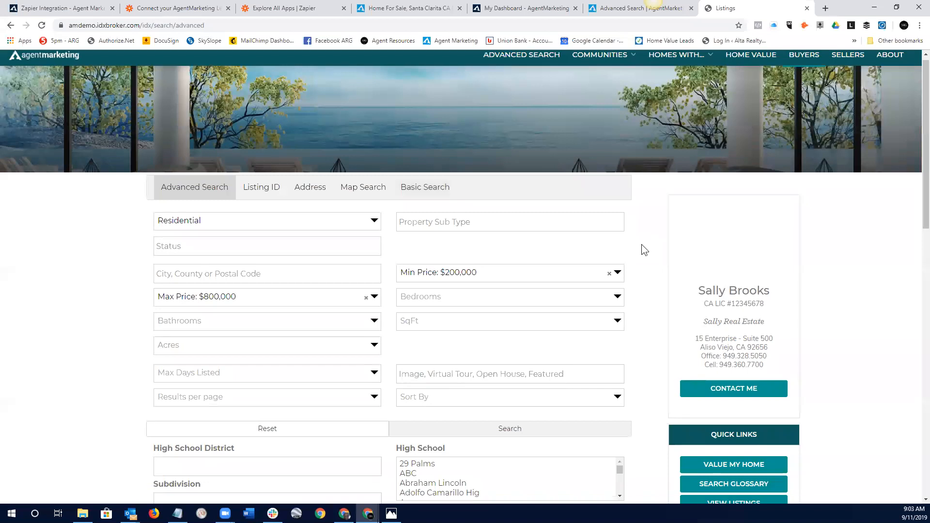
pyautogui.scroll(-3)
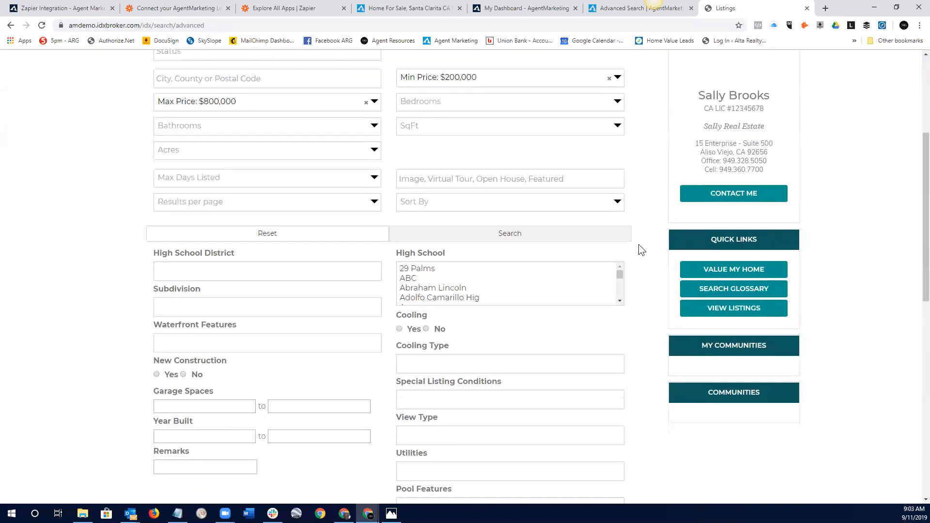
pyautogui.scroll(-3)
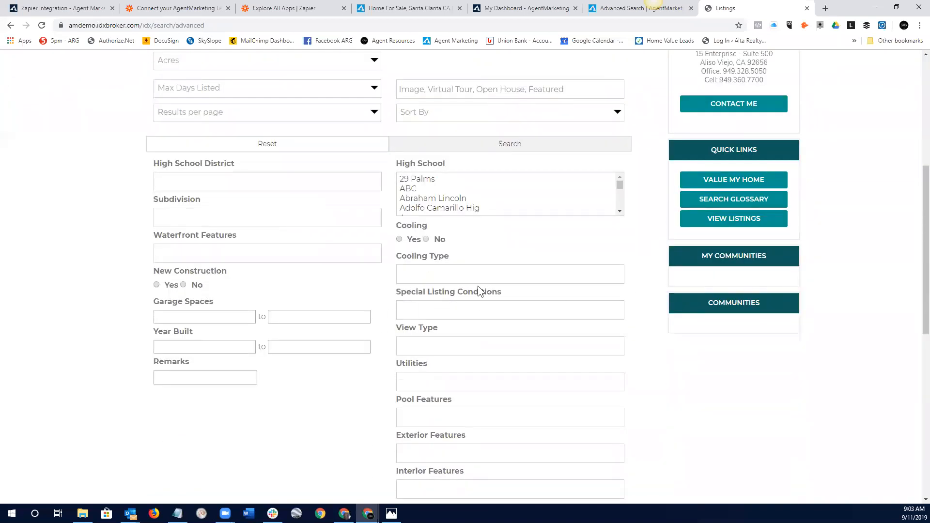
pyautogui.moveTo(434, 325)
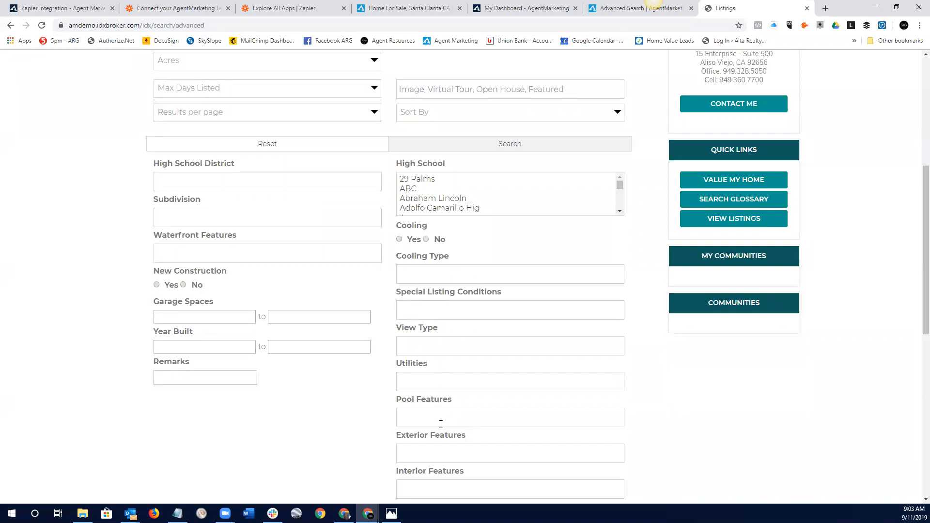
pyautogui.moveTo(450, 453)
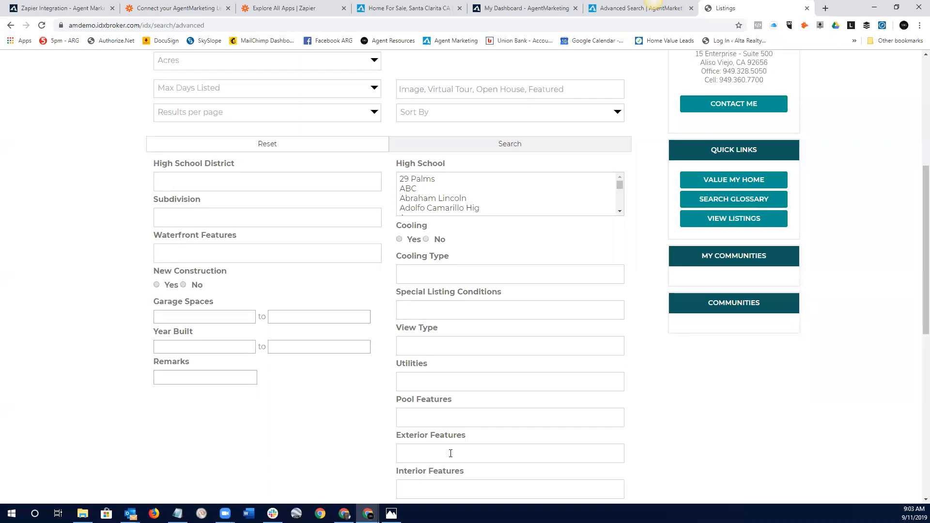
pyautogui.moveTo(194, 182)
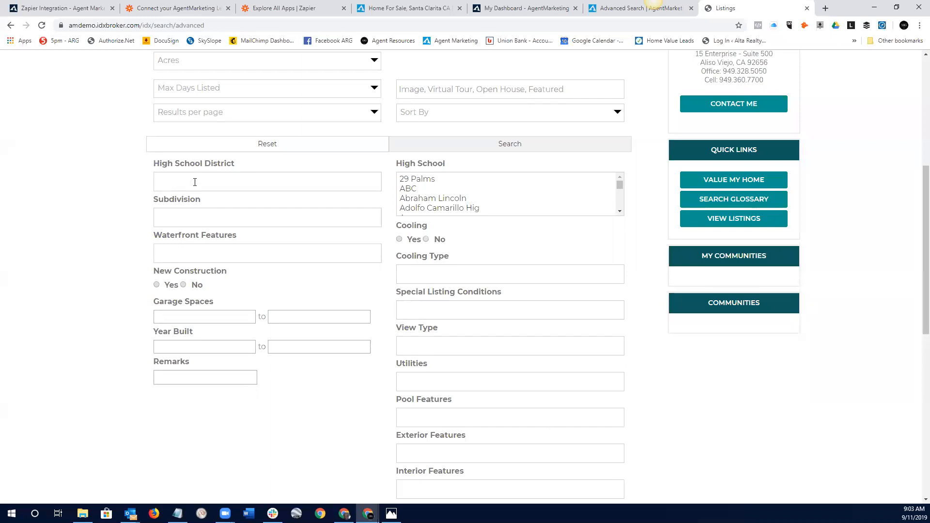
pyautogui.moveTo(271, 251)
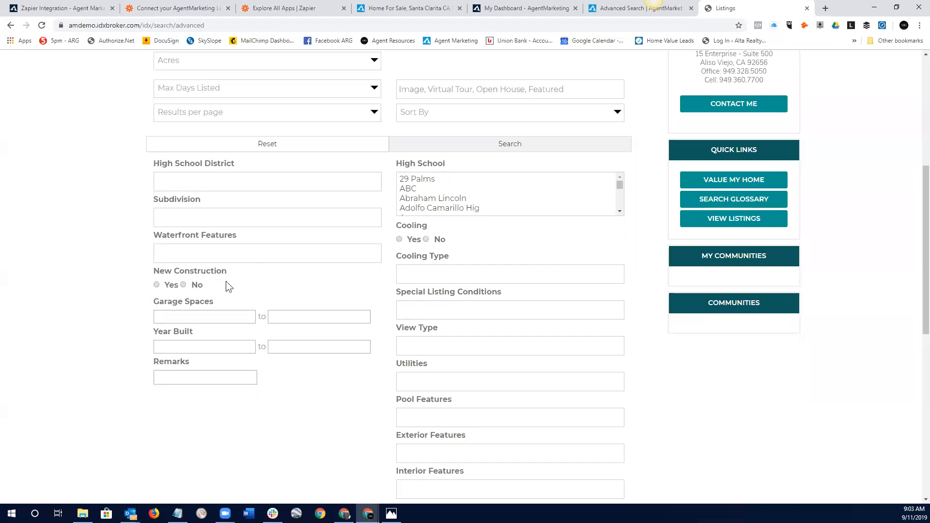
pyautogui.moveTo(350, 284)
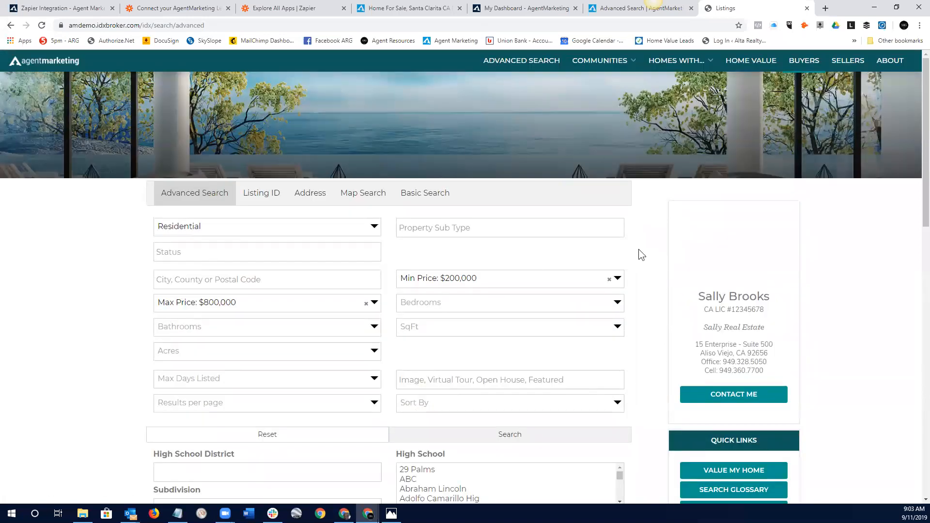
pyautogui.moveTo(646, 255)
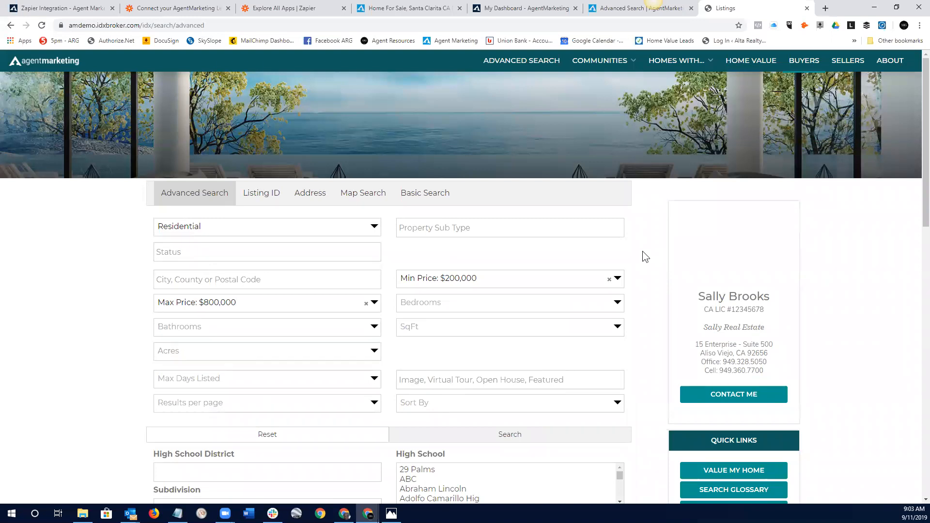
pyautogui.moveTo(657, 263)
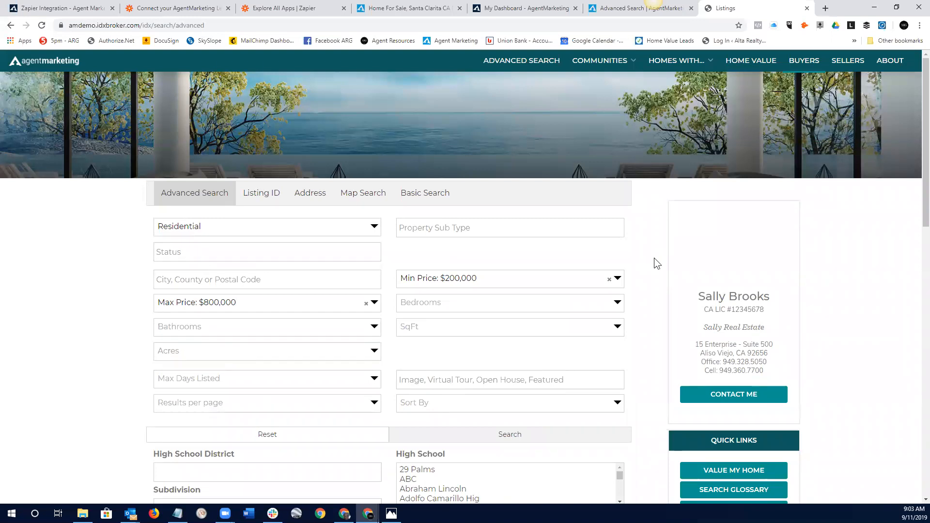
pyautogui.scroll(-3)
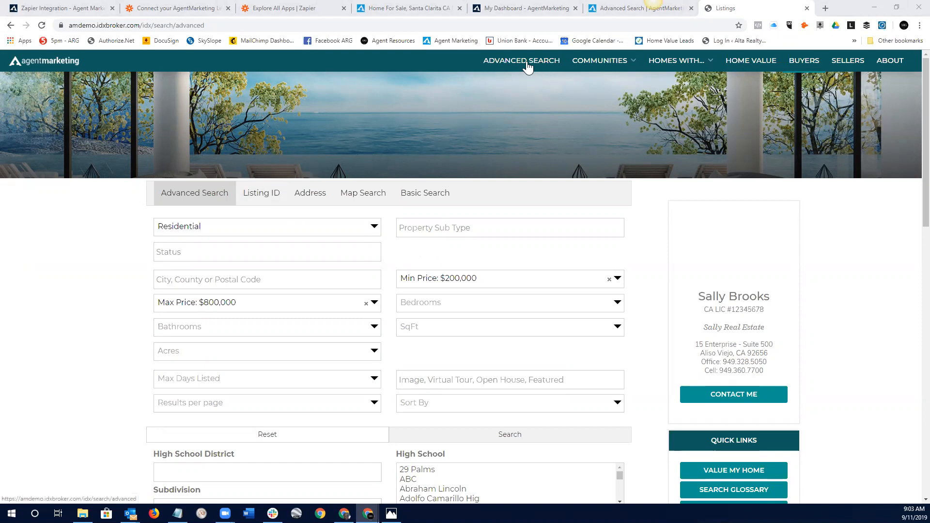
pyautogui.moveTo(872, 248)
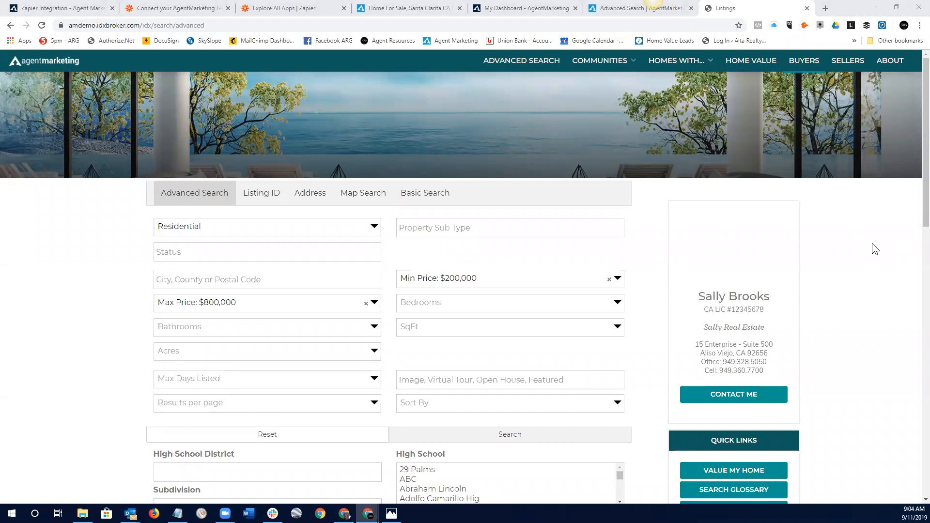
pyautogui.moveTo(865, 235)
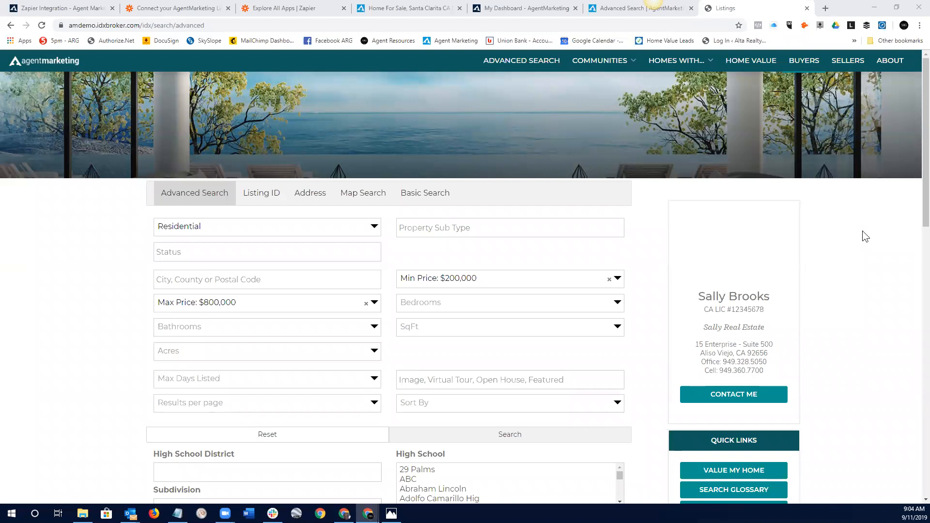
pyautogui.moveTo(851, 218)
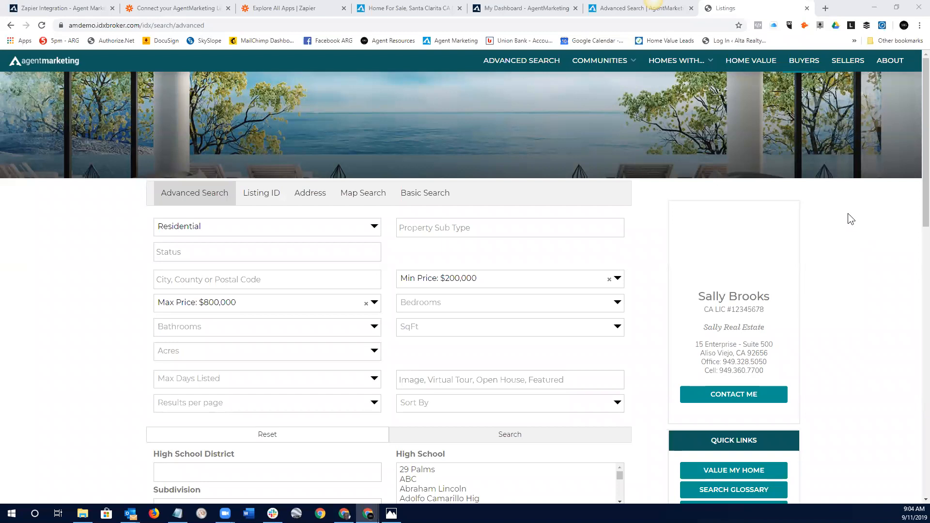
pyautogui.moveTo(647, 264)
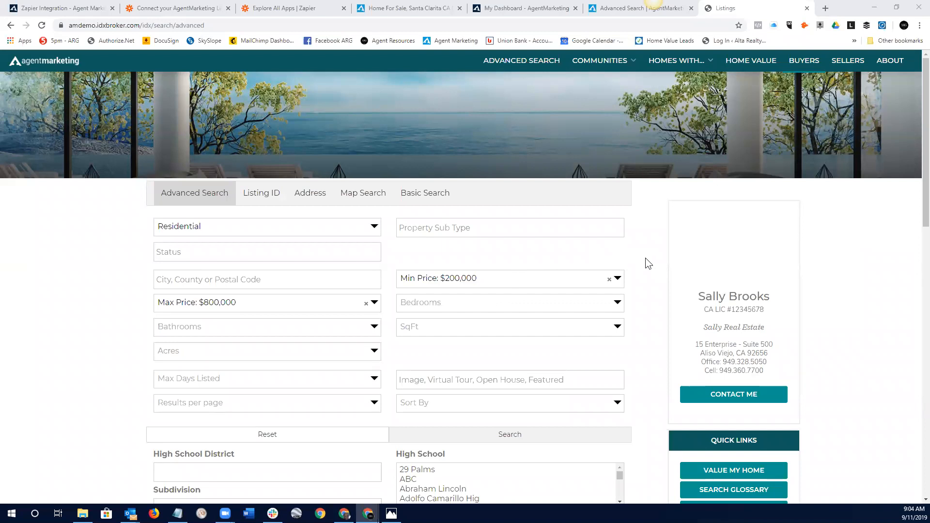
pyautogui.moveTo(823, 281)
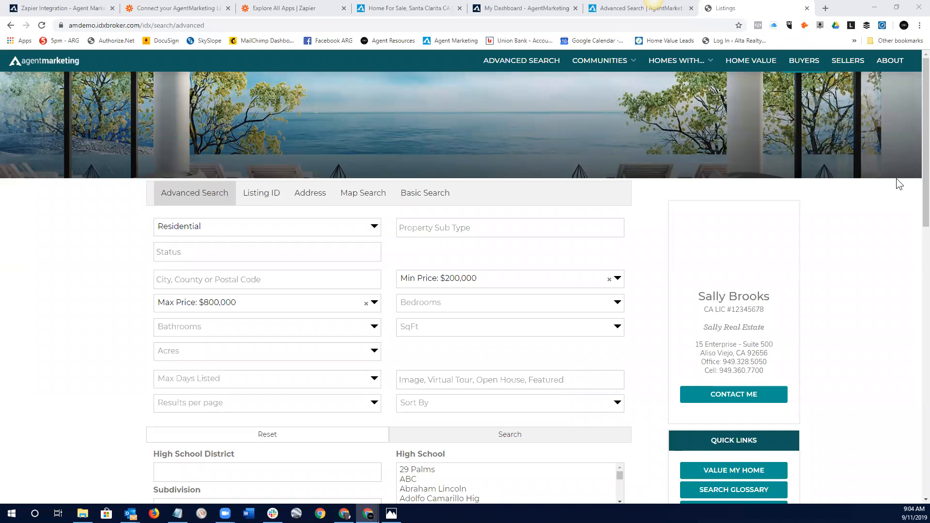
pyautogui.moveTo(645, 264)
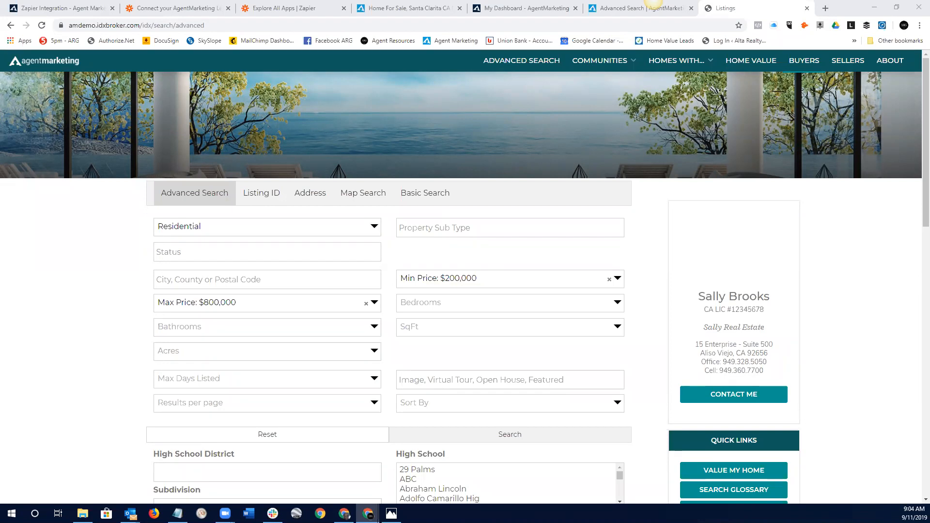
pyautogui.moveTo(650, 240)
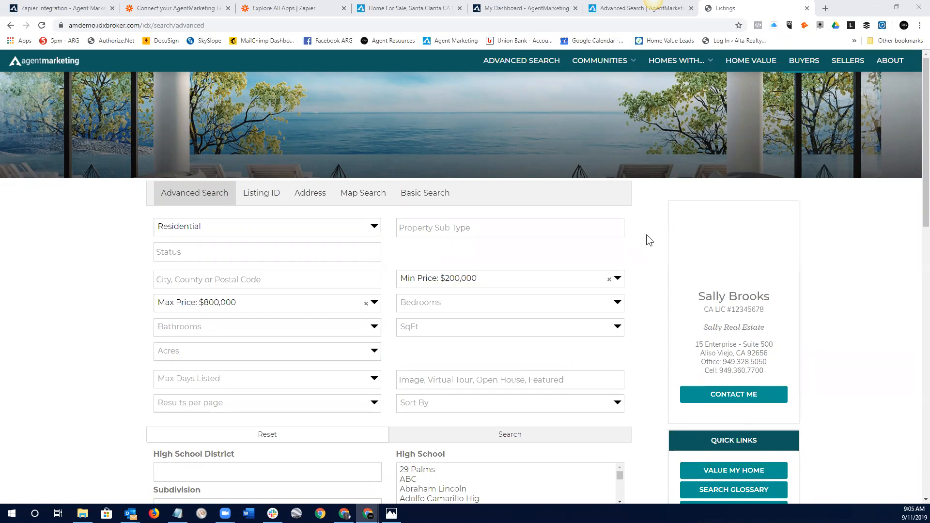
pyautogui.moveTo(641, 239)
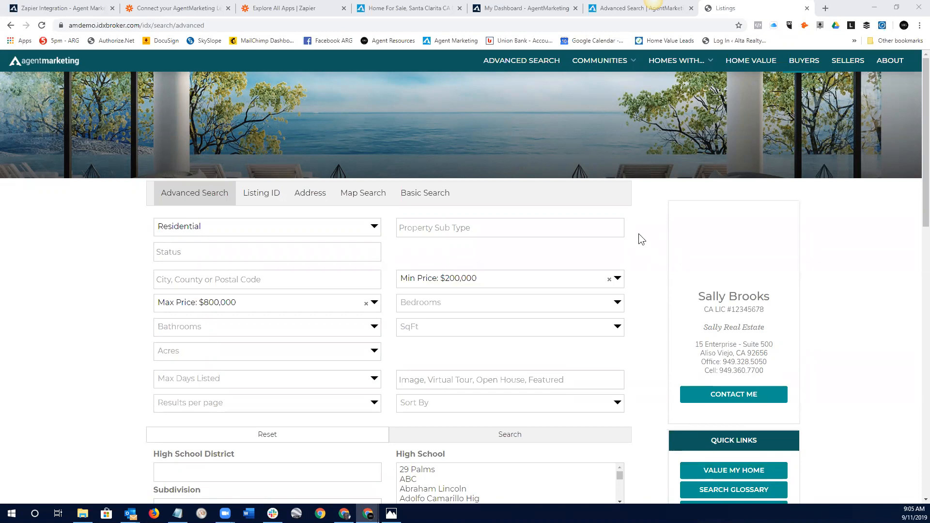
pyautogui.moveTo(391, 53)
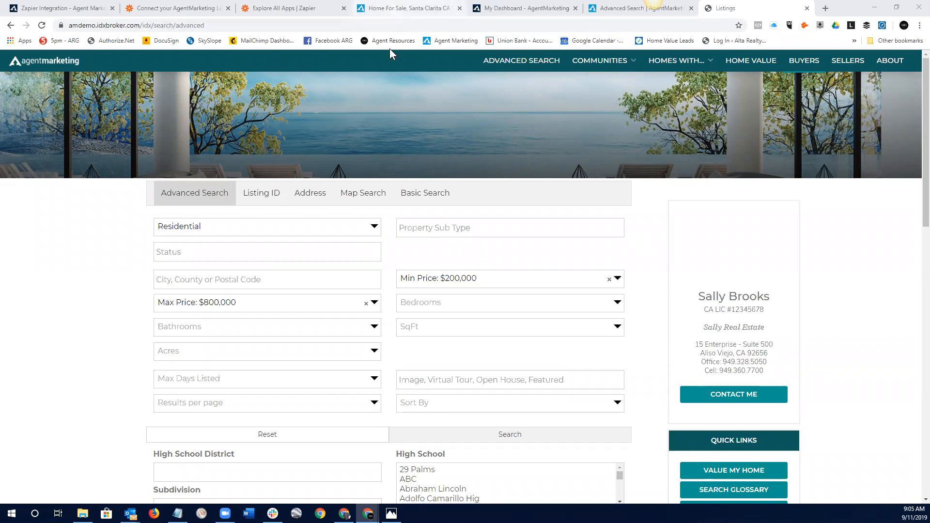
# - Revisit the agent dashboard at the top of the Console, then go to the demo site's home page
pyautogui.click(521, 8)
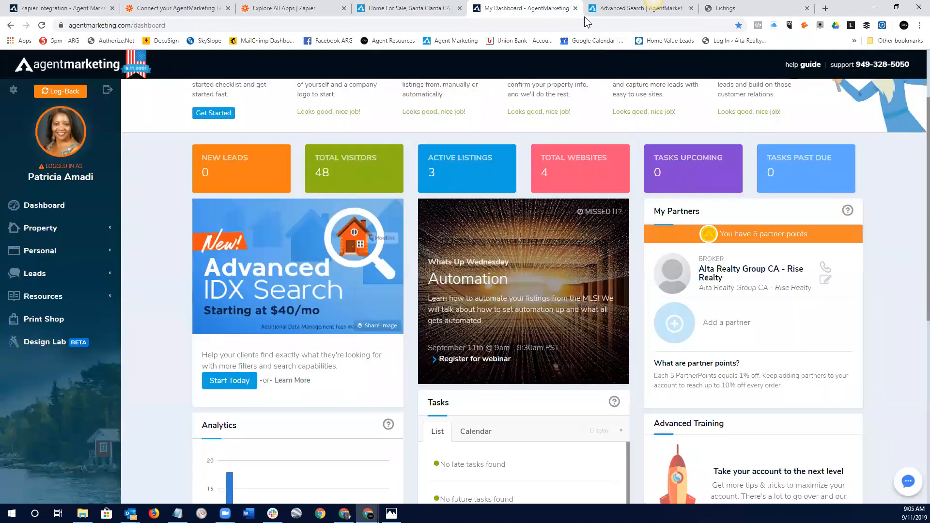
pyautogui.moveTo(217, 320)
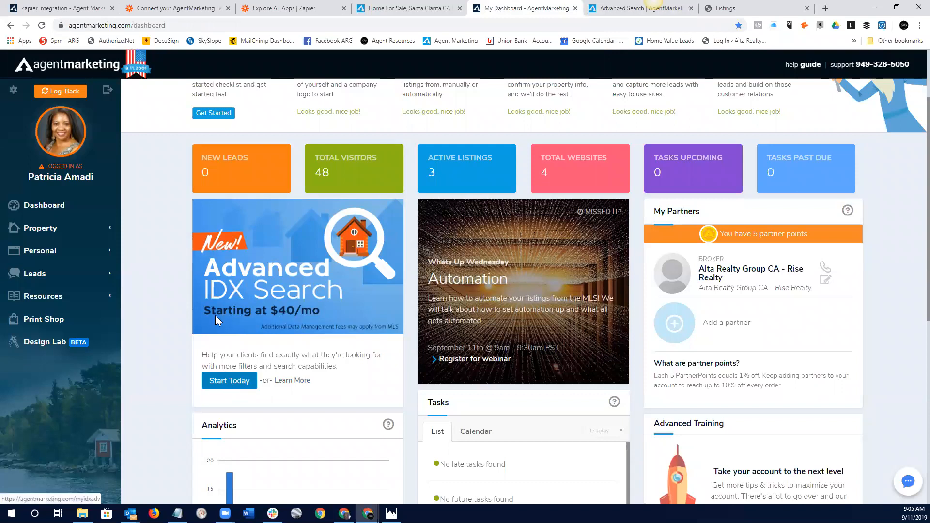
pyautogui.scroll(3)
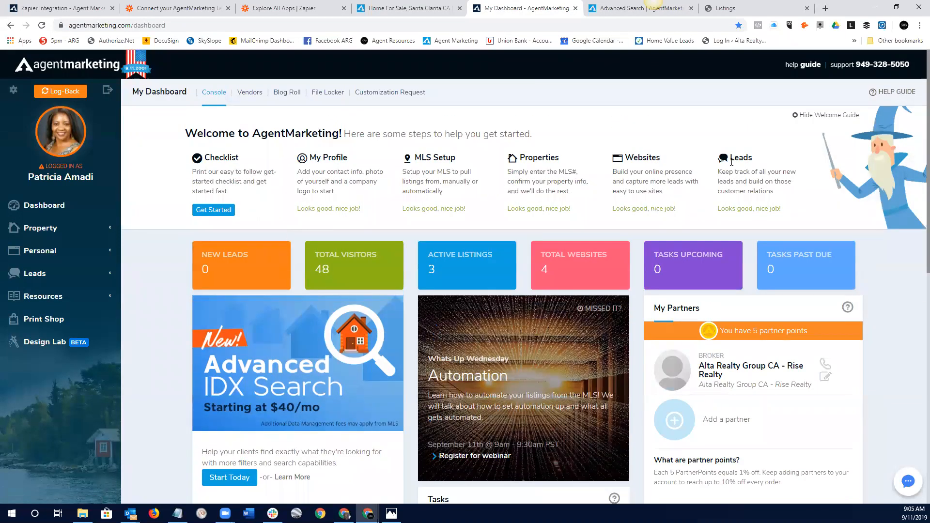
pyautogui.click(730, 7)
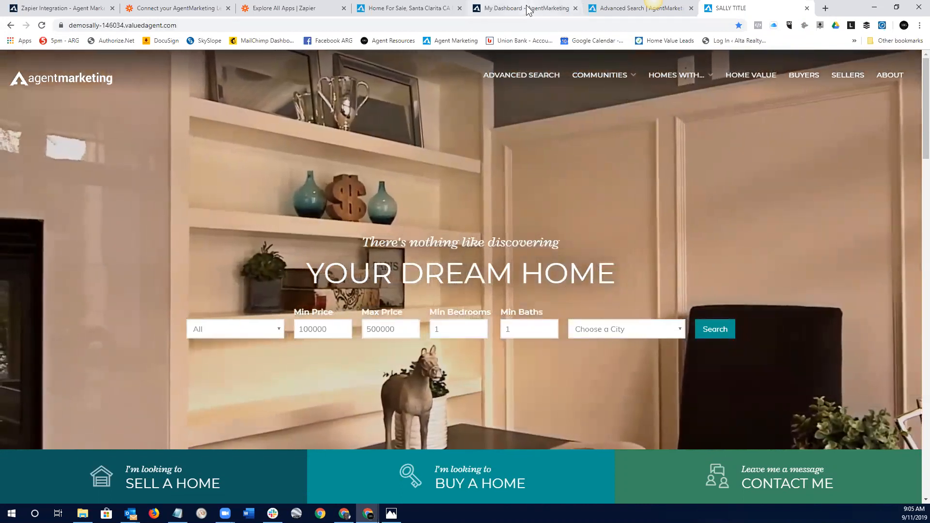
# - From the dashboard's Websites guide, open Patricia's personal website in the theme editor
pyautogui.click(529, 7)
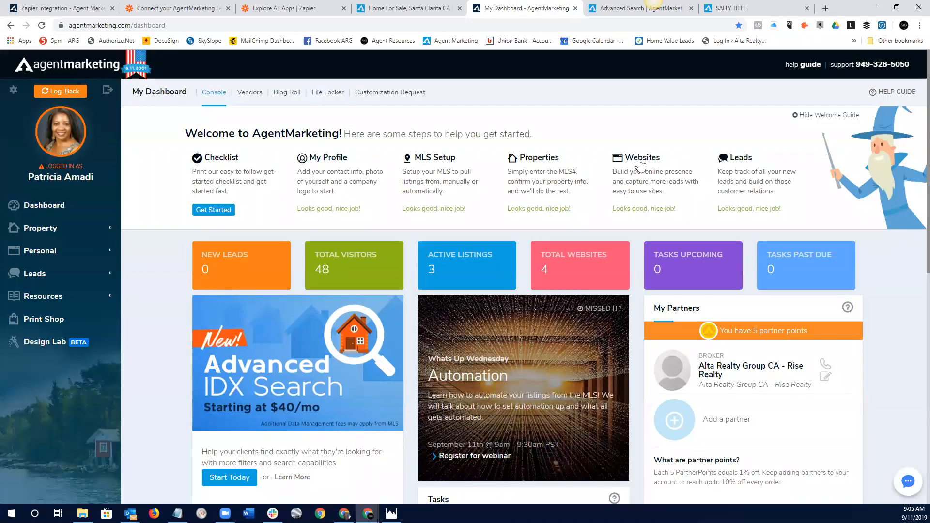
pyautogui.click(639, 157)
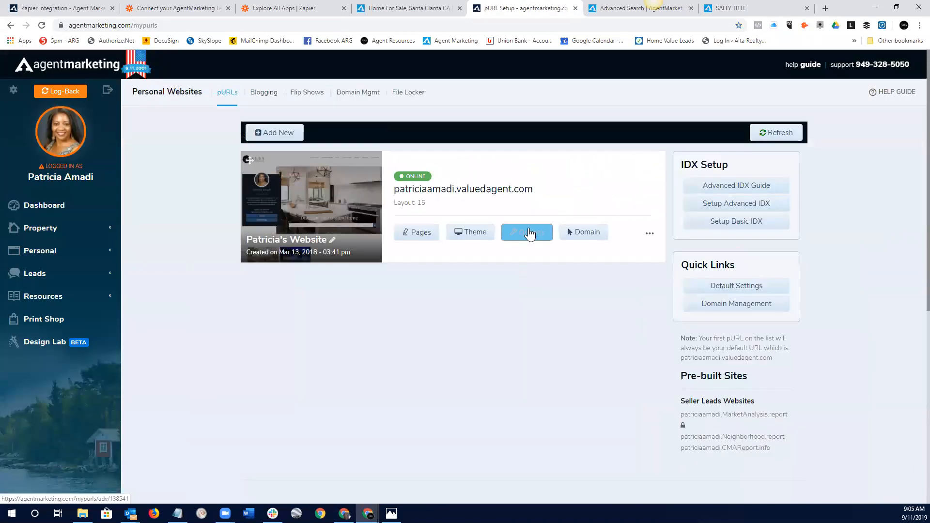
pyautogui.click(527, 233)
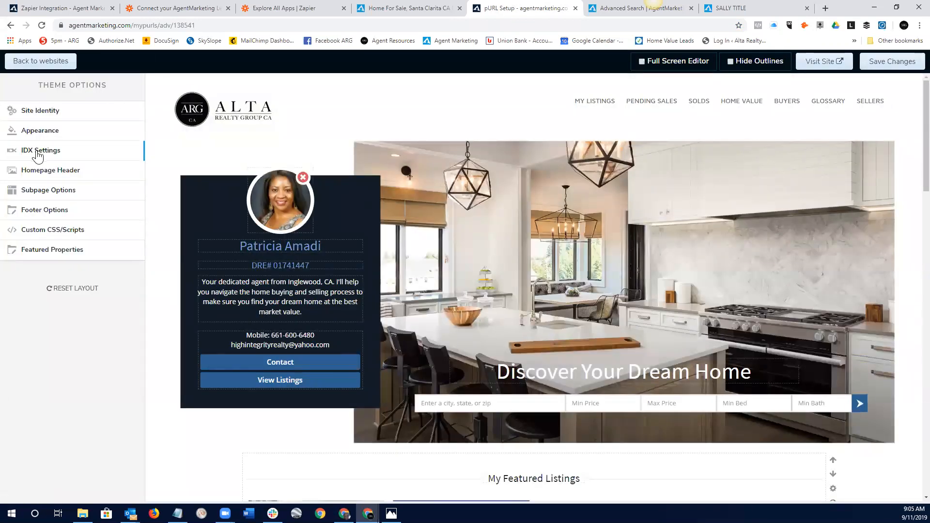
# - View the Homepage Header image settings, return to the websites list and go to Account Options
pyautogui.click(50, 170)
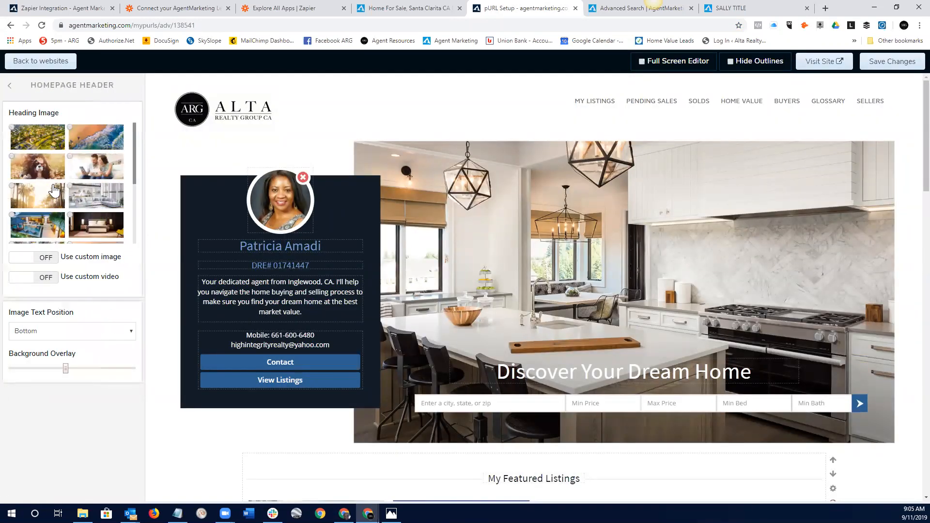
pyautogui.moveTo(65, 282)
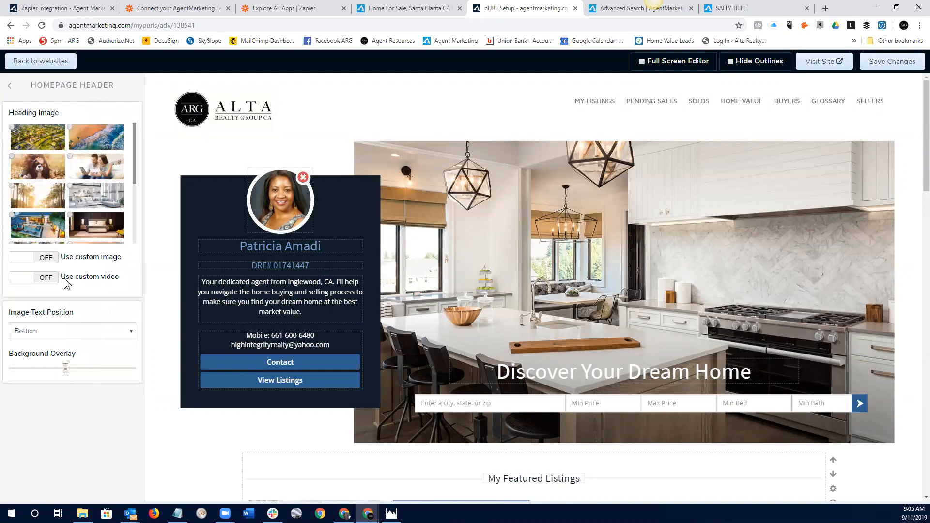
pyautogui.moveTo(50, 285)
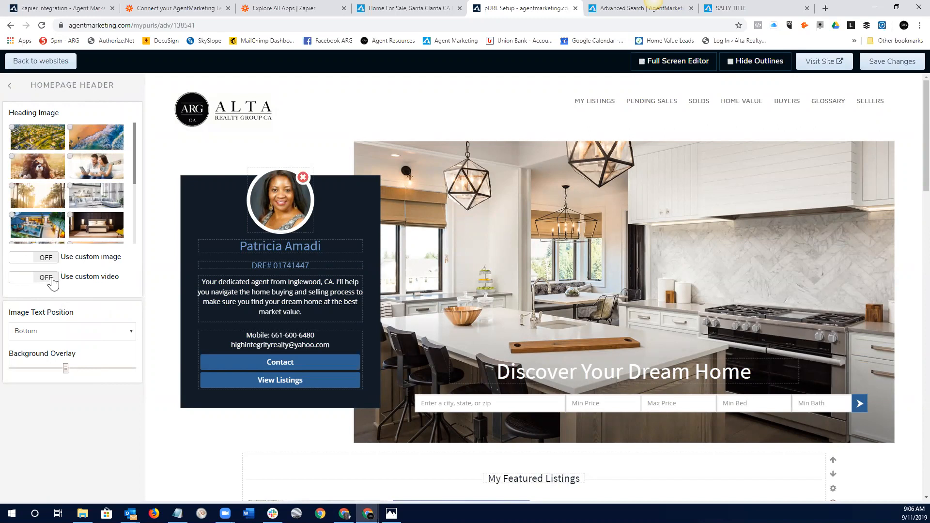
pyautogui.moveTo(64, 97)
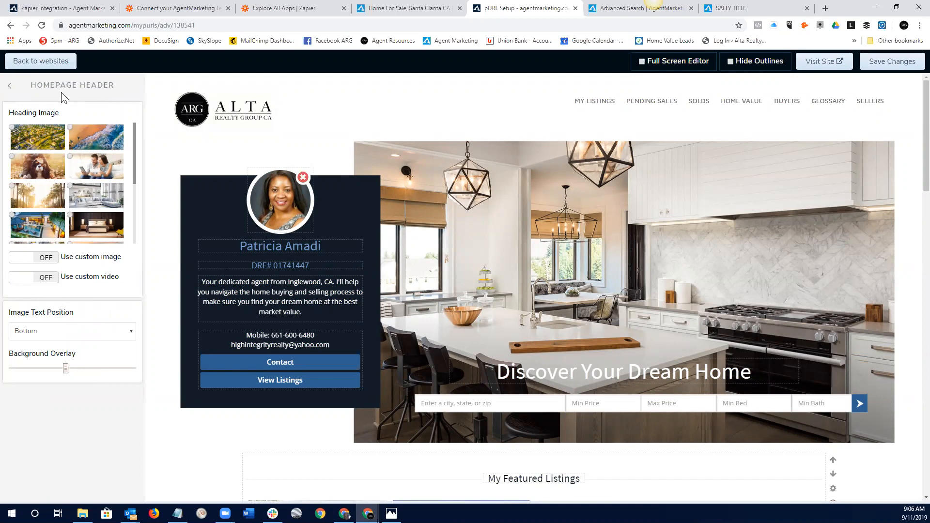
pyautogui.click(40, 61)
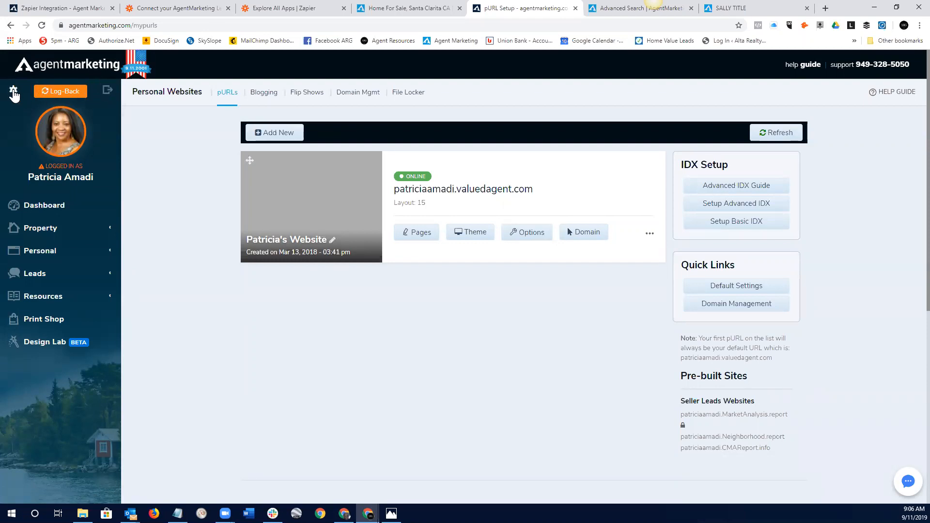
pyautogui.click(15, 92)
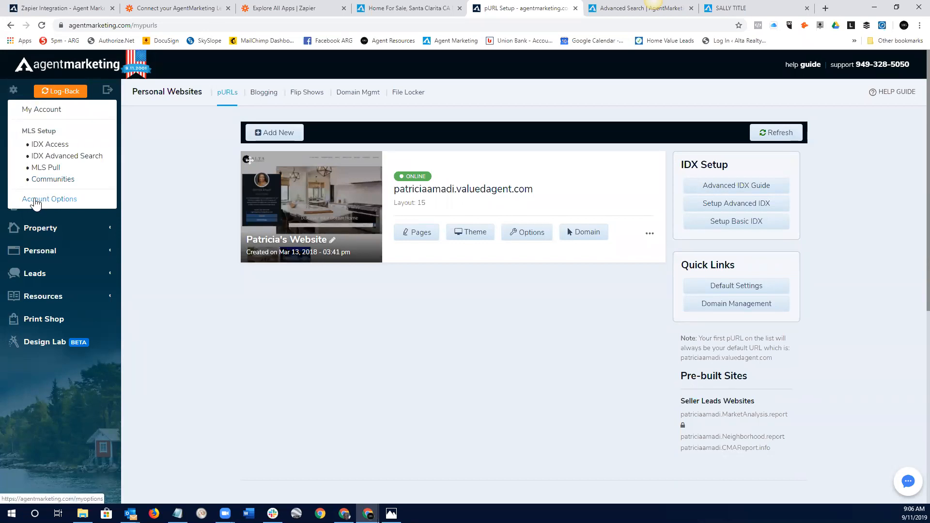
pyautogui.click(49, 199)
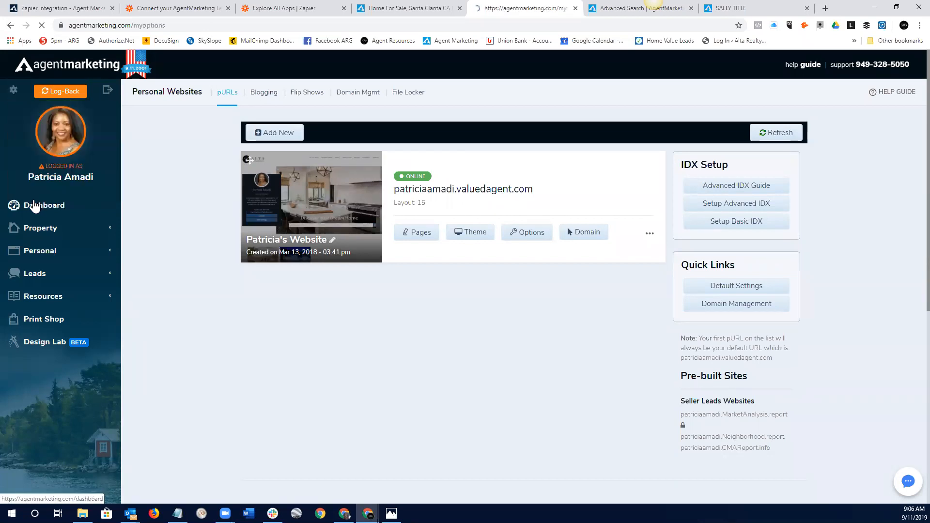
# - Review the Setup Options fields and property layout carousel down to the API key, then save them
pyautogui.click(526, 233)
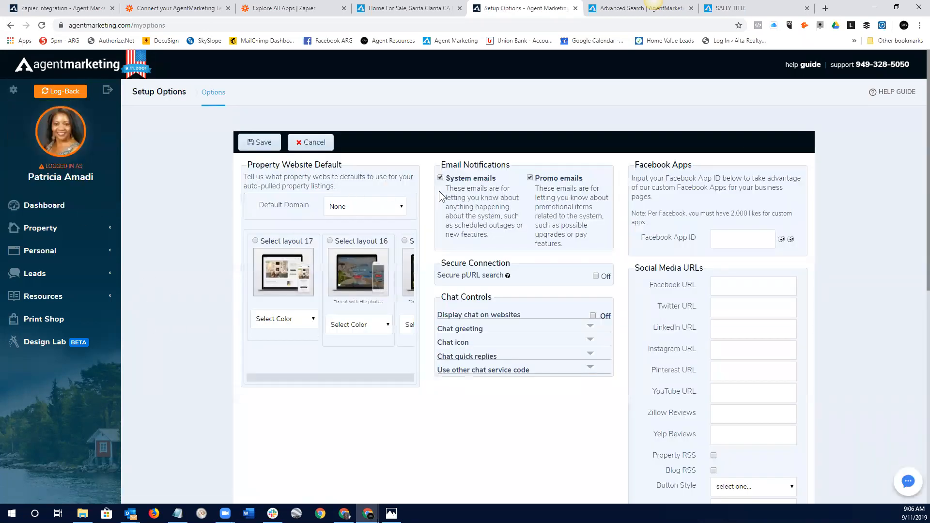
pyautogui.moveTo(860, 274)
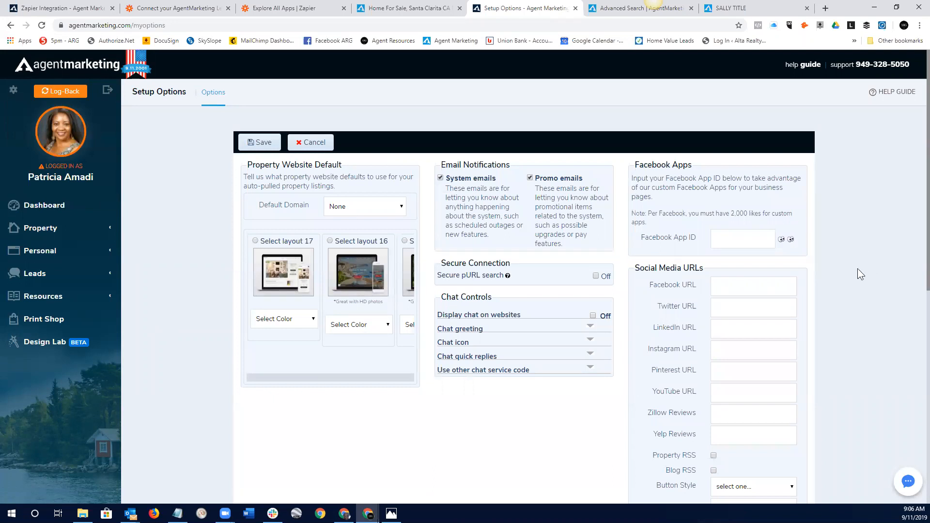
pyautogui.scroll(-3)
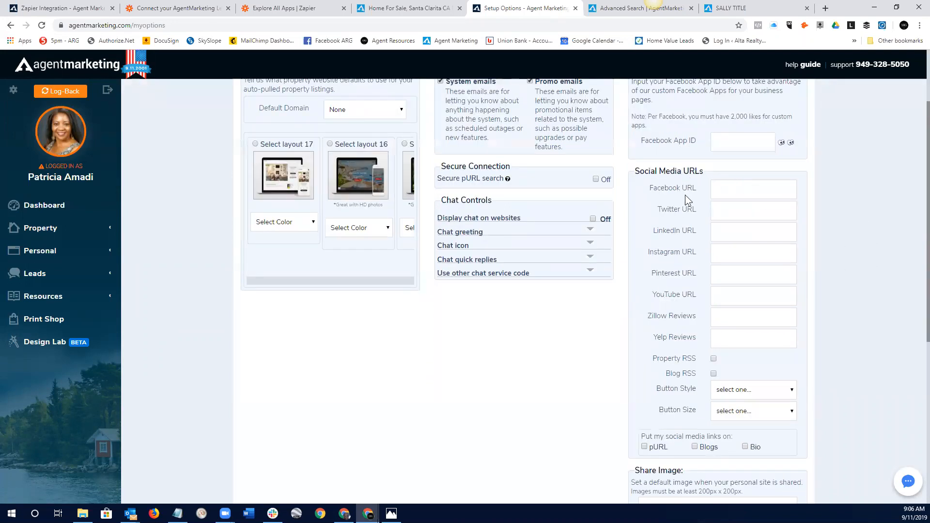
pyautogui.moveTo(672, 294)
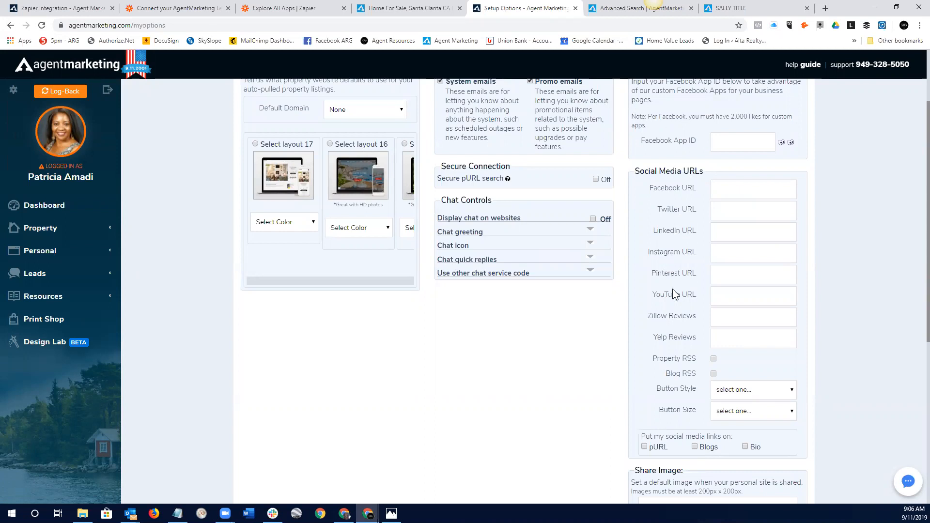
pyautogui.click(741, 319)
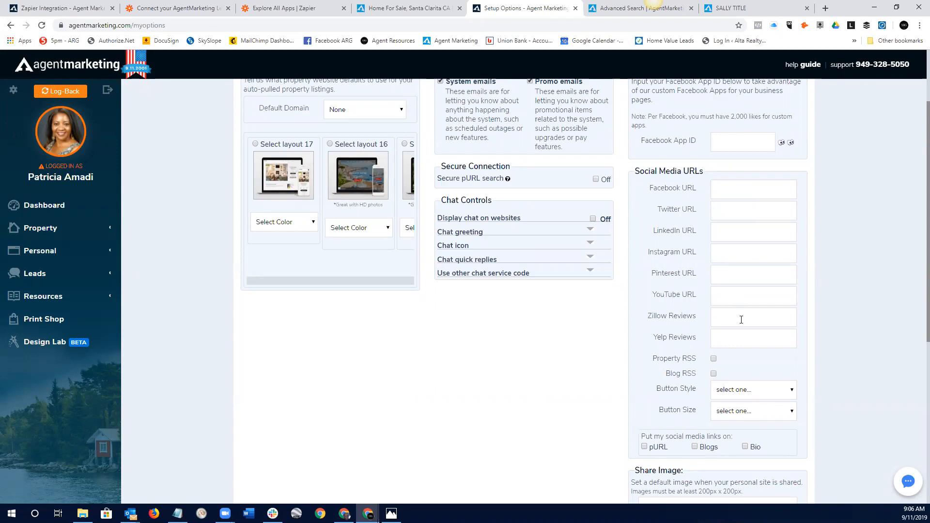
pyautogui.scroll(-3)
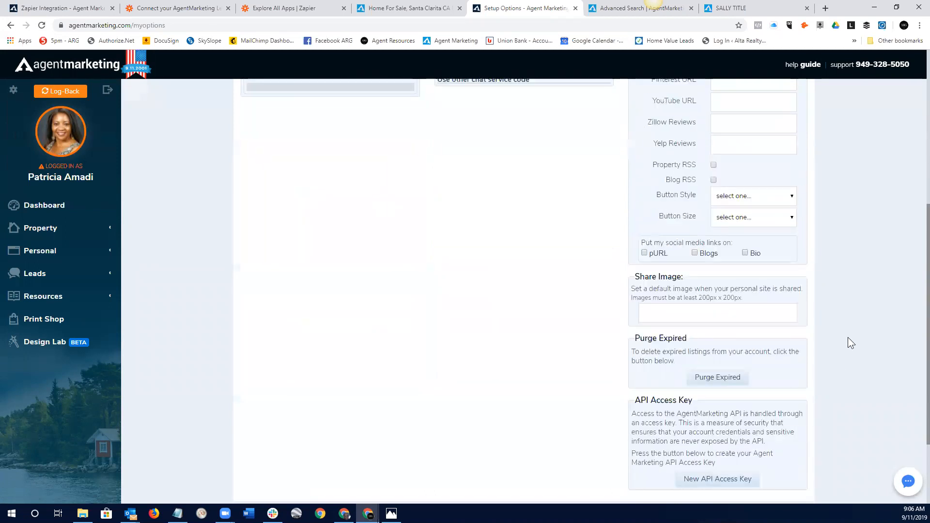
pyautogui.moveTo(642, 286)
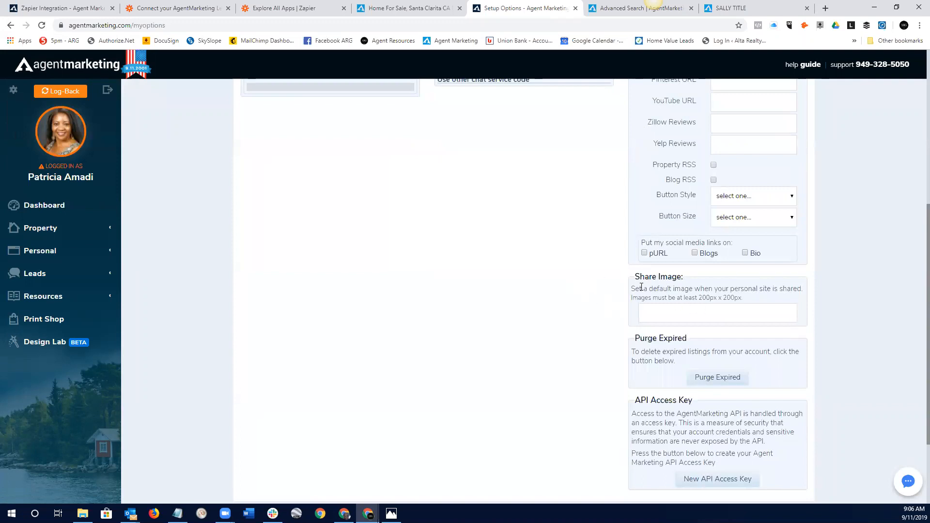
pyautogui.moveTo(852, 281)
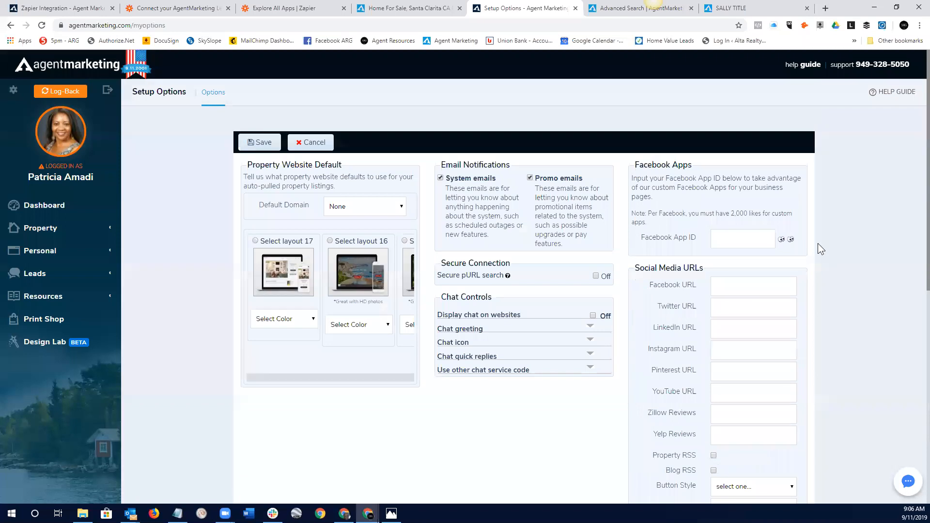
pyautogui.moveTo(823, 219)
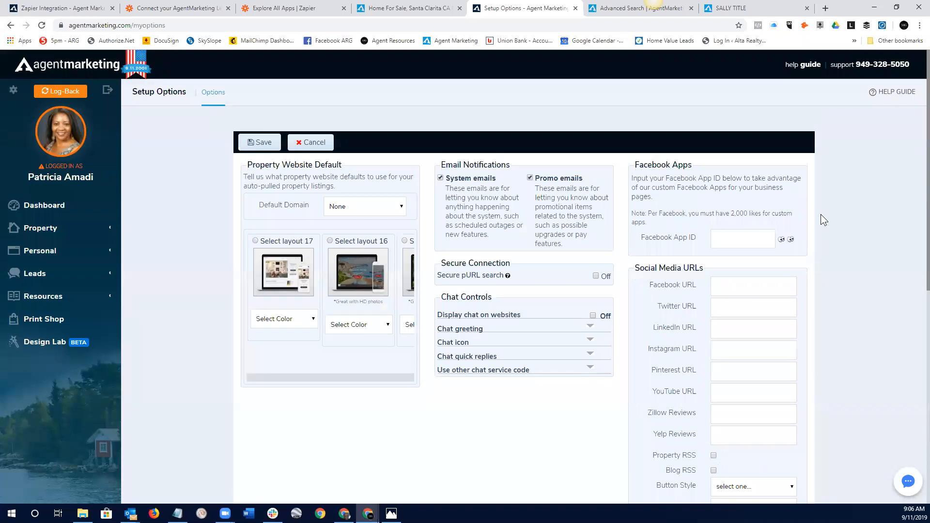
pyautogui.moveTo(815, 244)
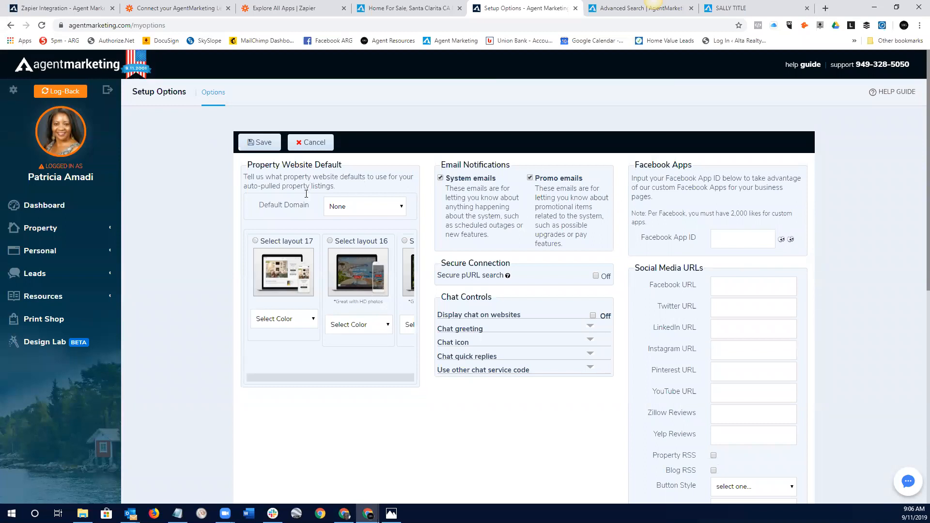
pyautogui.moveTo(370, 307)
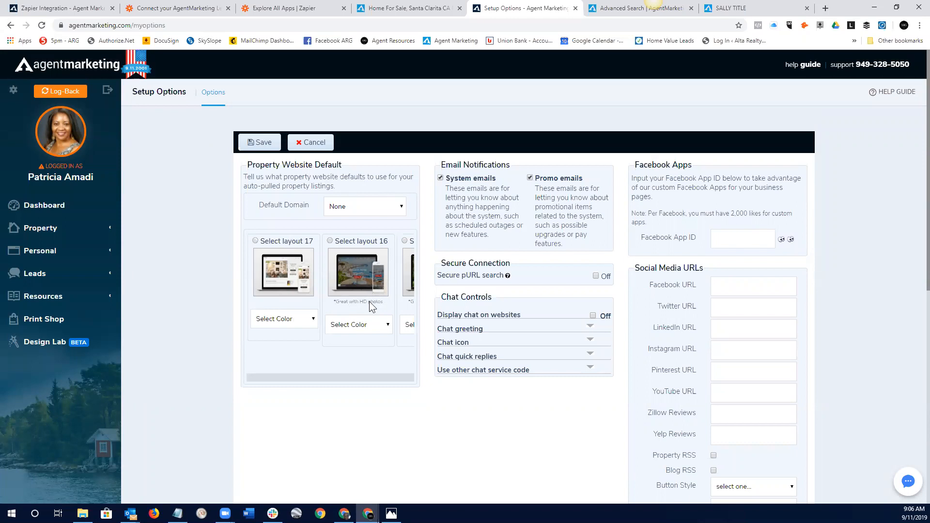
pyautogui.moveTo(347, 381)
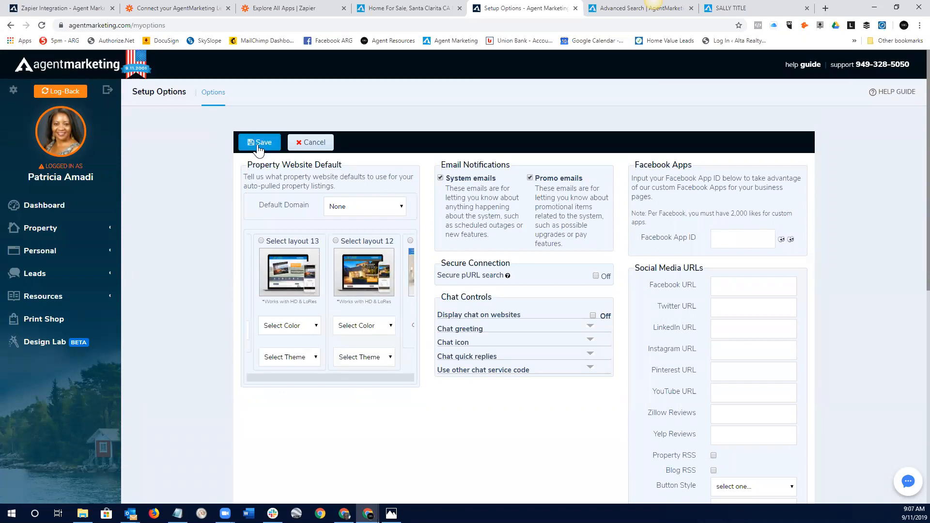
pyautogui.click(754, 286)
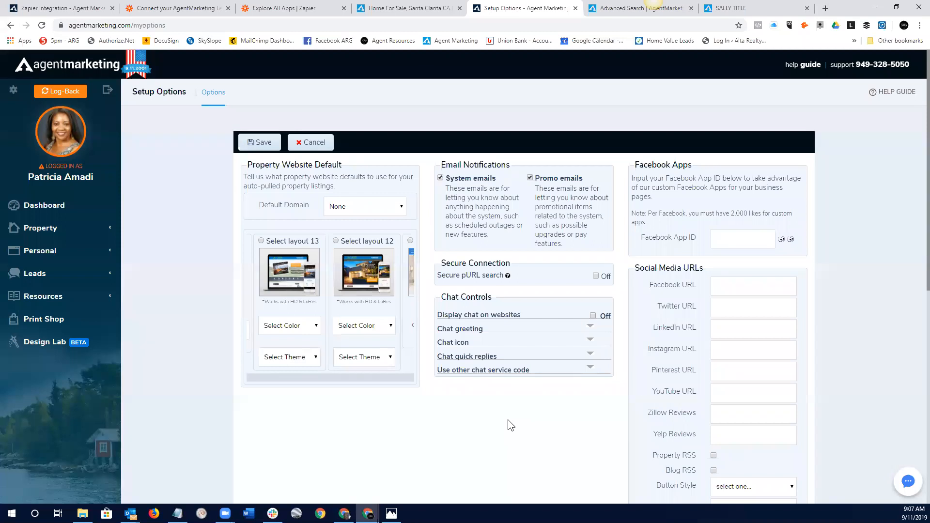
pyautogui.moveTo(601, 336)
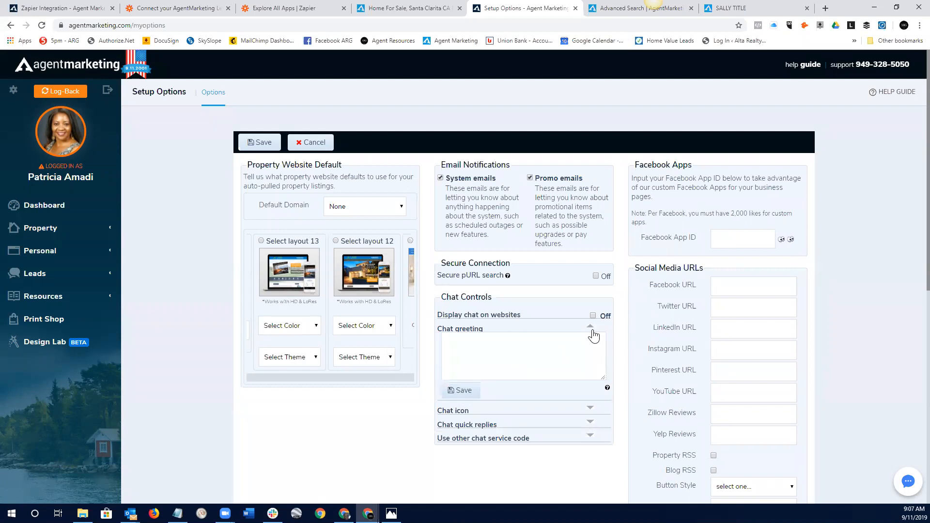
pyautogui.click(589, 325)
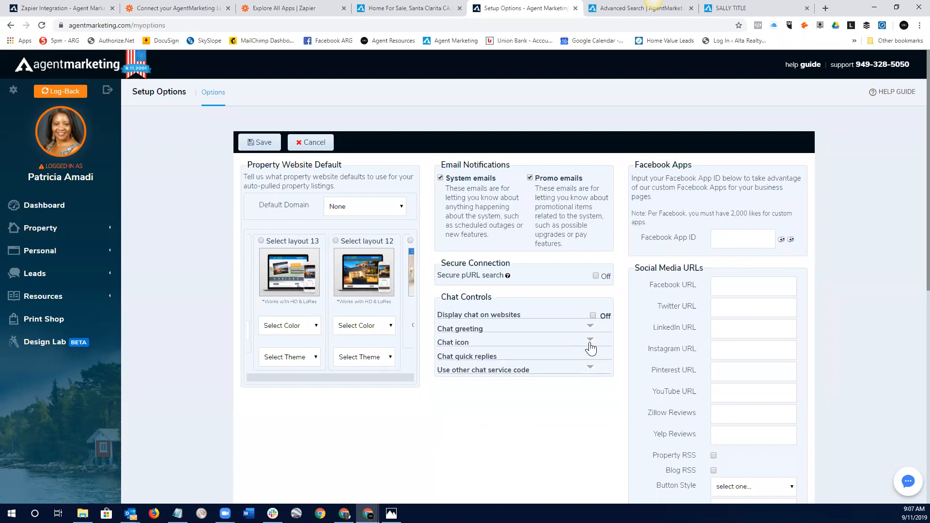
pyautogui.moveTo(590, 356)
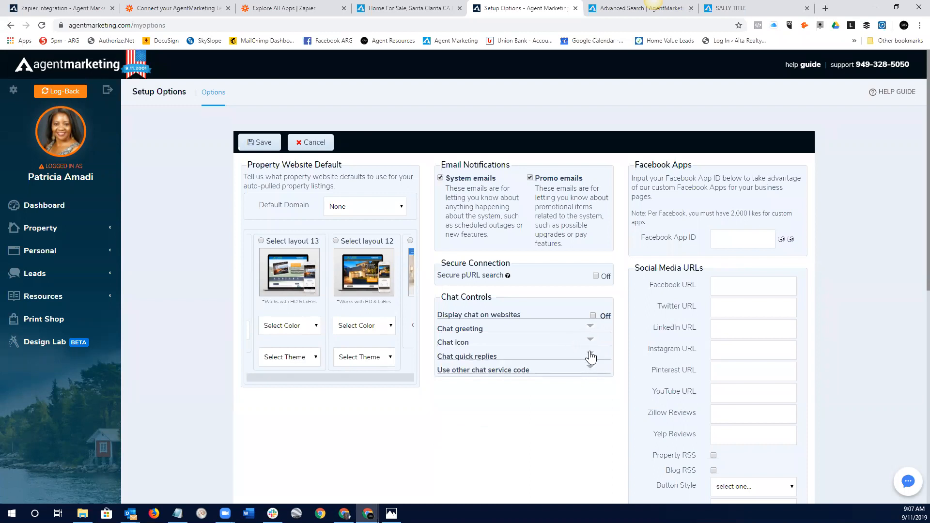
pyautogui.moveTo(535, 364)
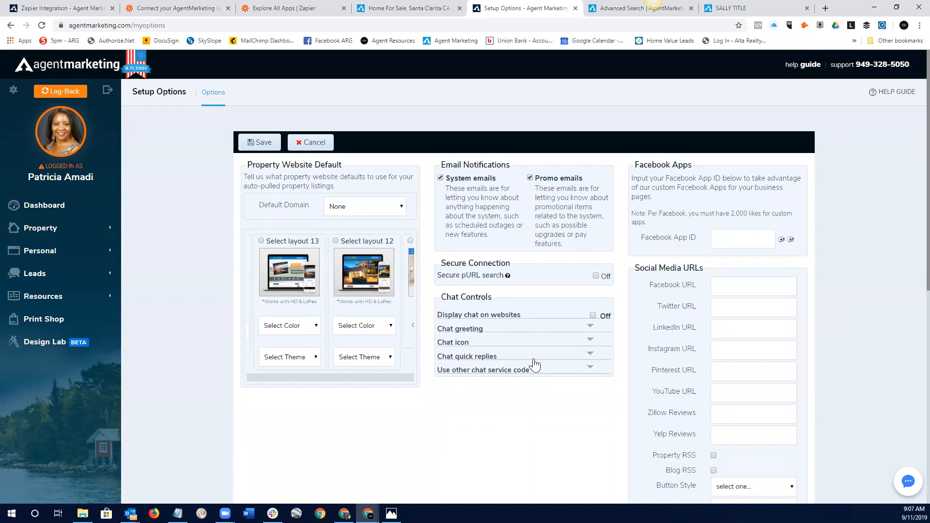
pyautogui.moveTo(537, 353)
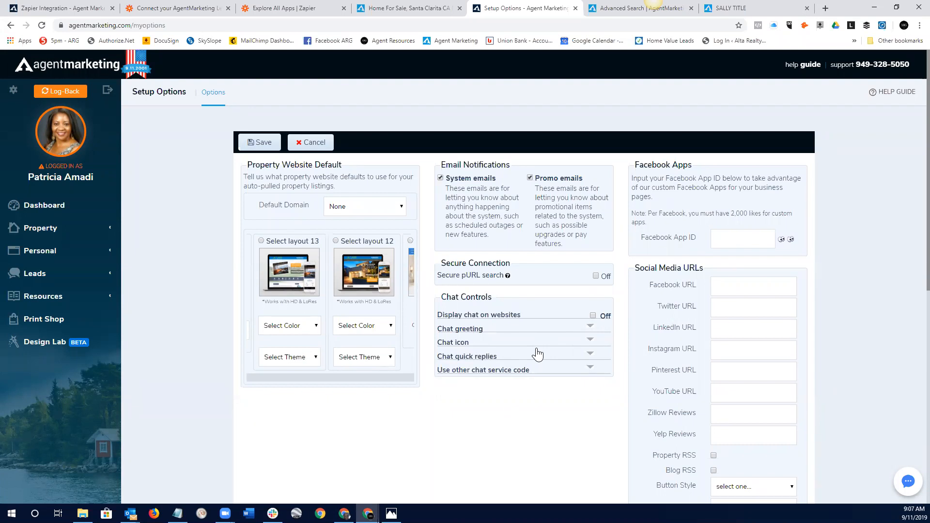
pyautogui.moveTo(534, 373)
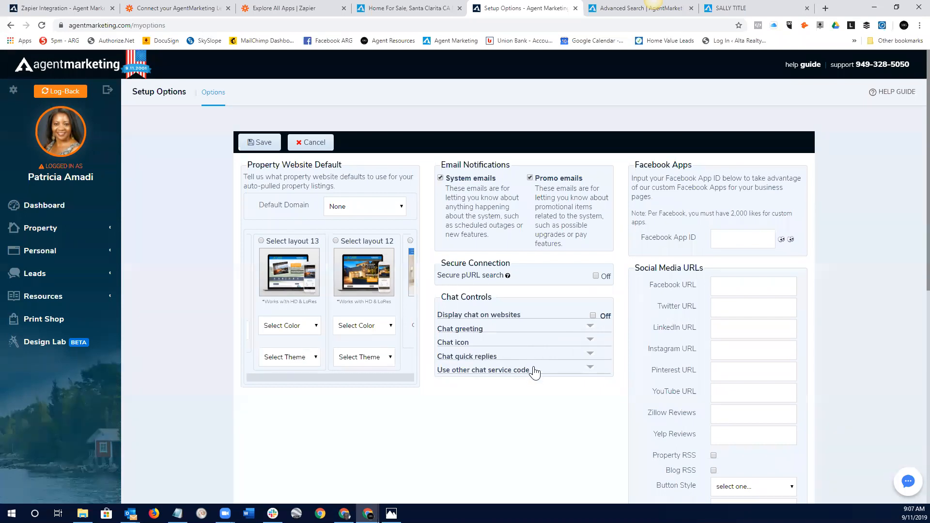
pyautogui.moveTo(583, 366)
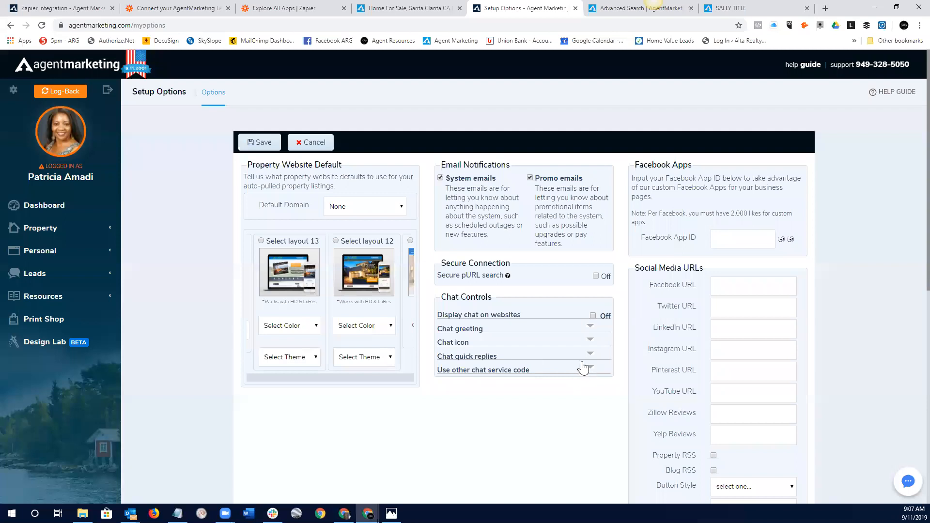
pyautogui.moveTo(588, 295)
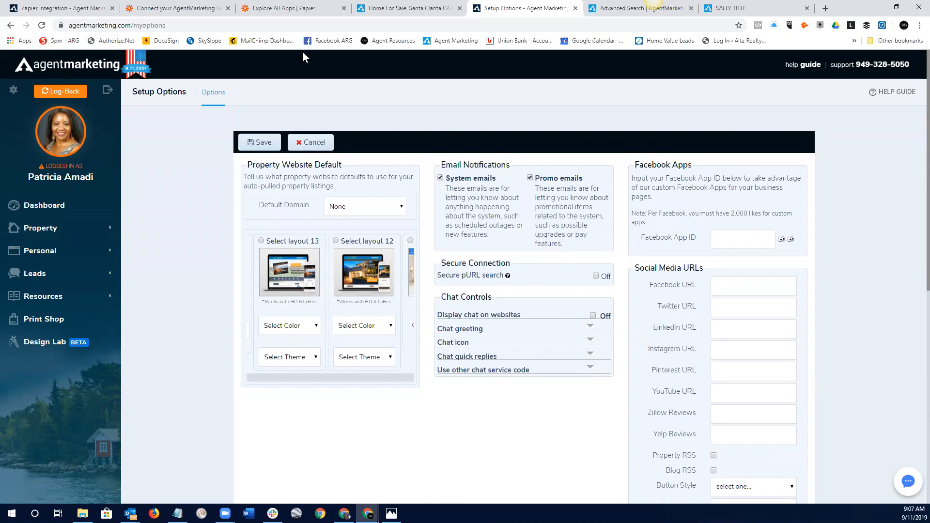
pyautogui.moveTo(262, 146)
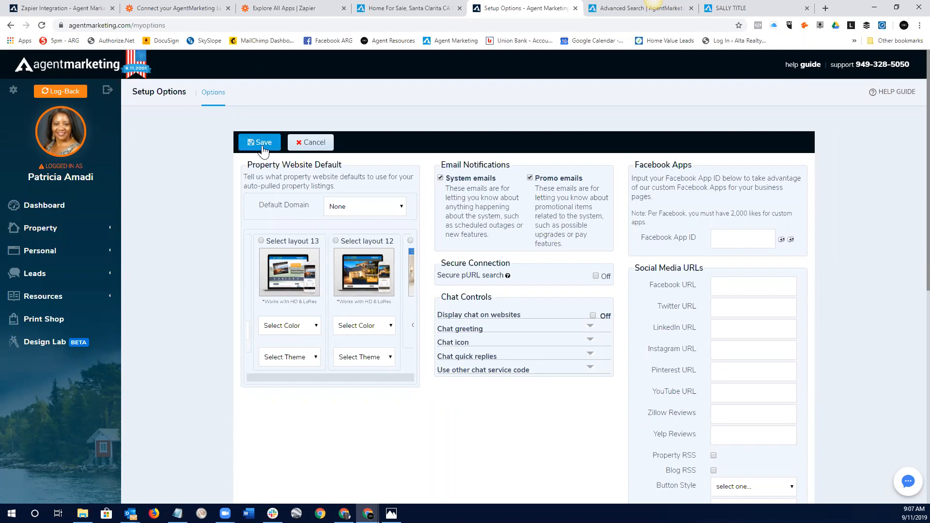
pyautogui.moveTo(192, 164)
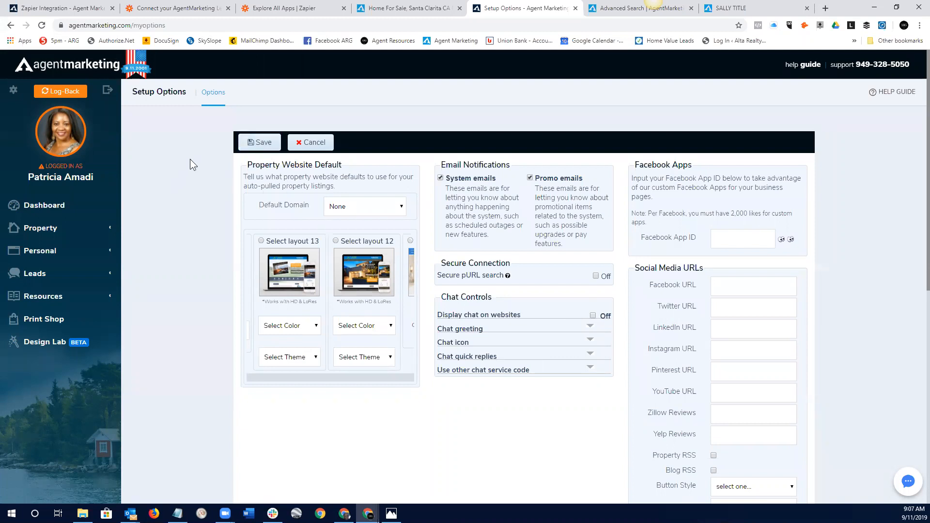
pyautogui.moveTo(236, 171)
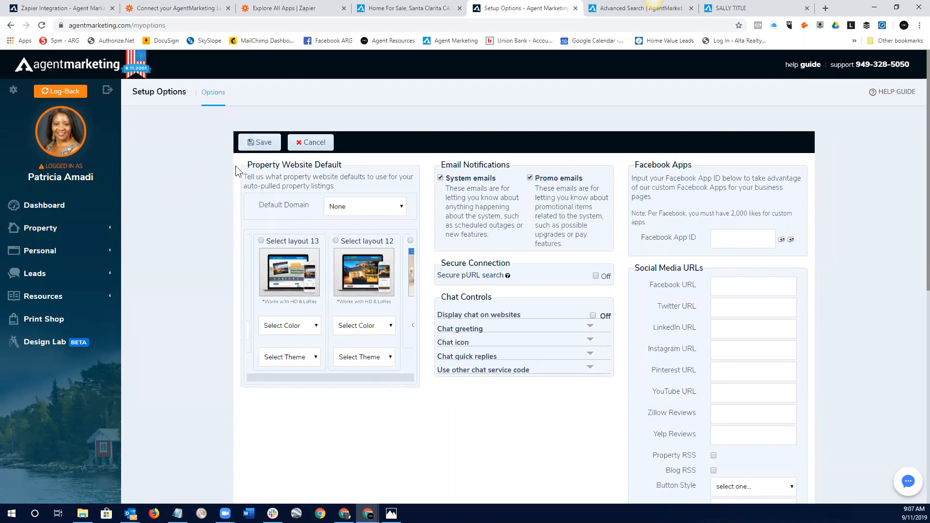
pyautogui.moveTo(187, 232)
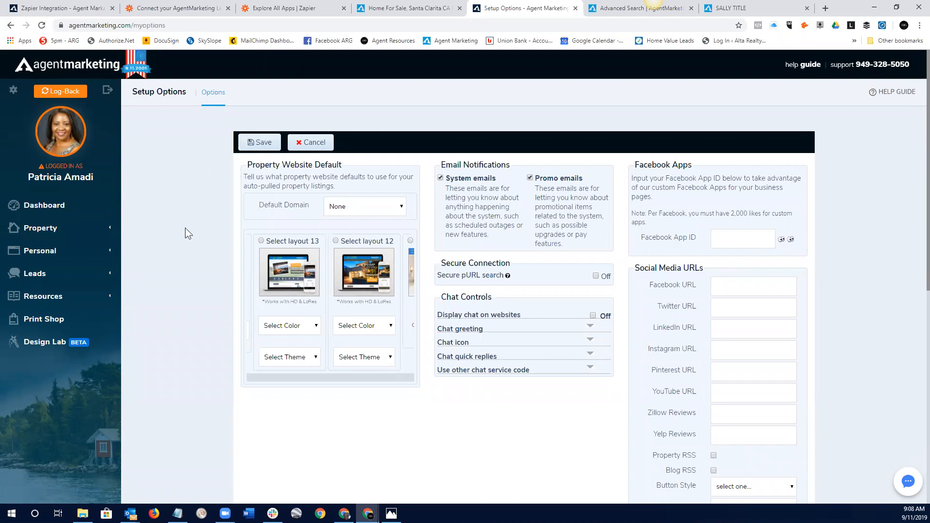
pyautogui.moveTo(70, 258)
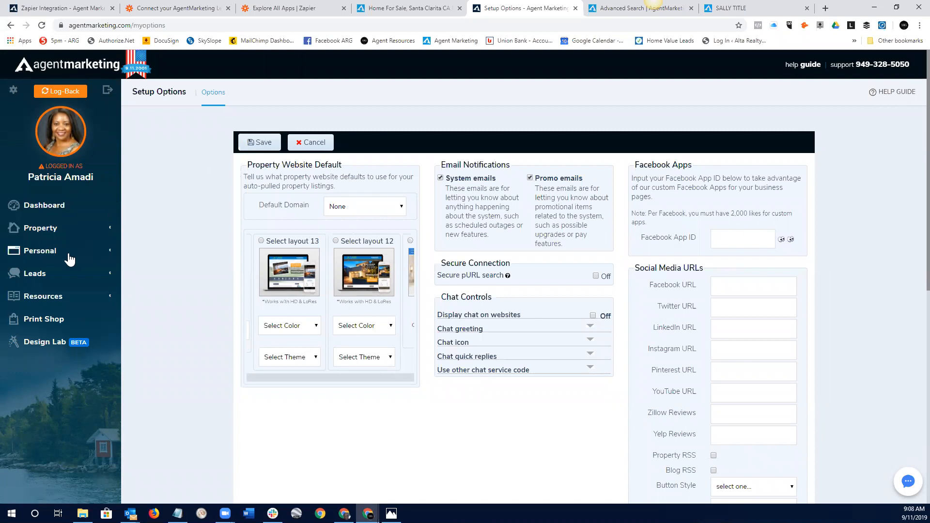
# - Open the Zapier page under Leads showing the setup guide and quick-setup integrations
pyautogui.click(35, 273)
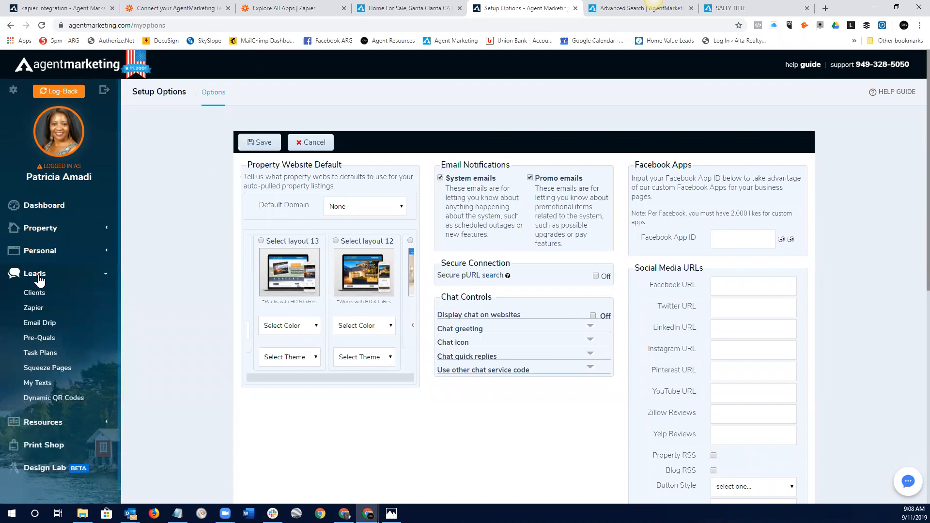
pyautogui.moveTo(34, 310)
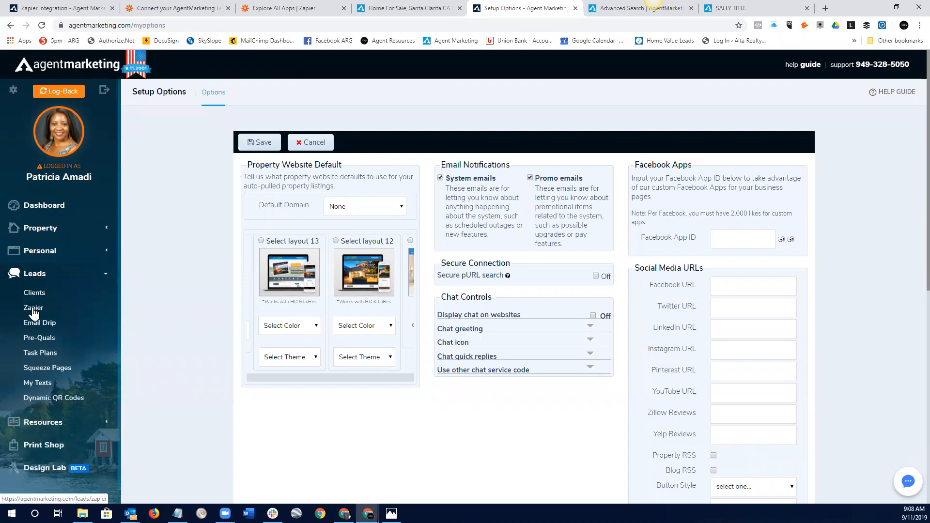
pyautogui.click(34, 308)
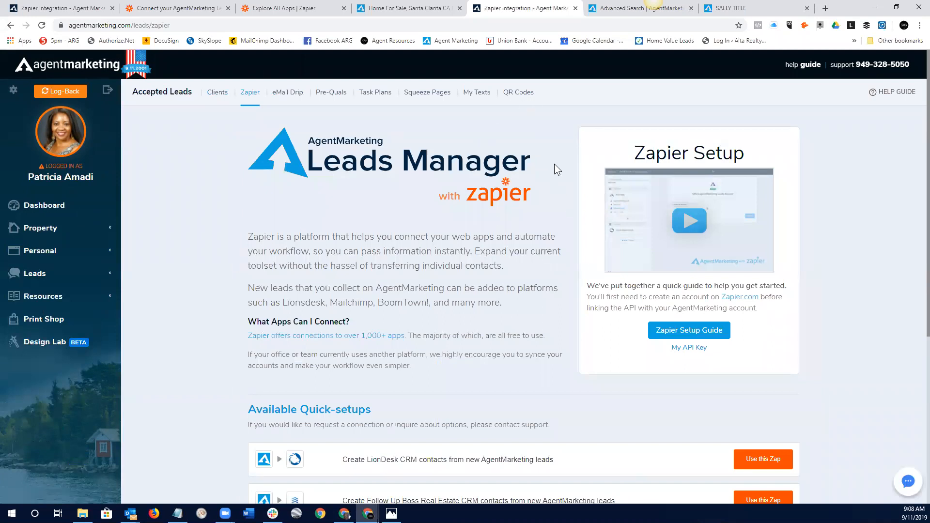
pyautogui.moveTo(868, 188)
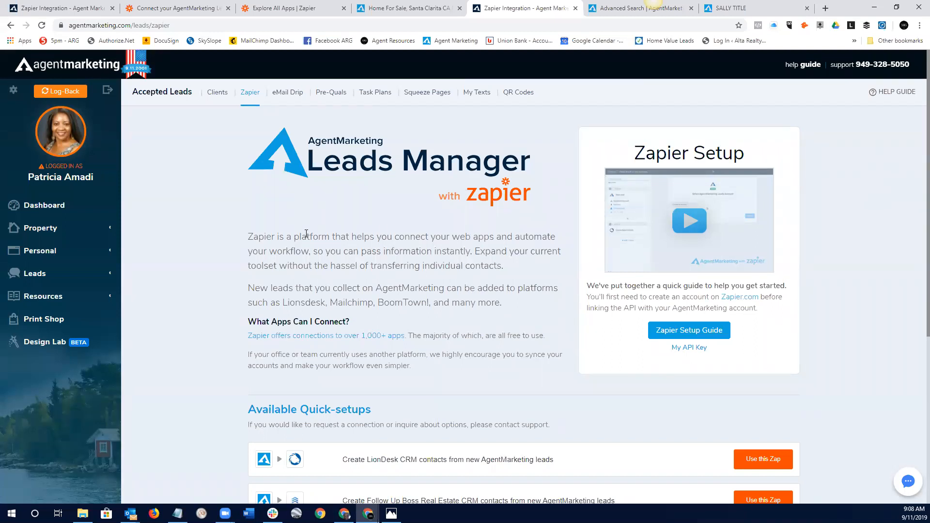
pyautogui.moveTo(256, 174)
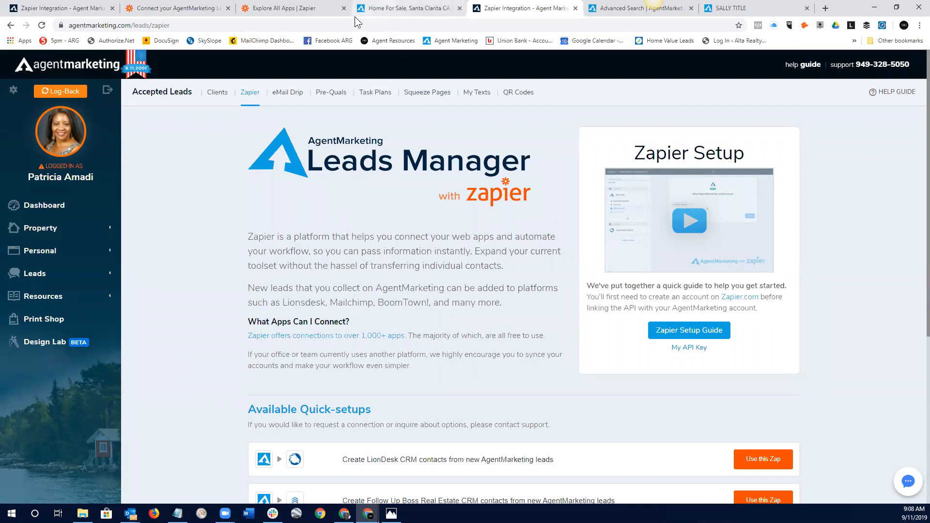
pyautogui.moveTo(292, 9)
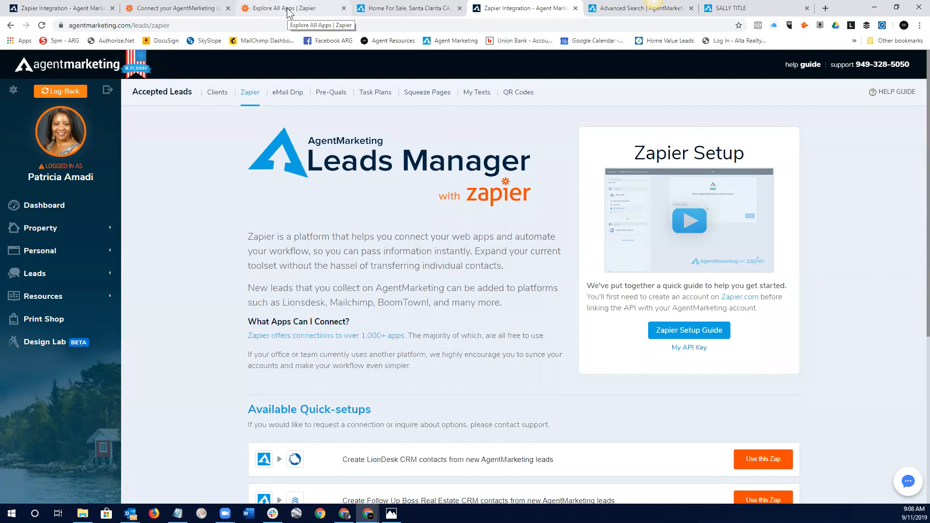
# - Switch to Zapier's Explore All Apps directory listing Google Sheets, Gmail, Slack and Mailchimp
pyautogui.click(286, 8)
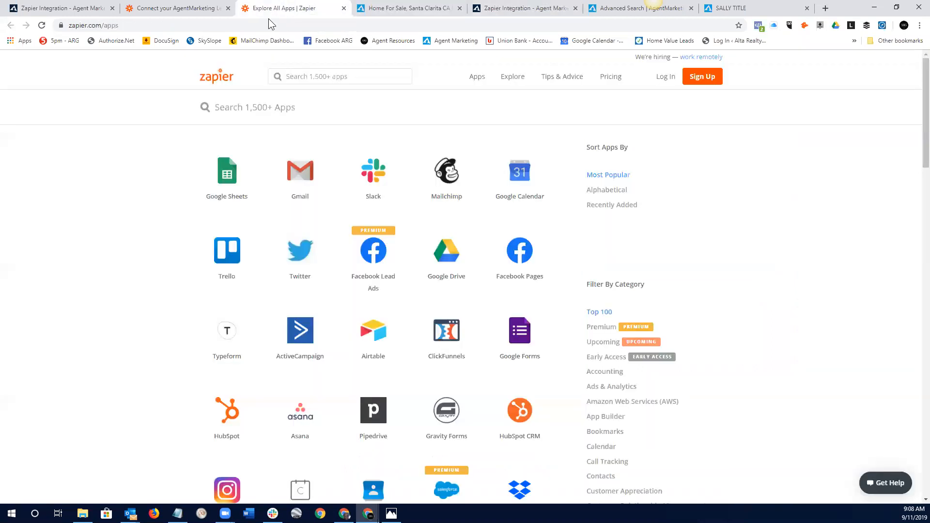
pyautogui.moveTo(372, 176)
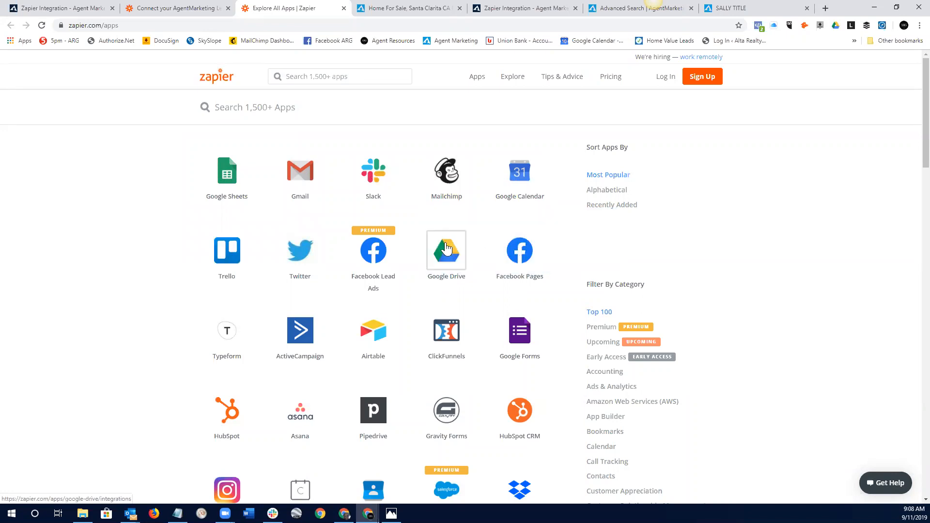
pyautogui.moveTo(376, 339)
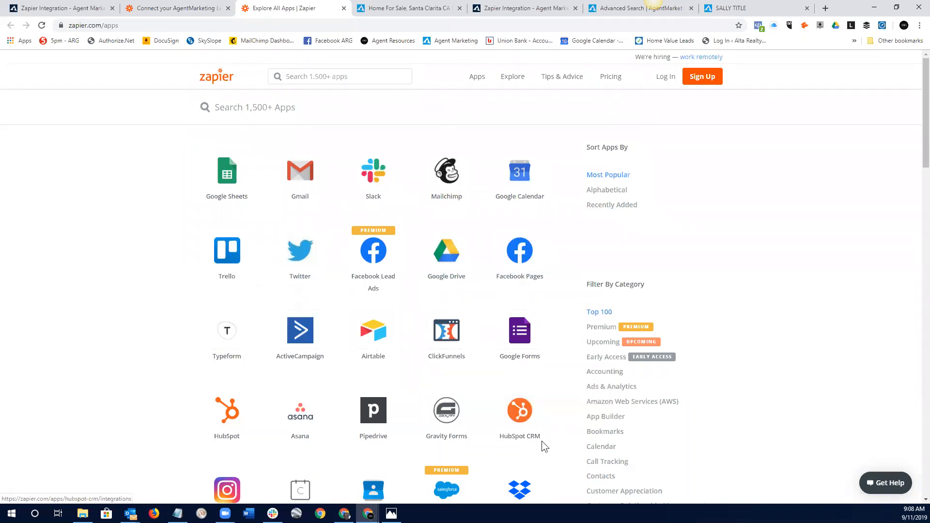
pyautogui.moveTo(914, 291)
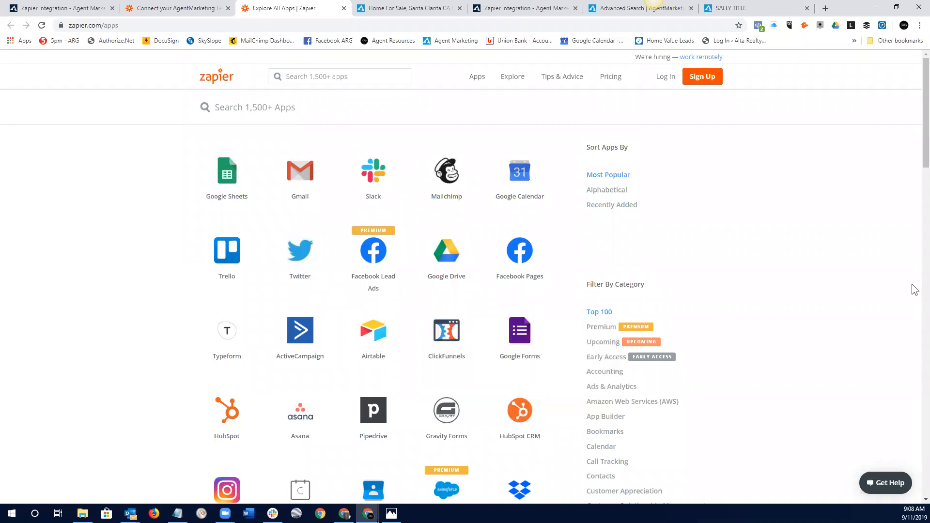
pyautogui.moveTo(575, 149)
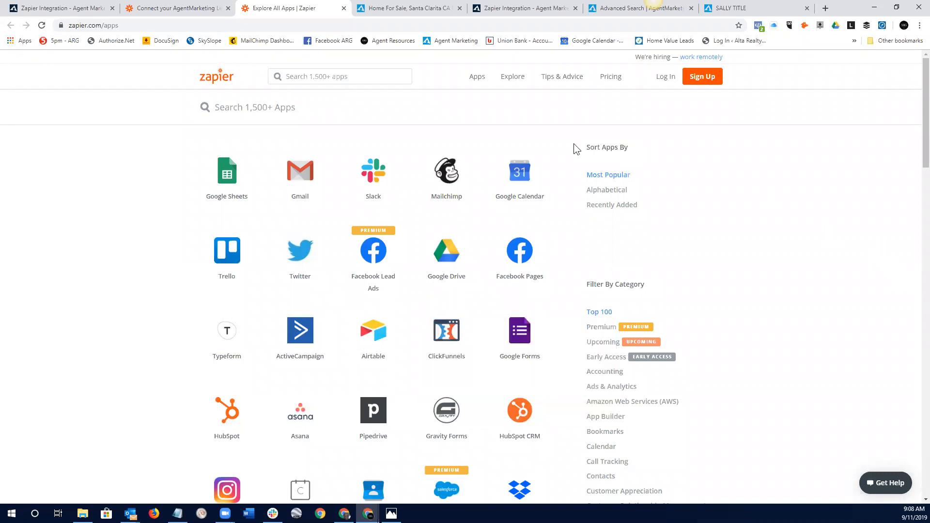
pyautogui.moveTo(263, 162)
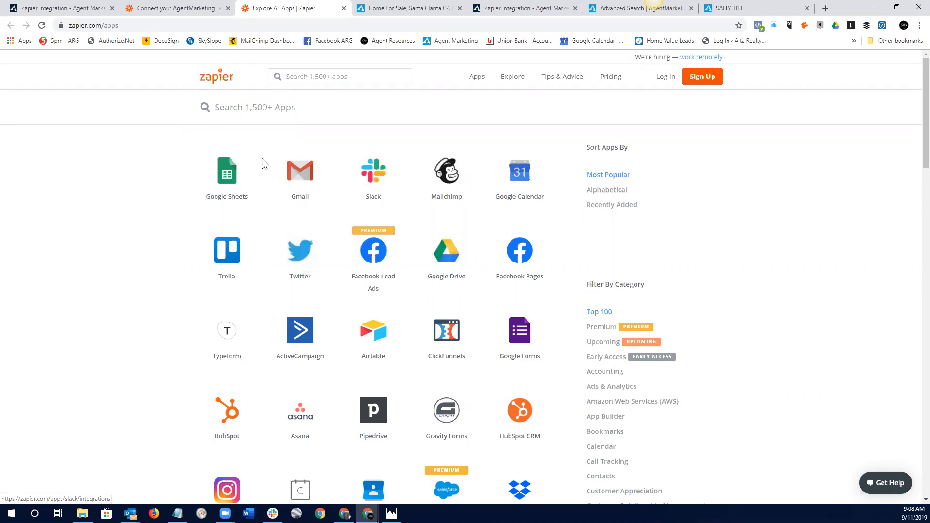
pyautogui.moveTo(226, 173)
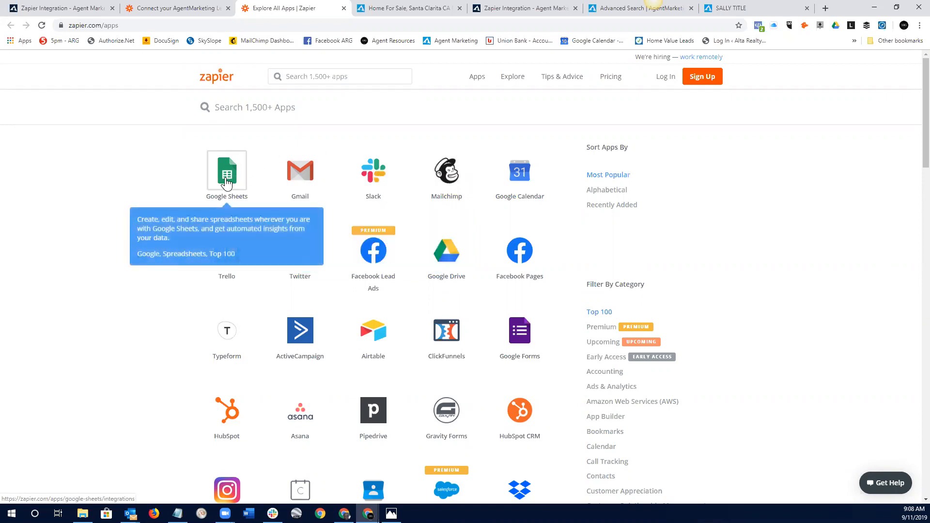
pyautogui.moveTo(732, 212)
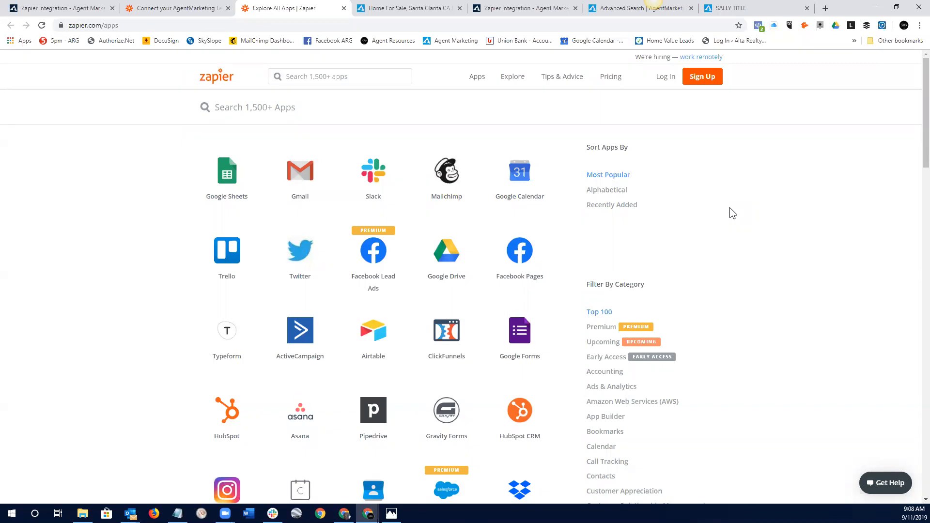
pyautogui.moveTo(645, 177)
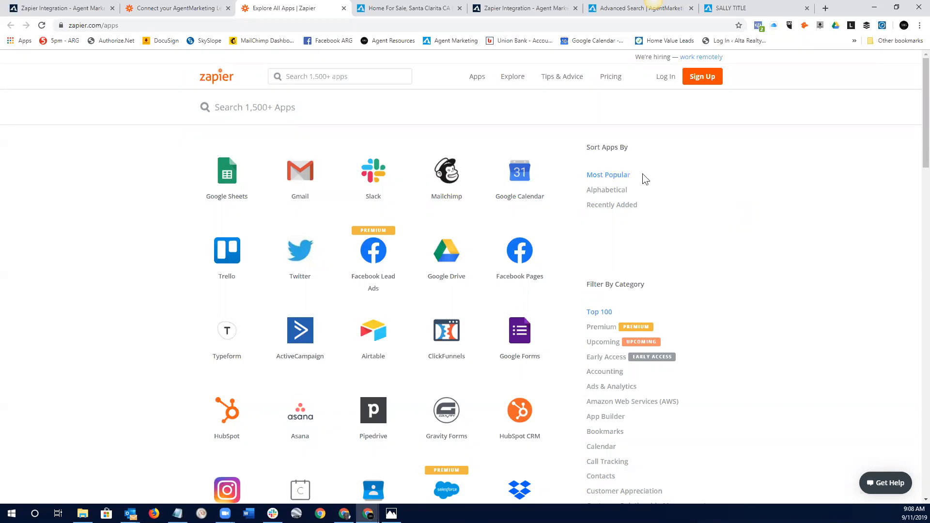
pyautogui.moveTo(227, 170)
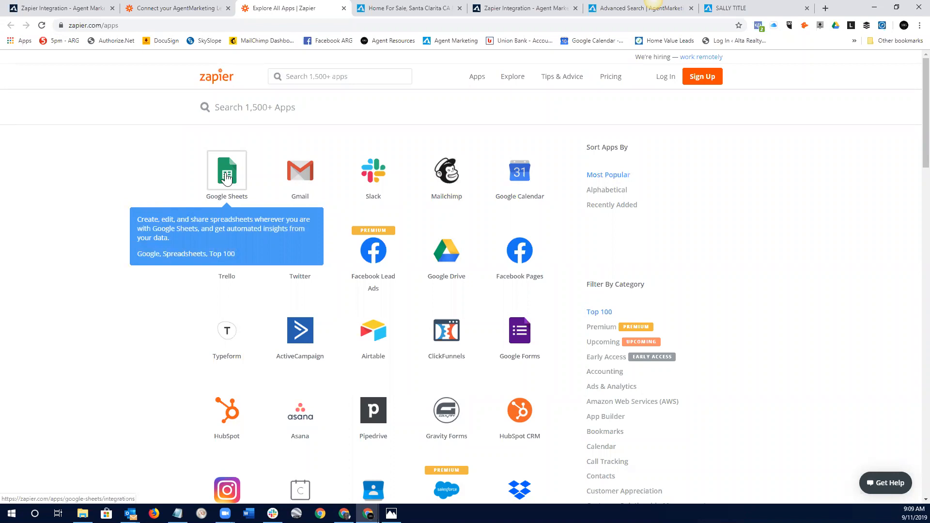
pyautogui.moveTo(742, 237)
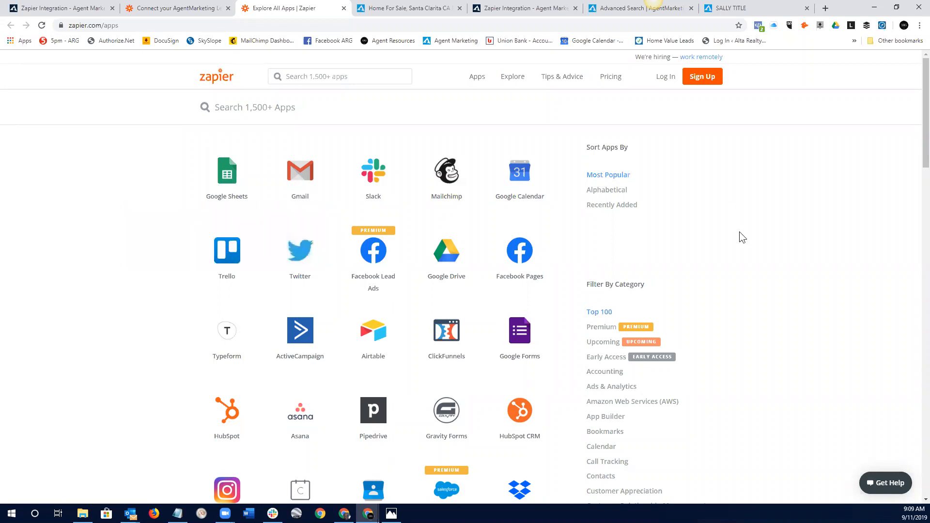
pyautogui.moveTo(747, 230)
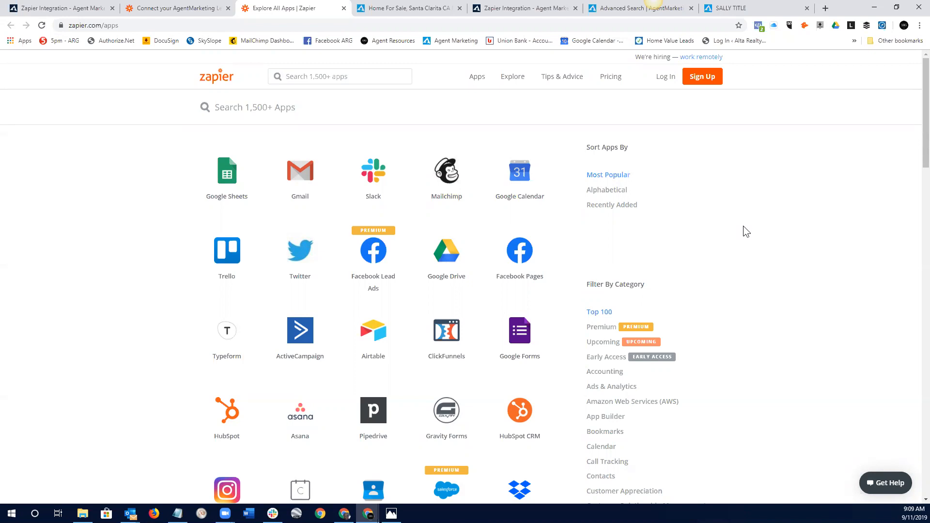
pyautogui.moveTo(227, 176)
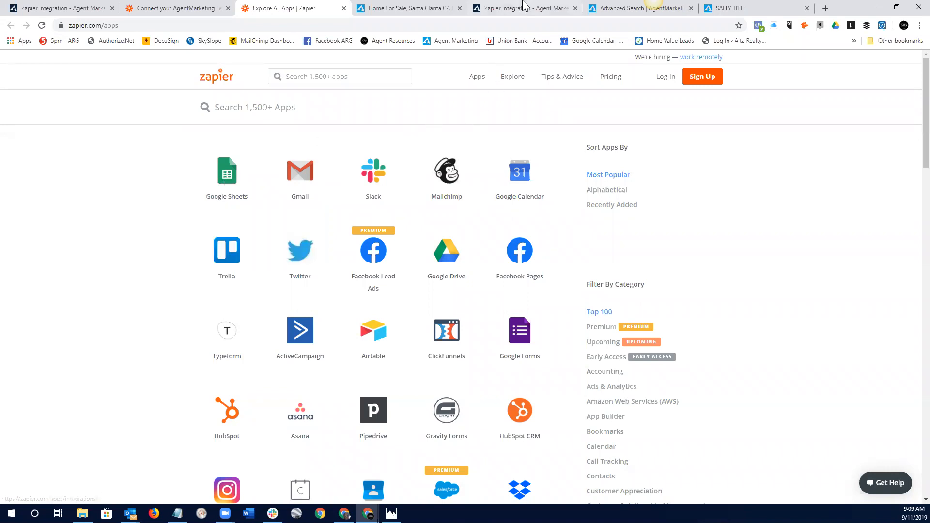
# - Maximize the YouTube 'Managing Leads with Zapier' recording and seek back to about 9:57, the 'Let's Zap Something!' slide
pyautogui.click(521, 8)
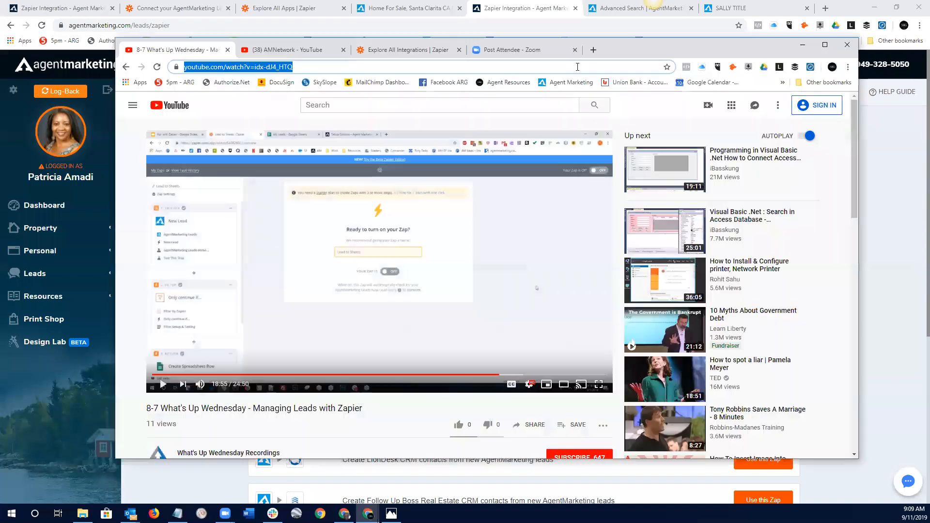
pyautogui.moveTo(265, 269)
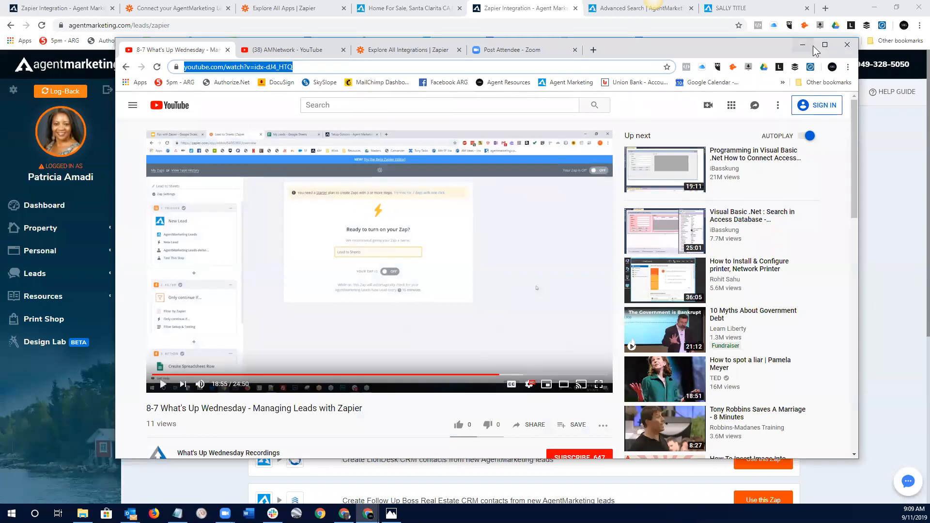
pyautogui.click(825, 45)
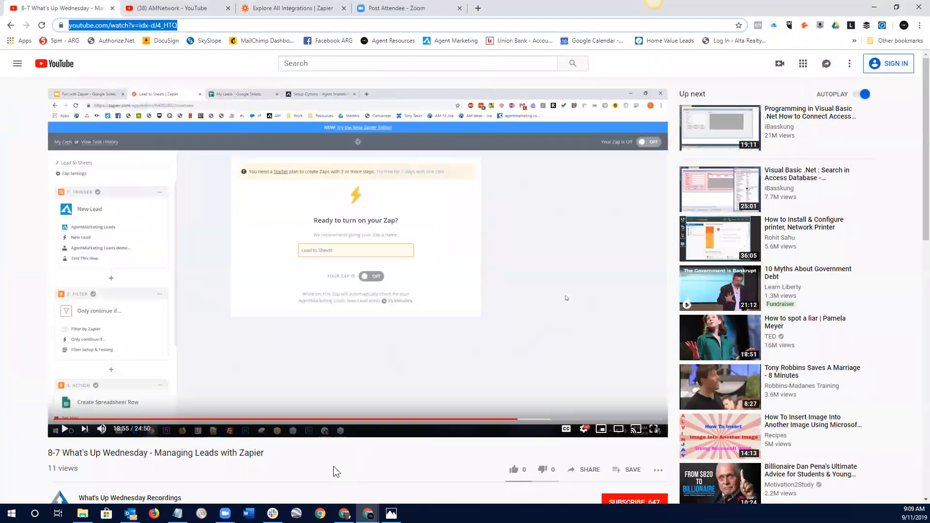
pyautogui.scroll(-3)
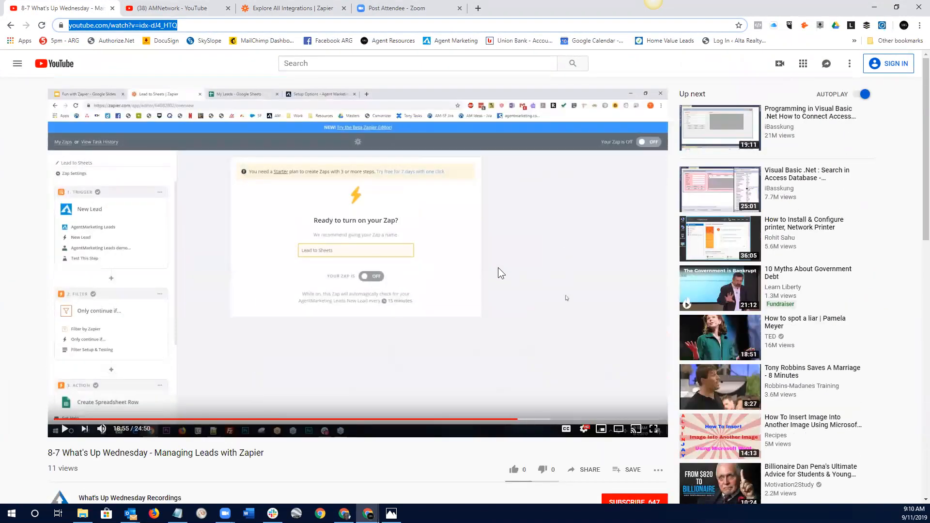
pyautogui.moveTo(546, 344)
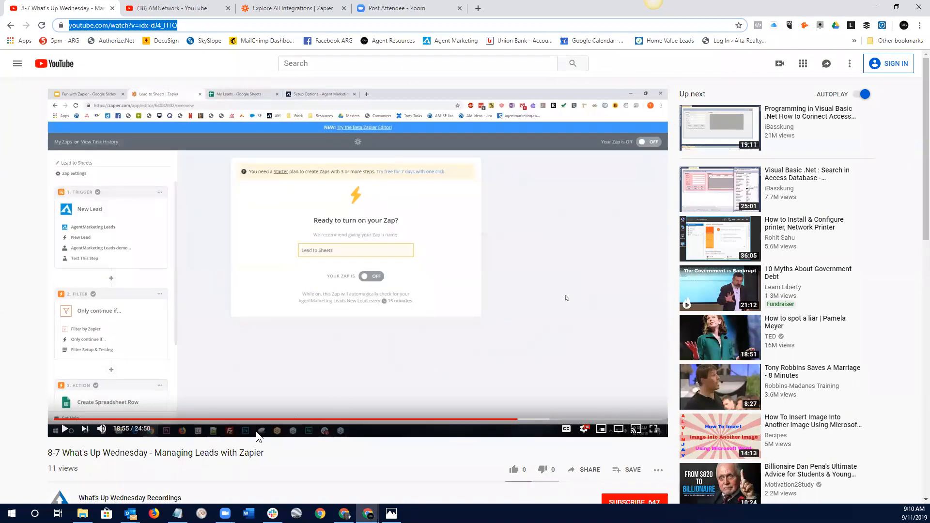
pyautogui.scroll(-3)
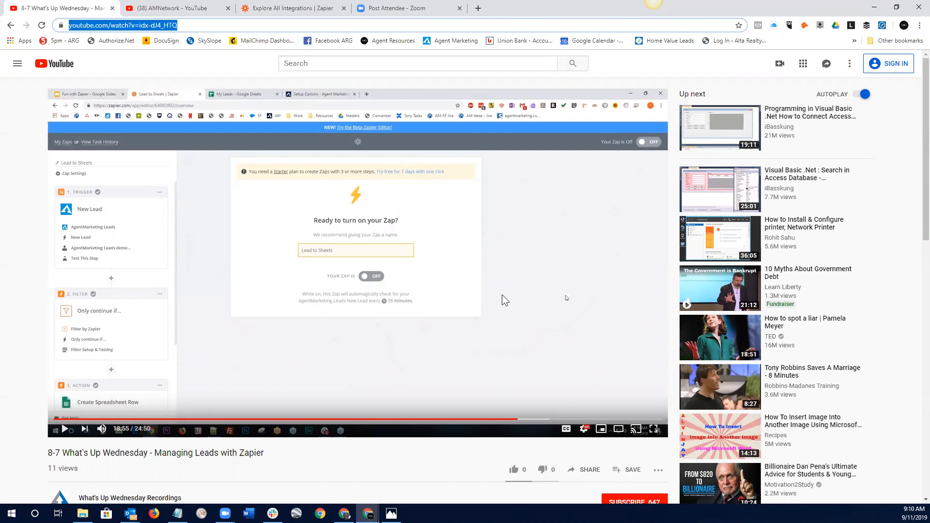
pyautogui.moveTo(446, 296)
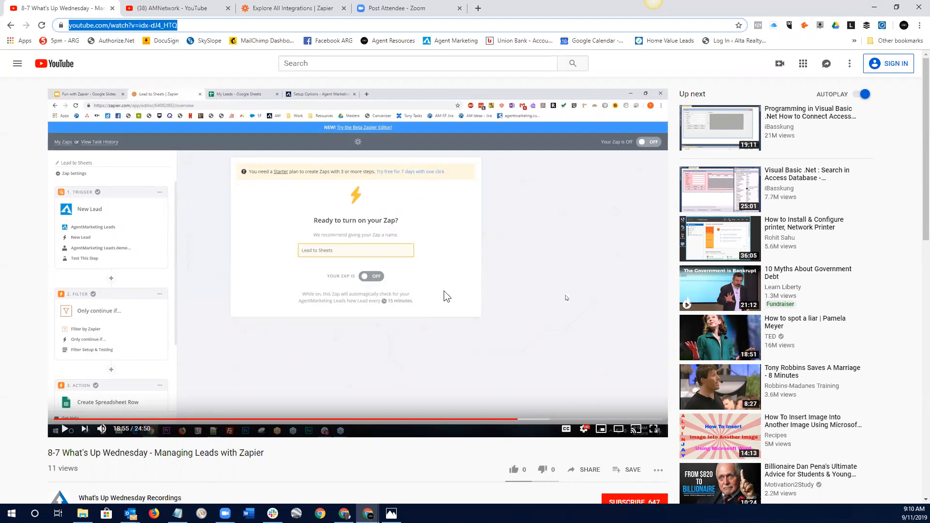
pyautogui.scroll(-3)
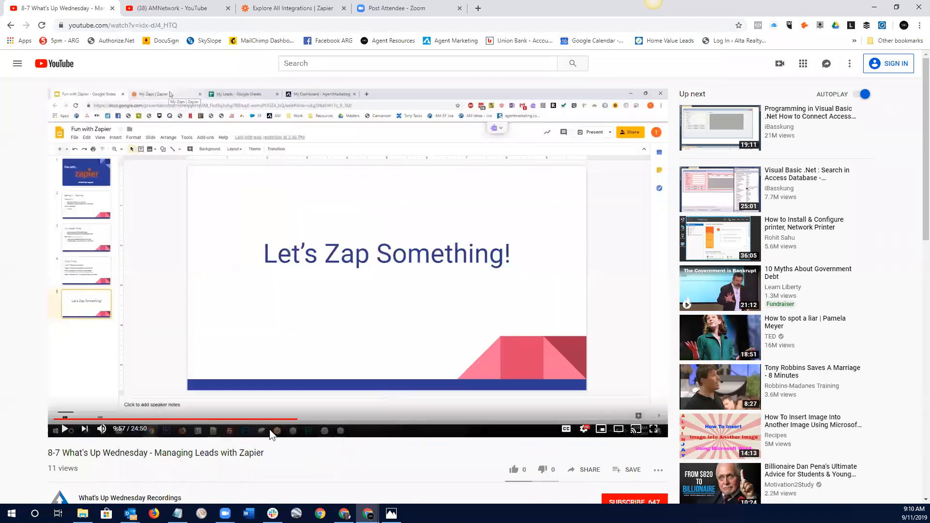
pyautogui.moveTo(298, 420)
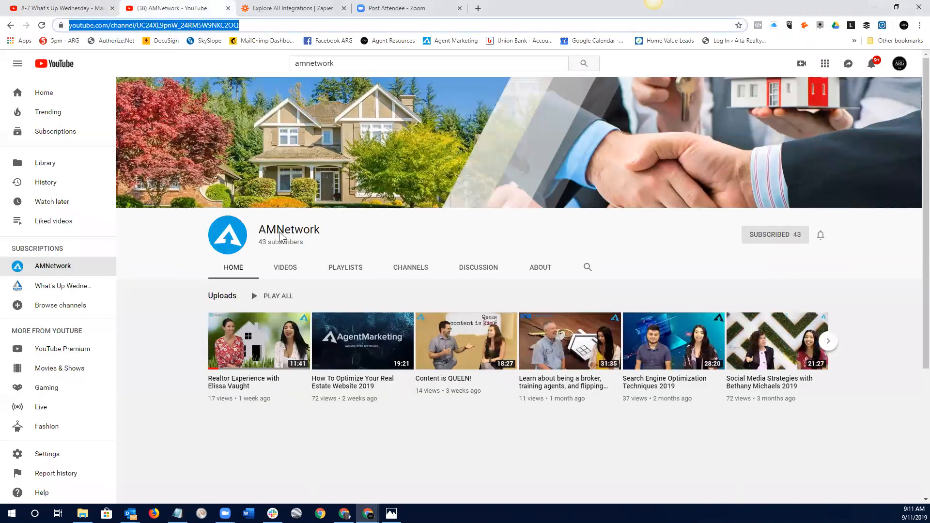
# - Show Google Sheets, Slack, Mailchimp and Google Calendar selected on zapier.com/apps above the suggested Zaps
pyautogui.click(295, 8)
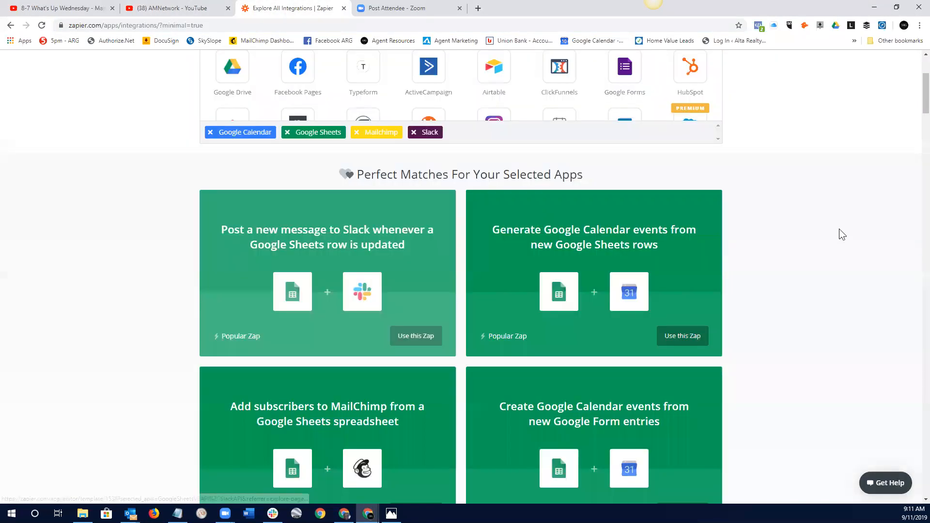
pyautogui.scroll(-3)
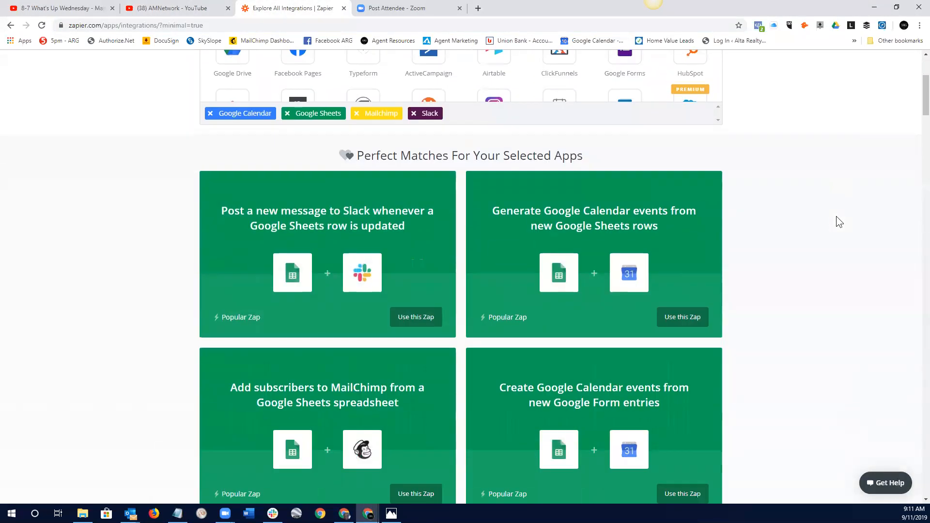
pyautogui.scroll(3)
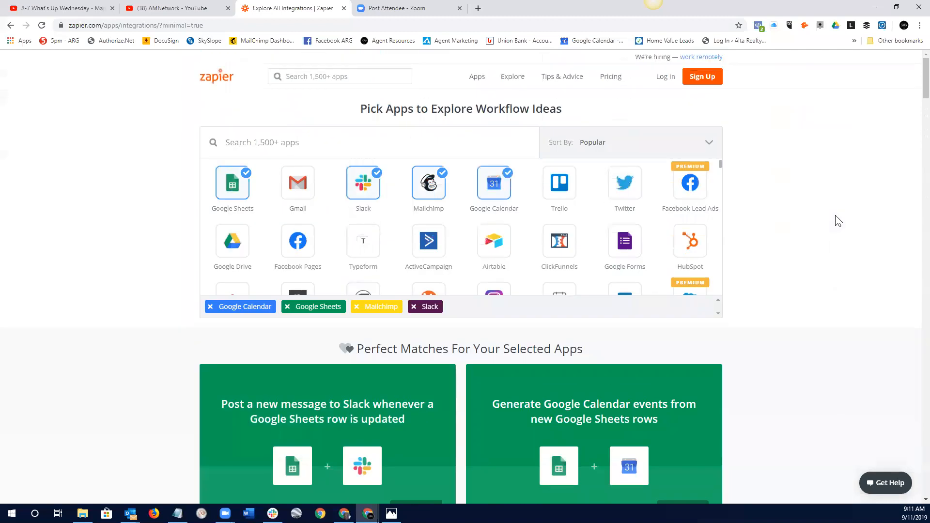
pyautogui.moveTo(258, 108)
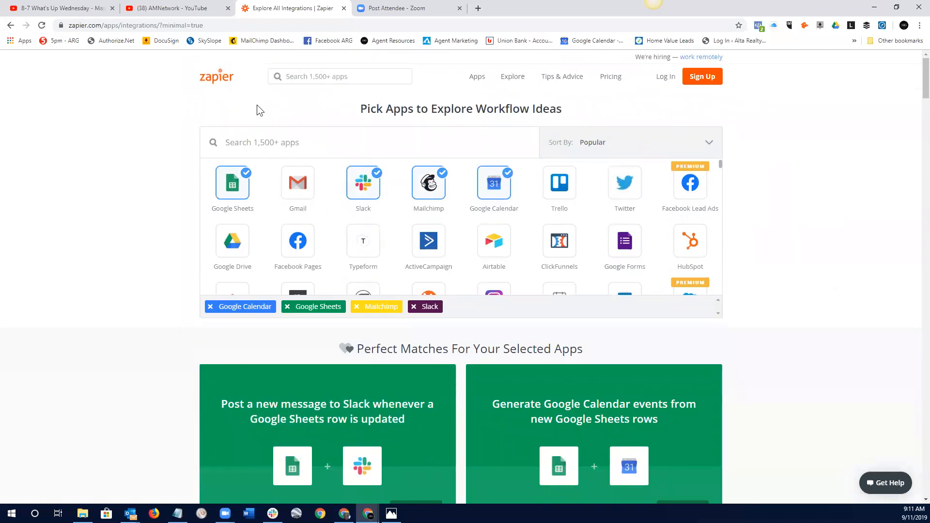
pyautogui.scroll(-3)
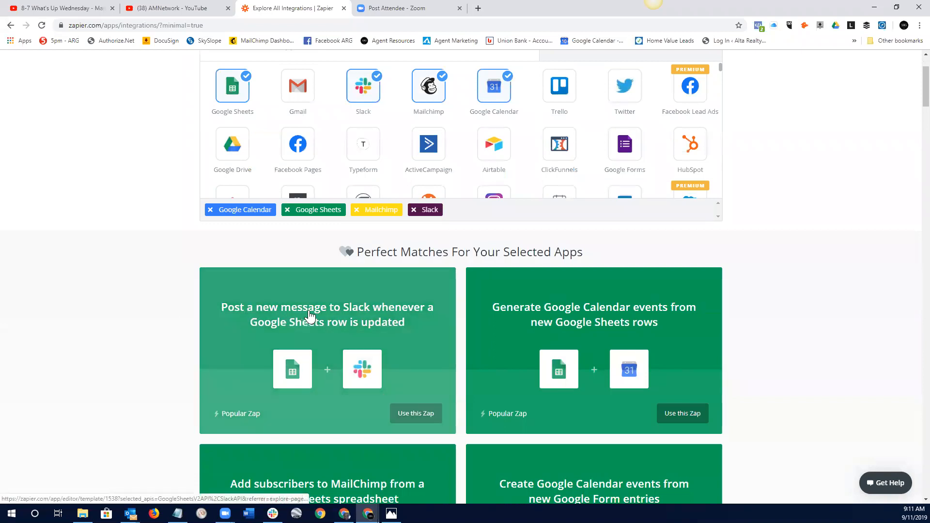
pyautogui.moveTo(287, 324)
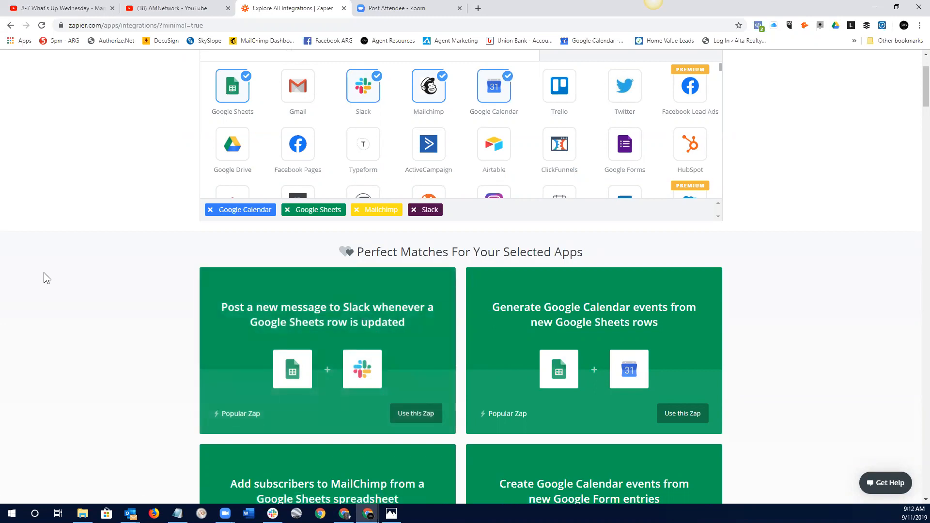
pyautogui.moveTo(363, 372)
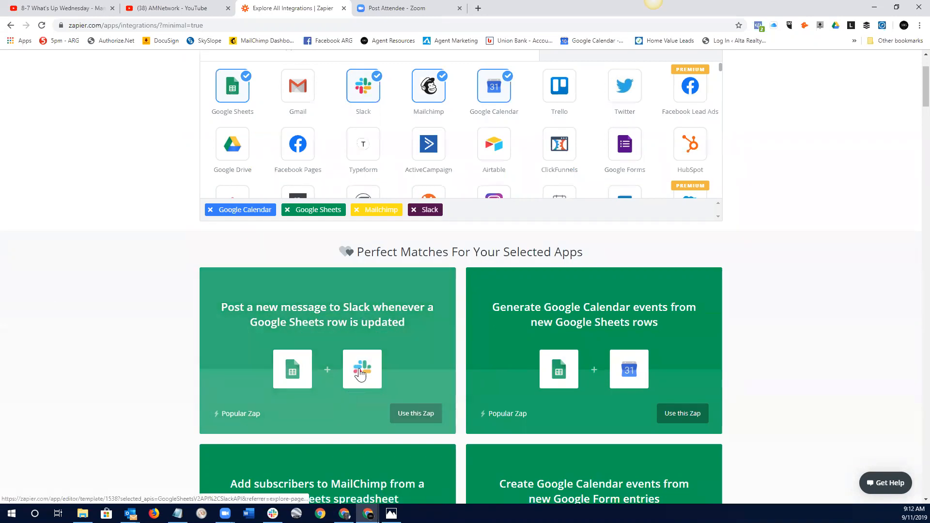
pyautogui.moveTo(824, 347)
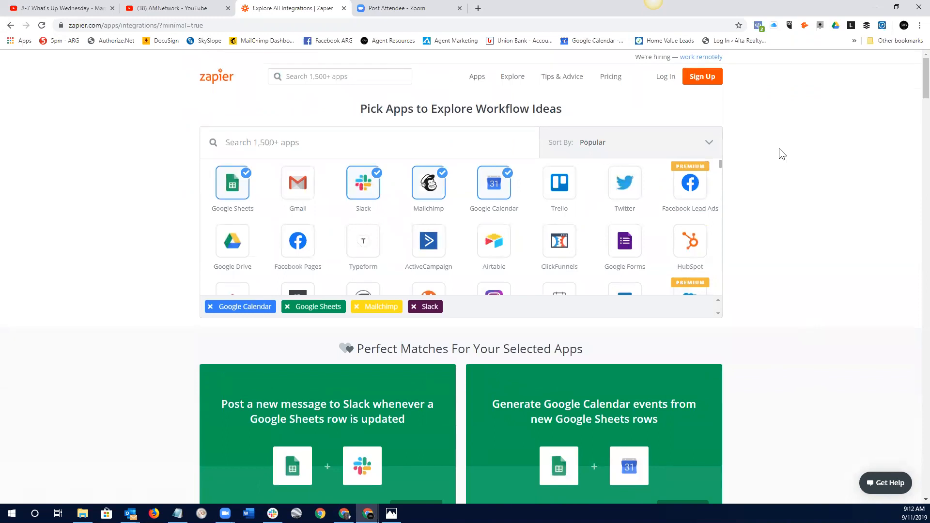
pyautogui.moveTo(343, 12)
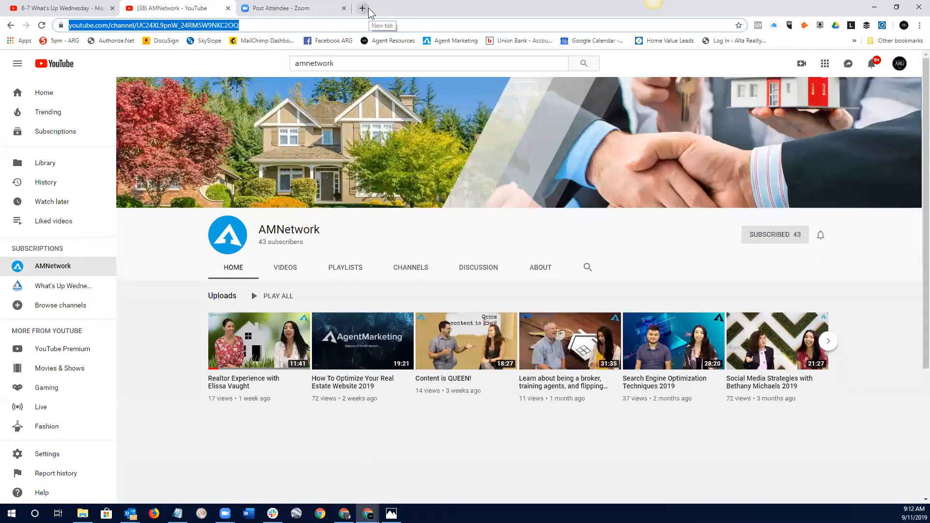
# - From the Properties list, reach the marketing and report tools for 236 W Olive Street
pyautogui.click(360, 8)
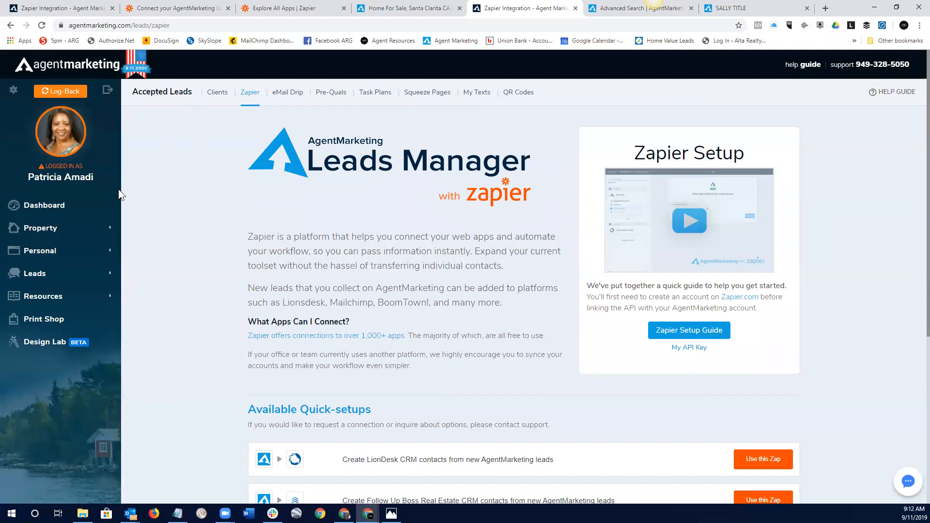
pyautogui.click(41, 228)
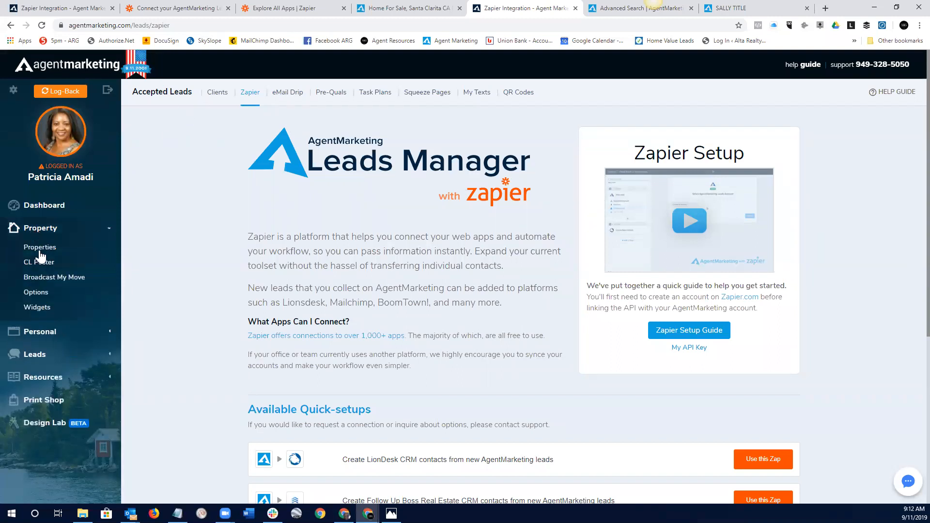
pyautogui.click(40, 247)
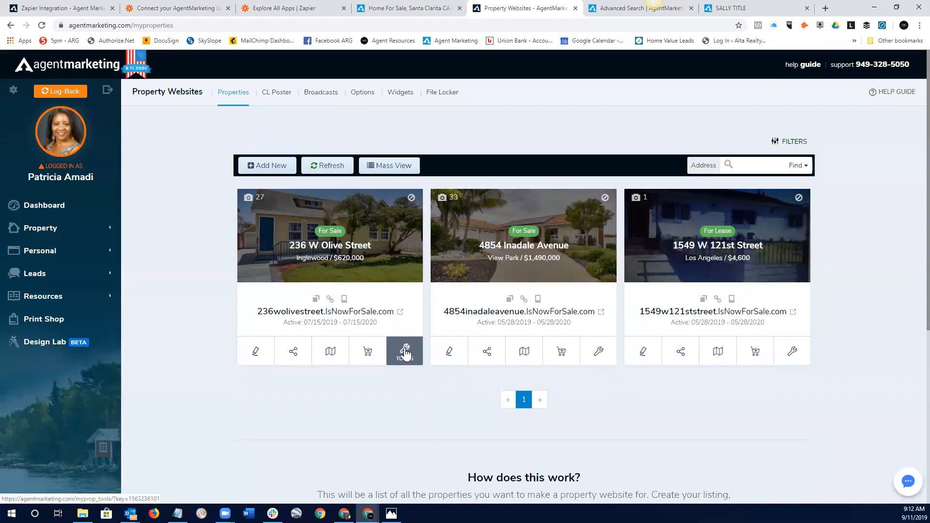
pyautogui.click(405, 351)
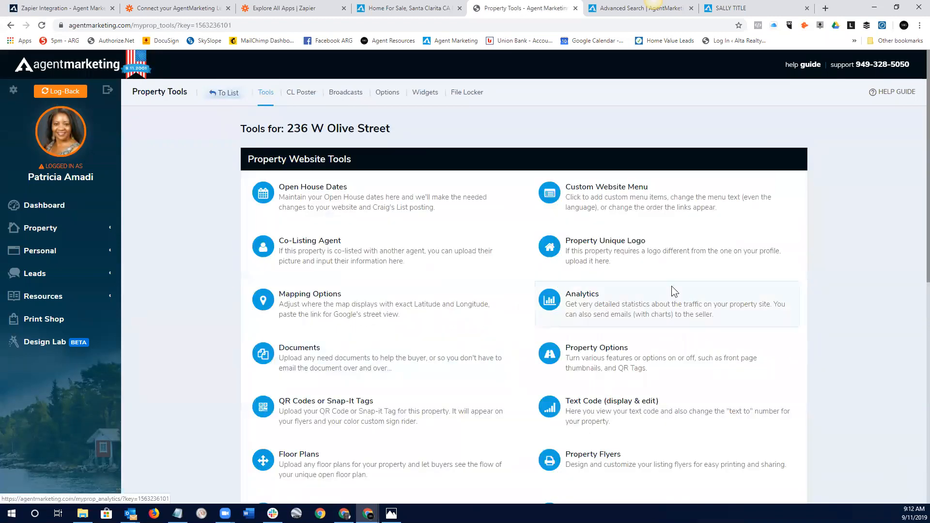
pyautogui.scroll(-3)
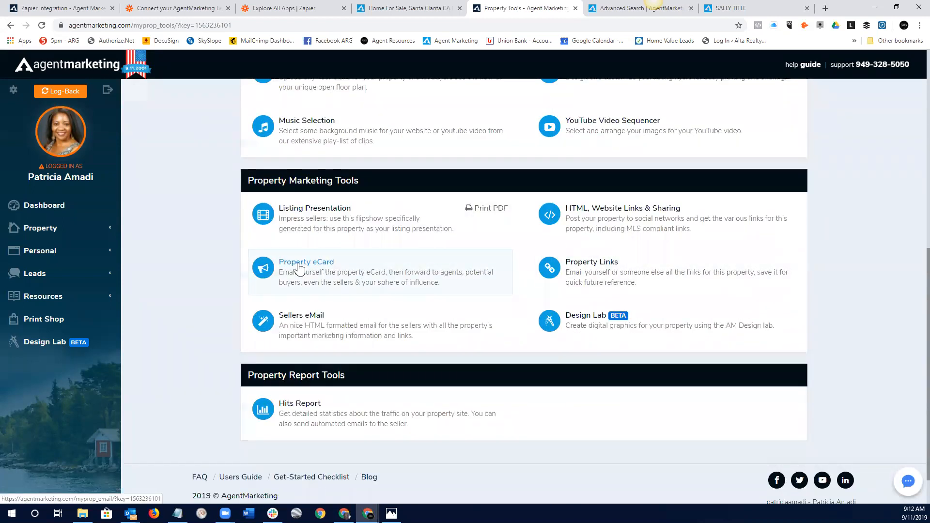
# - Bring up the 236 W Olive Street Property eCard email and scroll through its preview
pyautogui.click(306, 262)
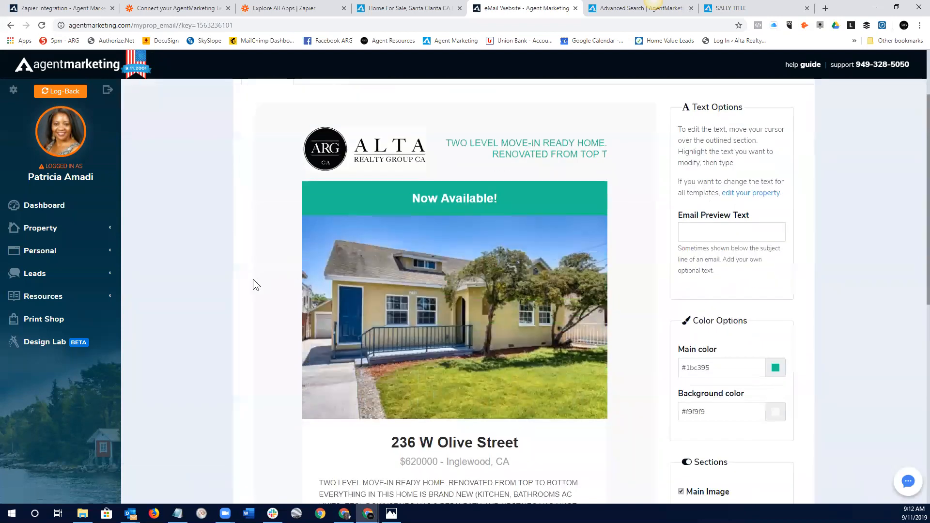
pyautogui.scroll(-3)
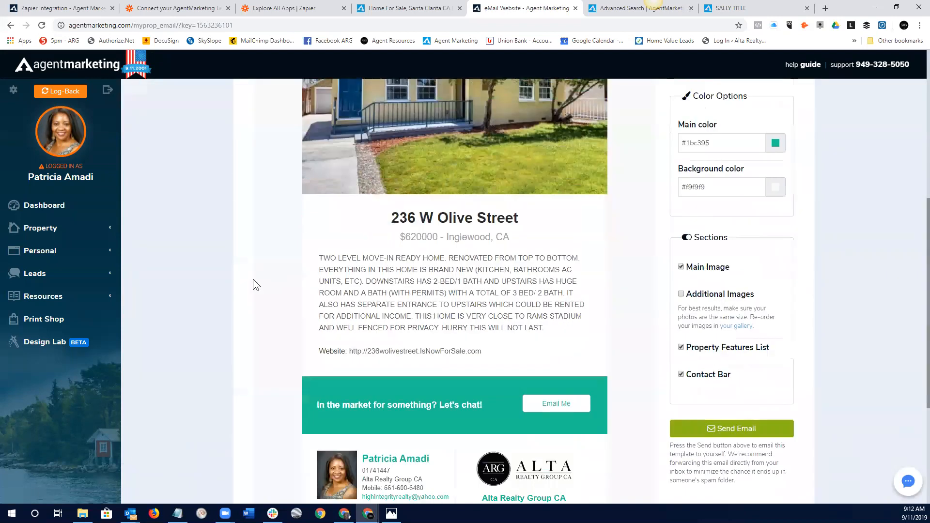
pyautogui.scroll(-3)
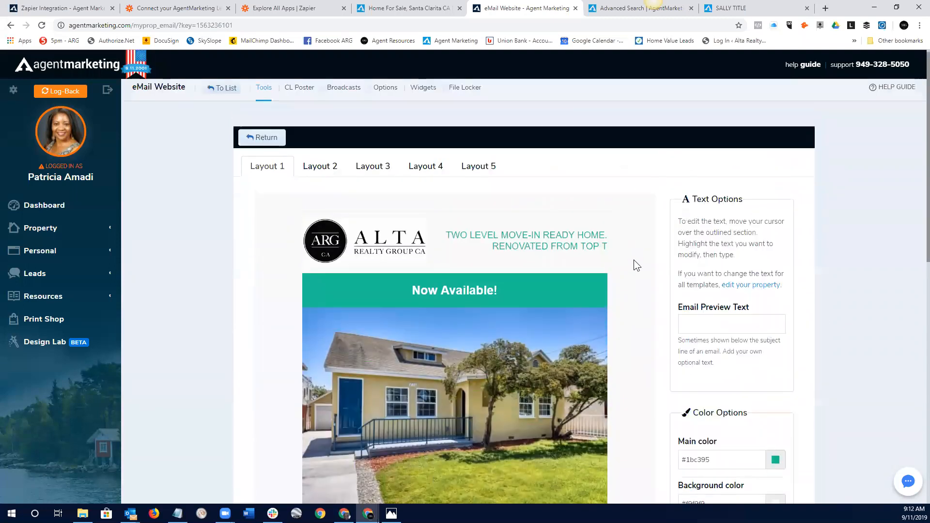
pyautogui.scroll(-3)
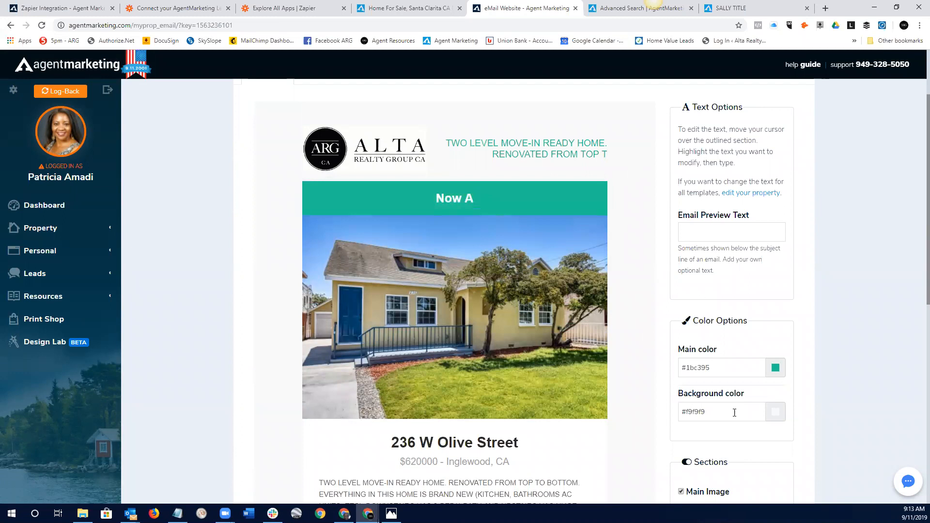
# - Set the eCard's Main color to bright blue (#2137dc), recolouring the banner and headline
pyautogui.click(775, 368)
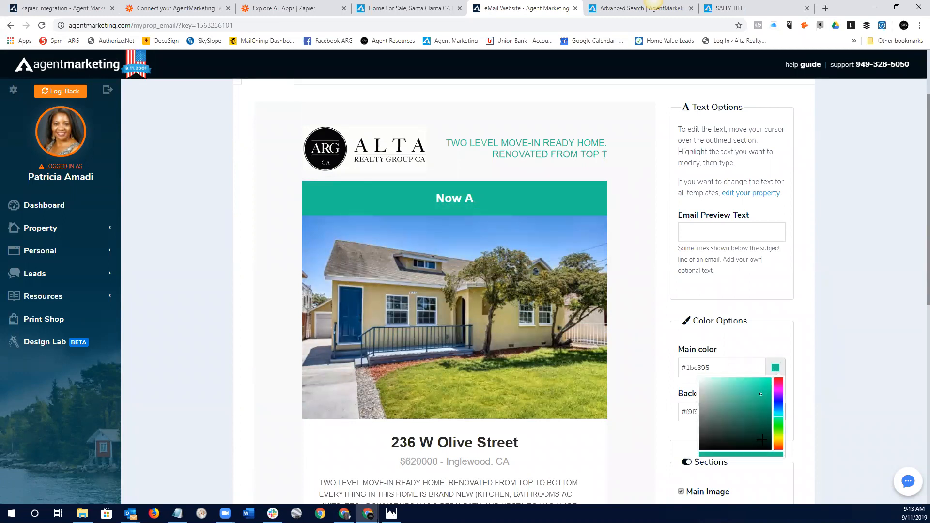
pyautogui.click(766, 444)
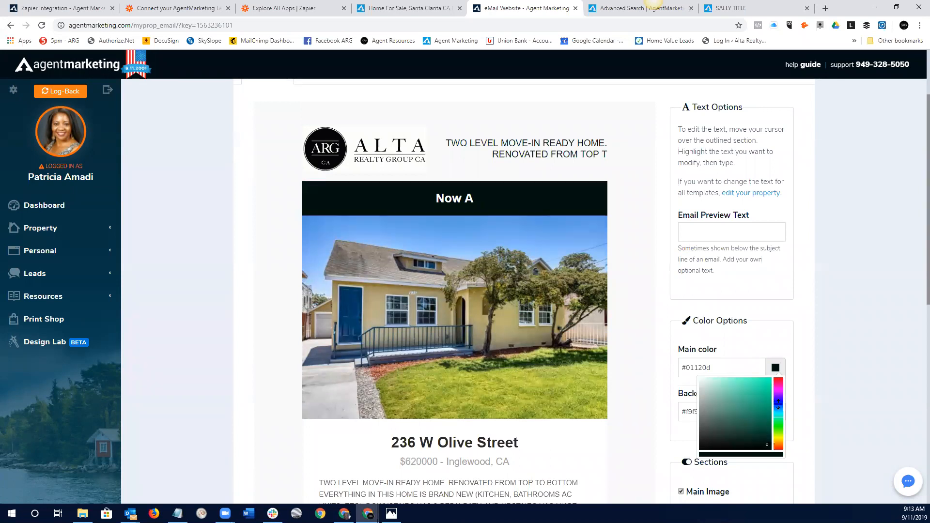
pyautogui.click(760, 385)
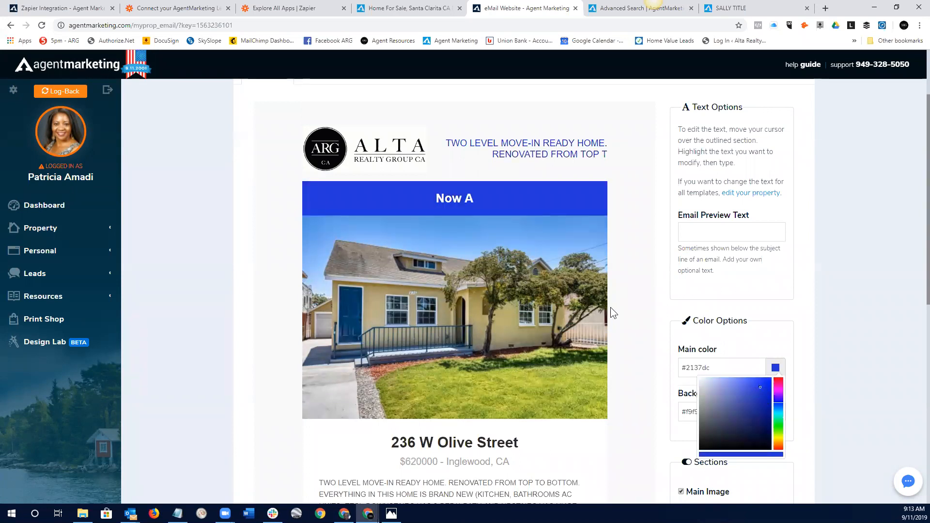
pyautogui.scroll(-3)
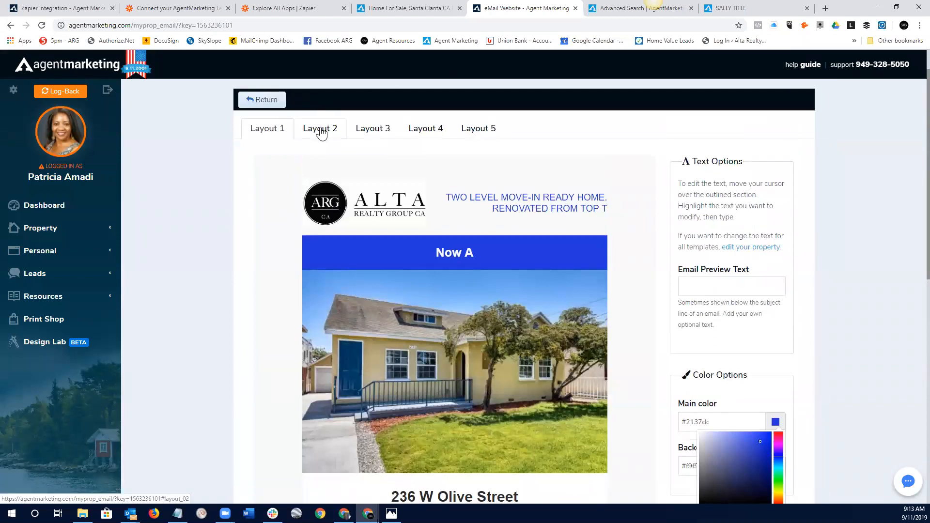
# - Preview Layouts 2 through 5 and settle on the dark, gold-accented Layout 5, reviewed to its footer
pyautogui.click(320, 128)
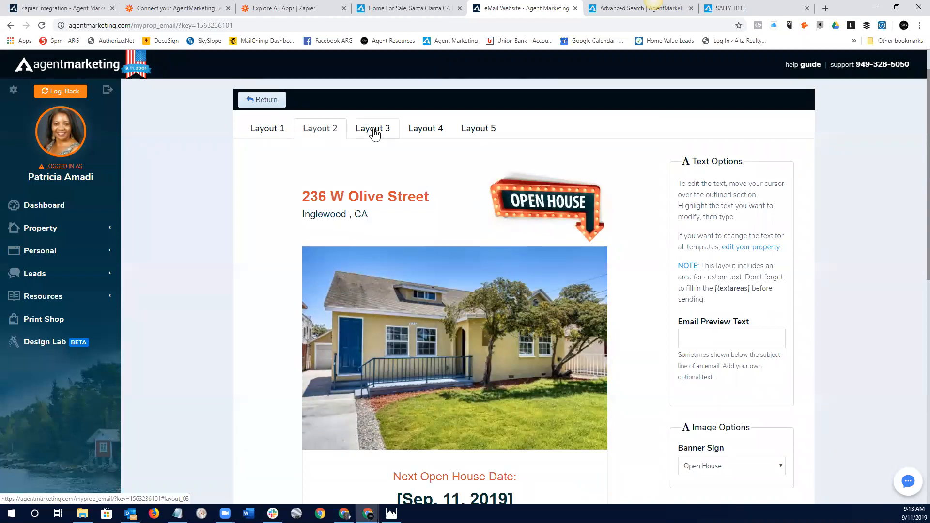
pyautogui.click(373, 128)
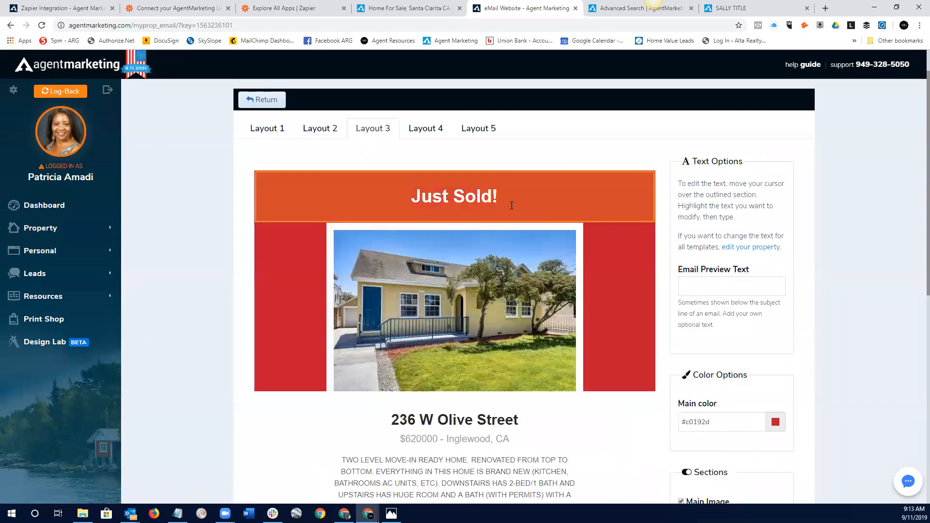
pyautogui.click(426, 128)
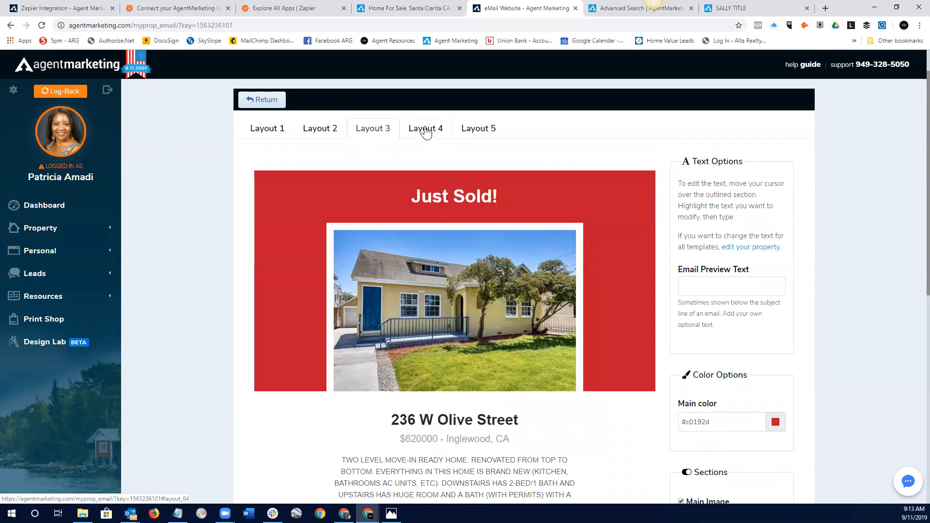
pyautogui.click(426, 128)
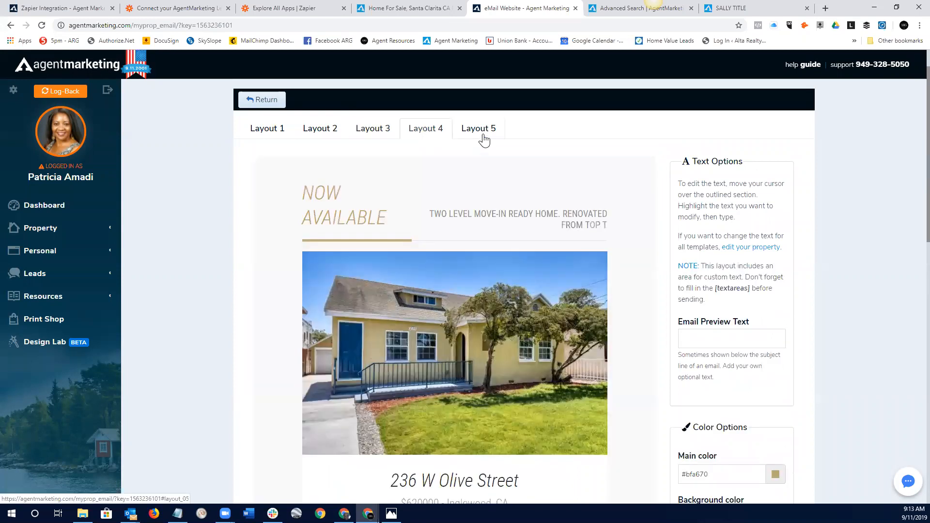
pyautogui.click(479, 128)
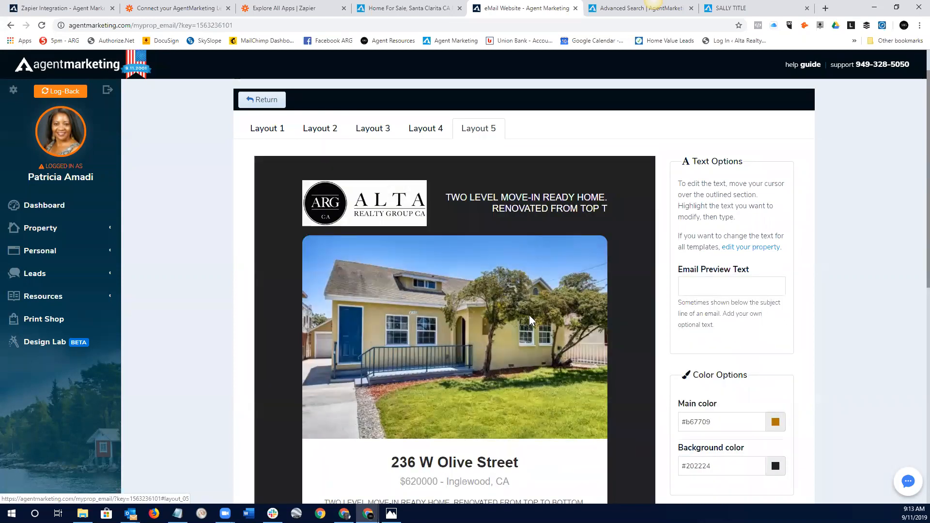
pyautogui.scroll(-3)
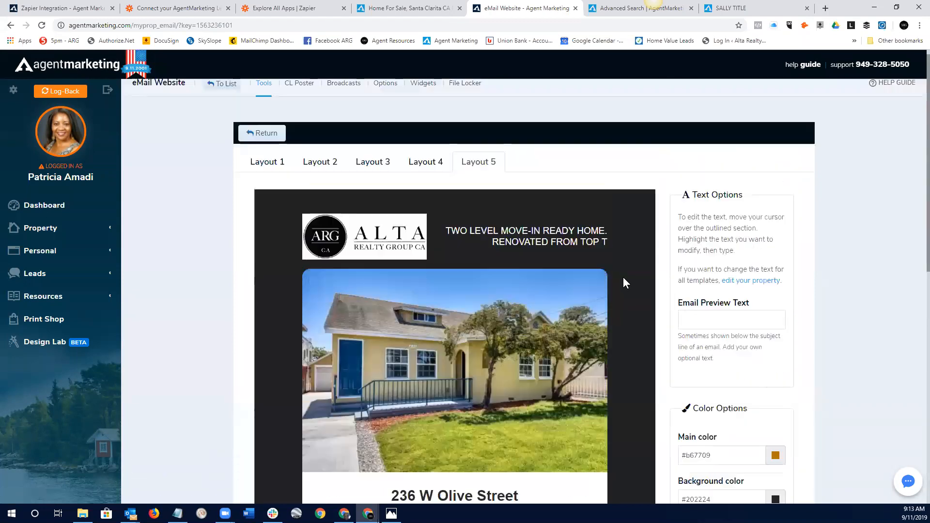
pyautogui.scroll(-3)
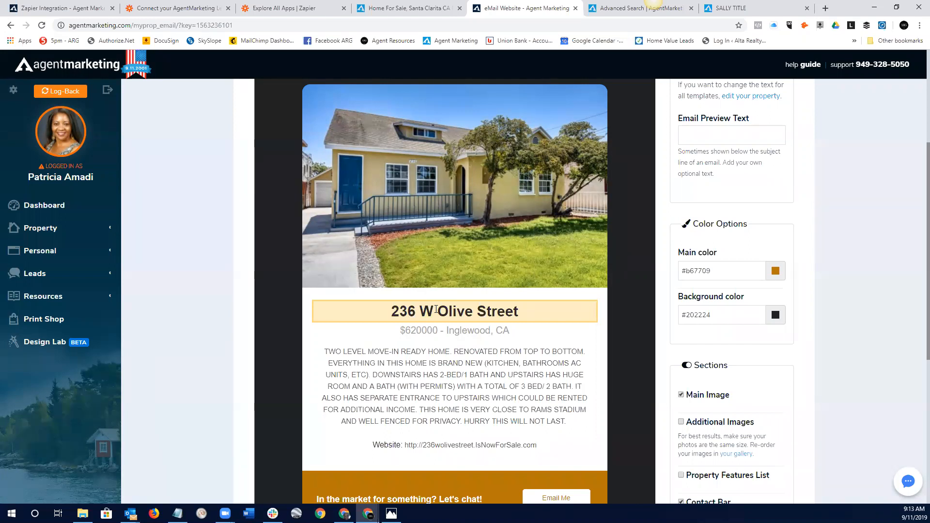
pyautogui.scroll(-3)
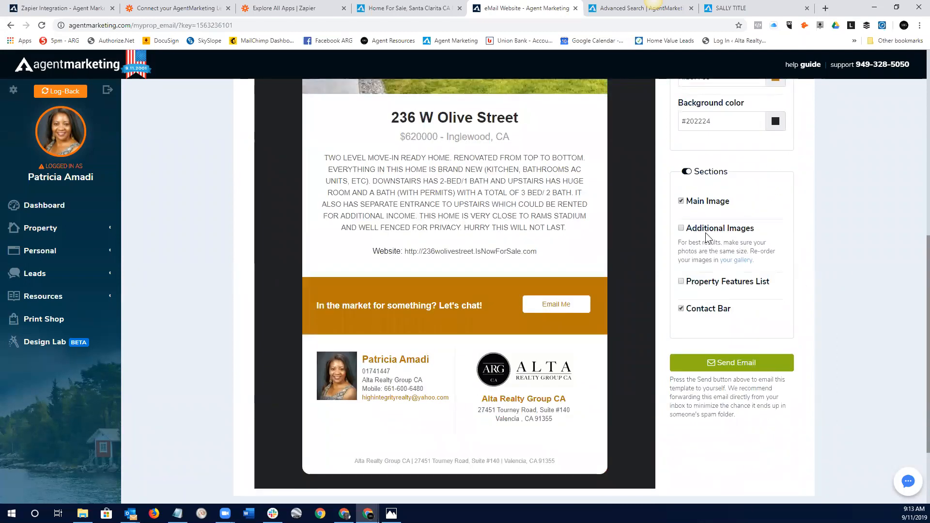
# - Include additional property photos and send the Layout 5 eCard email to yourself
pyautogui.click(681, 228)
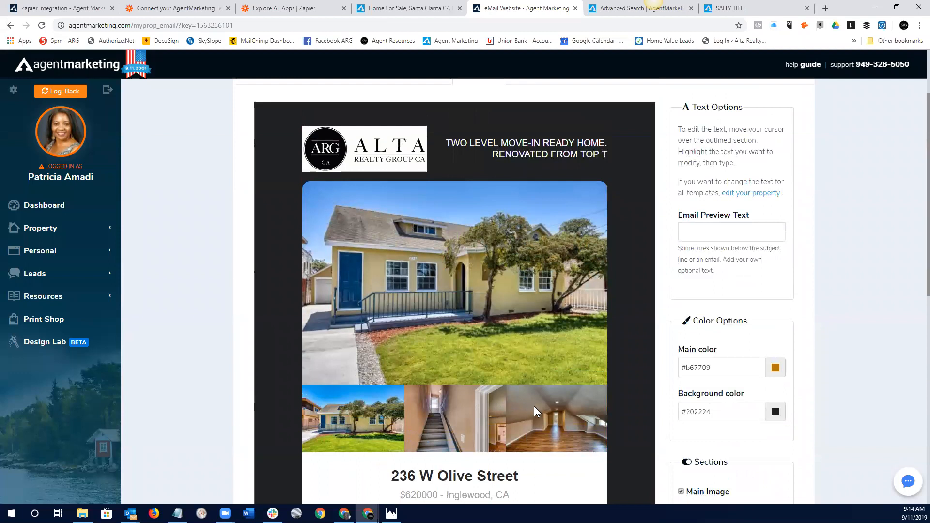
pyautogui.scroll(-3)
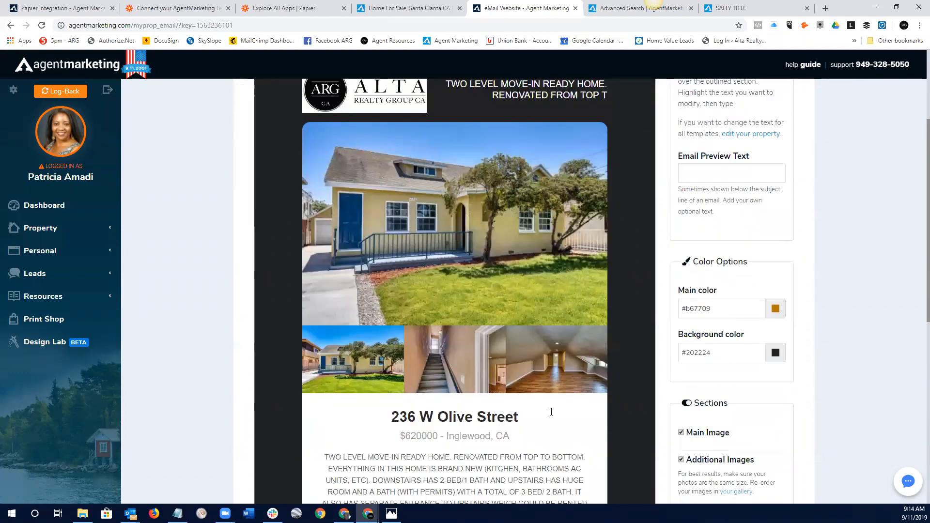
pyautogui.scroll(-3)
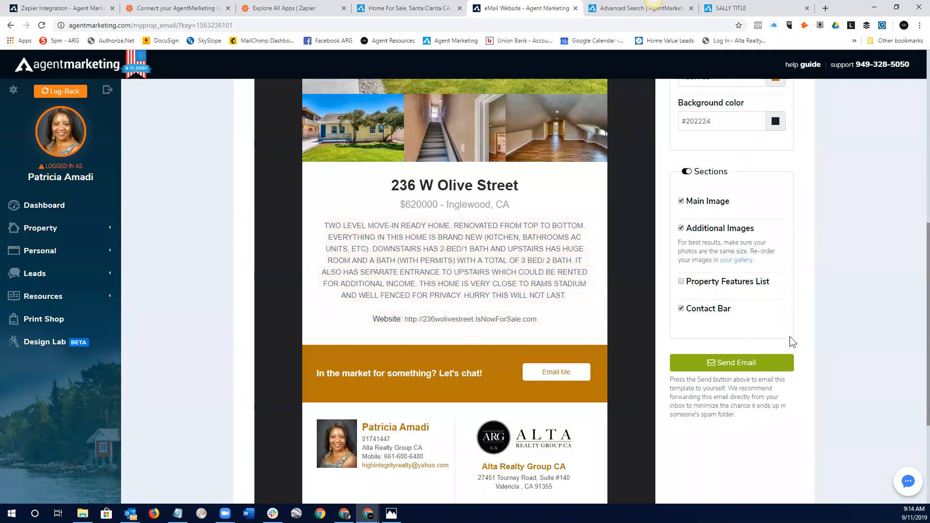
pyautogui.moveTo(726, 364)
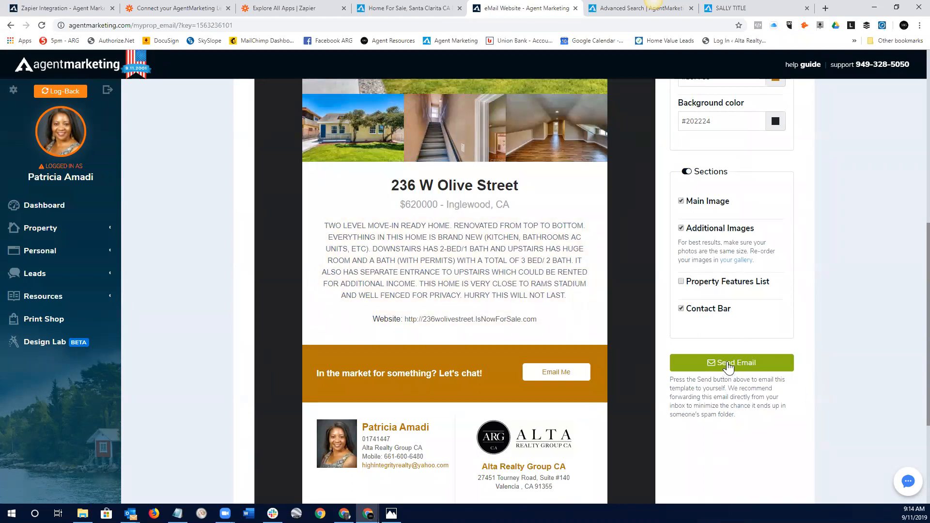
pyautogui.click(731, 363)
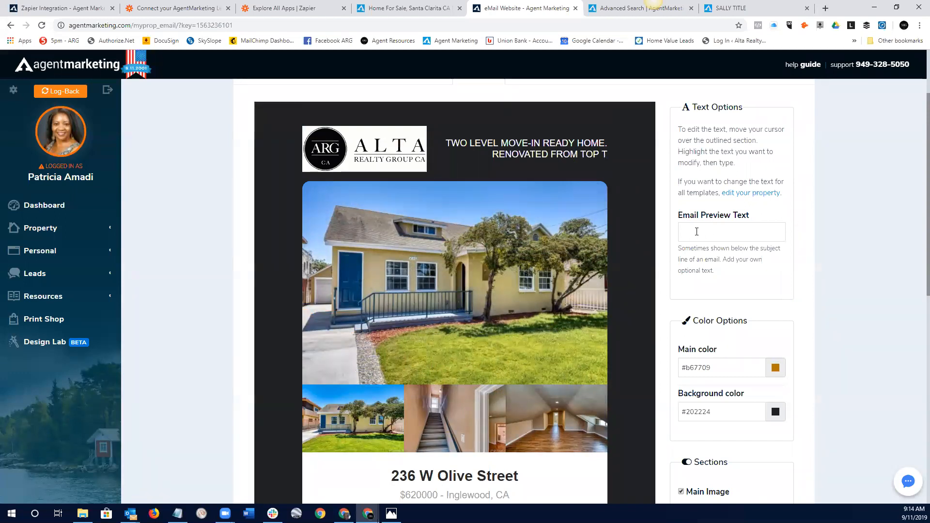
pyautogui.moveTo(754, 195)
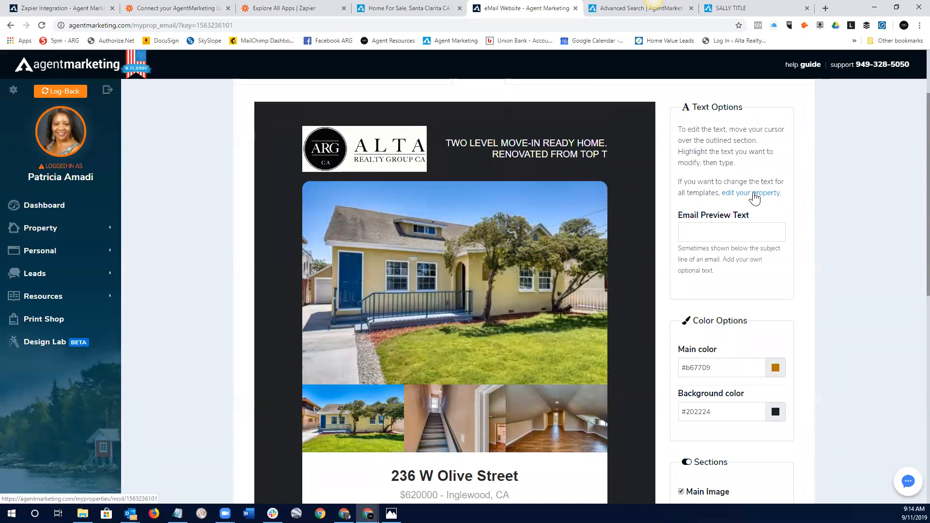
pyautogui.scroll(-3)
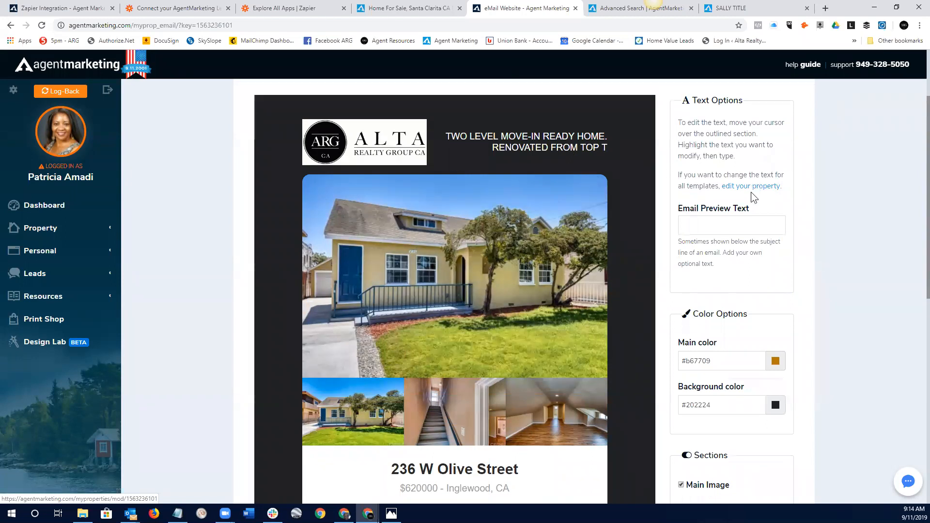
pyautogui.scroll(-3)
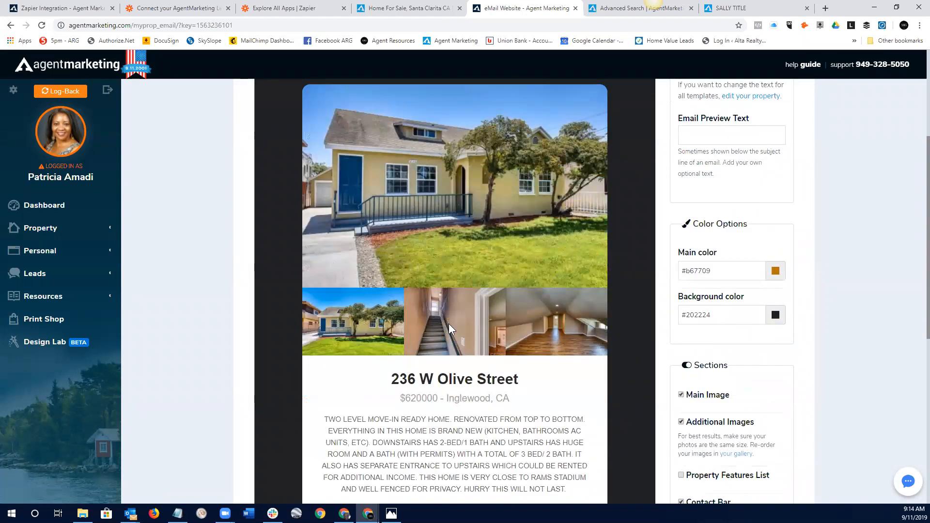
pyautogui.moveTo(778, 354)
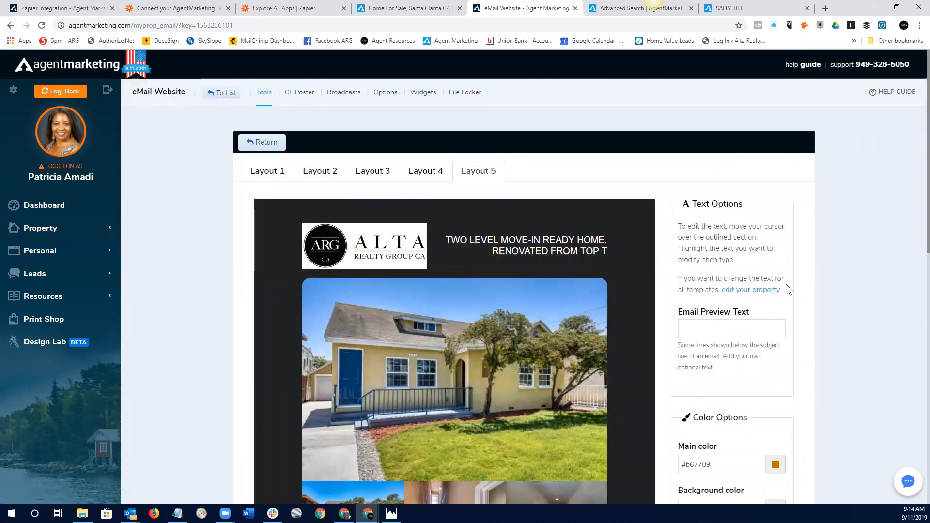
pyautogui.scroll(-3)
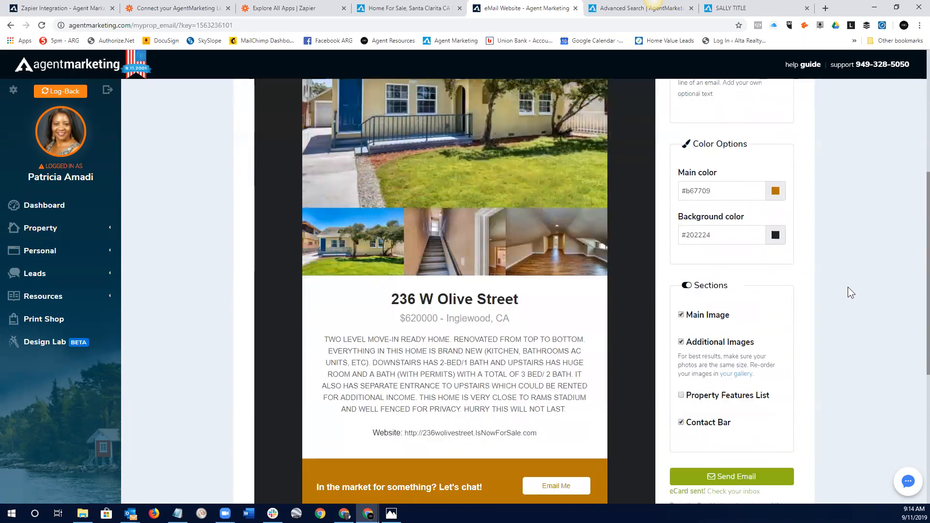
pyautogui.scroll(-3)
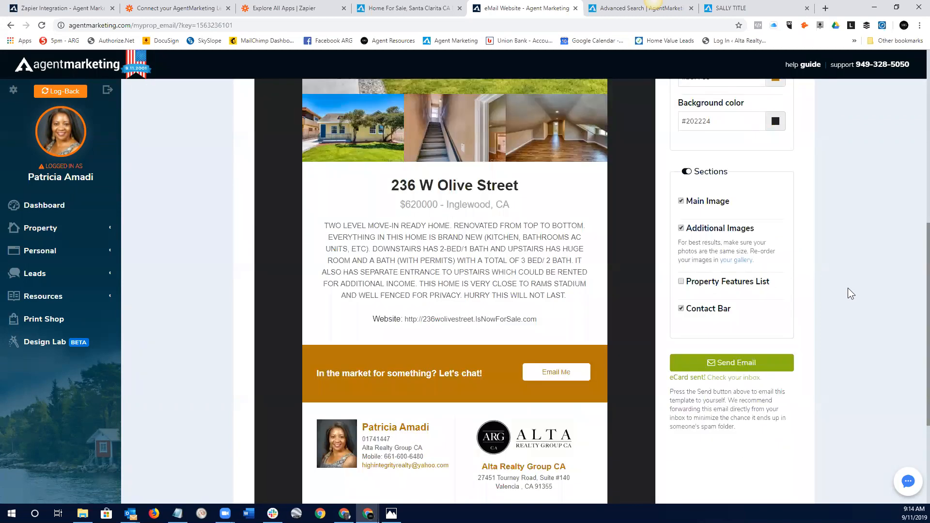
pyautogui.scroll(-3)
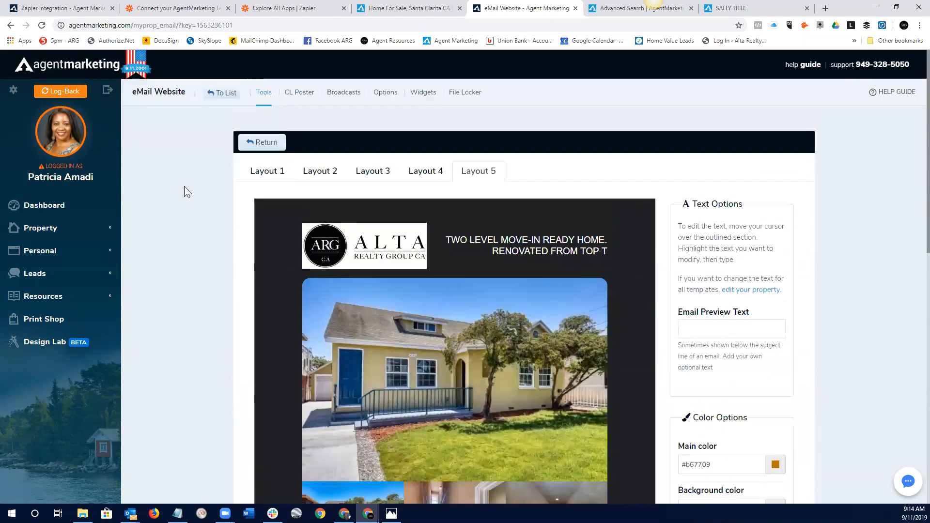
pyautogui.click(261, 141)
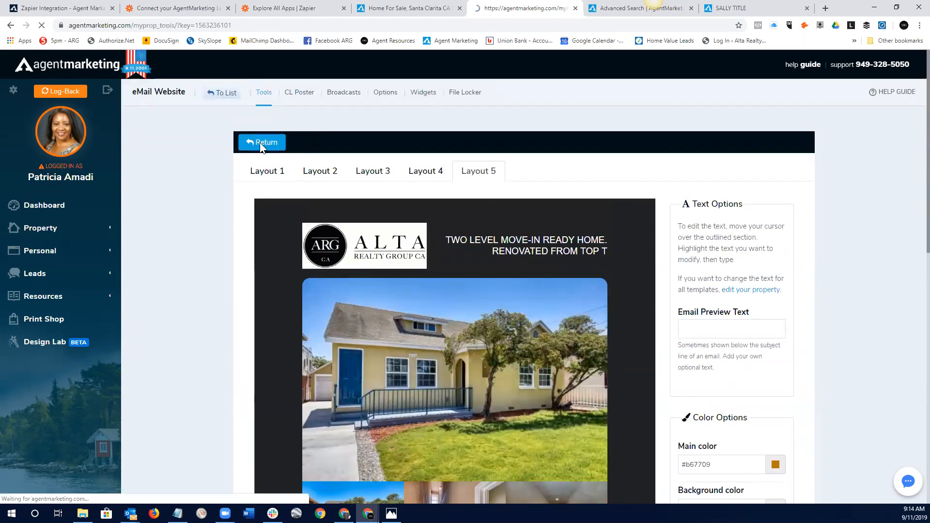
pyautogui.click(261, 141)
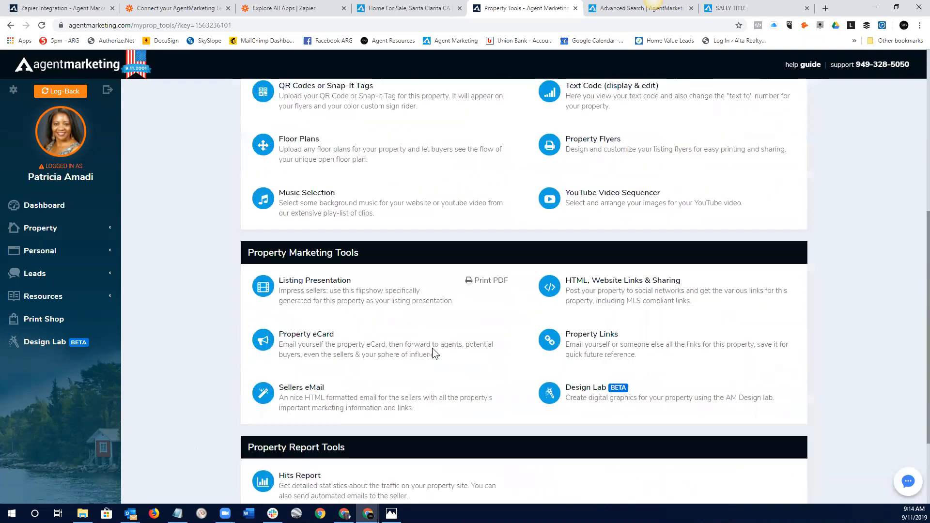
pyautogui.scroll(-3)
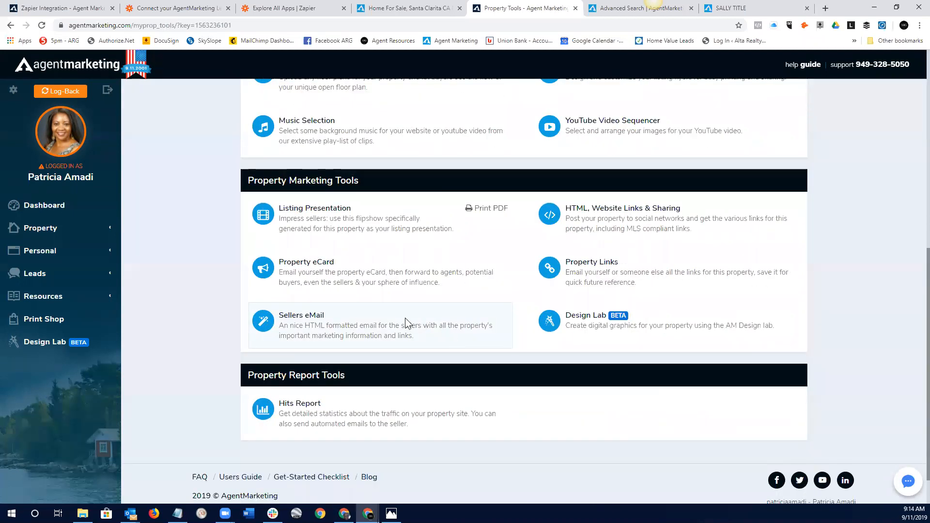
pyautogui.moveTo(291, 320)
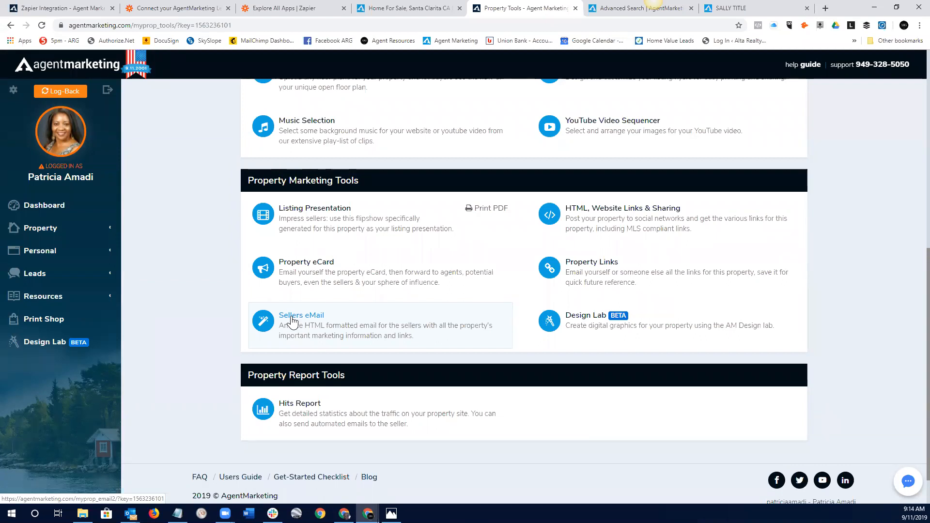
pyautogui.click(300, 314)
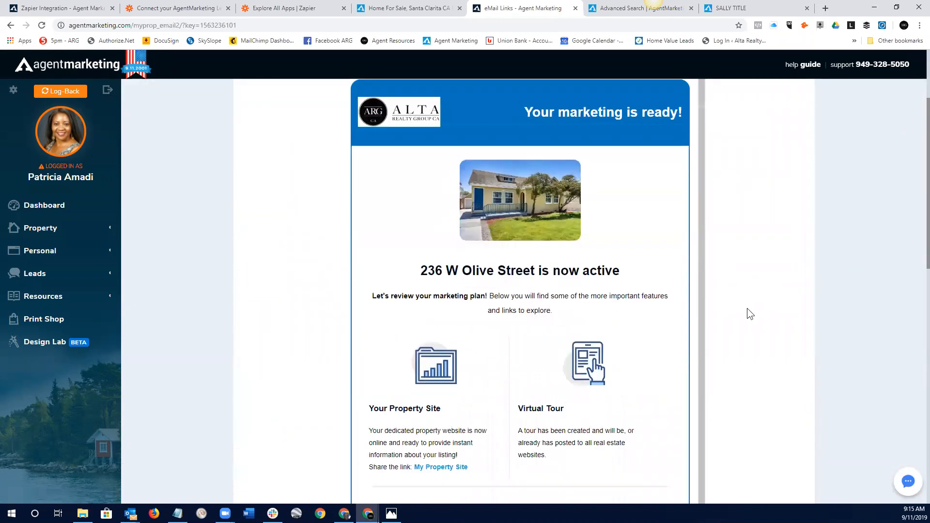
pyautogui.scroll(-3)
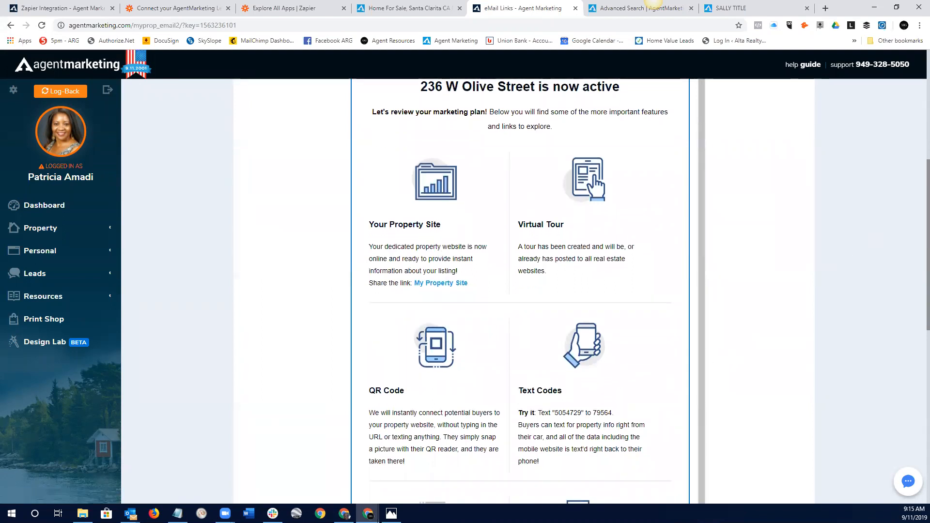
pyautogui.scroll(-3)
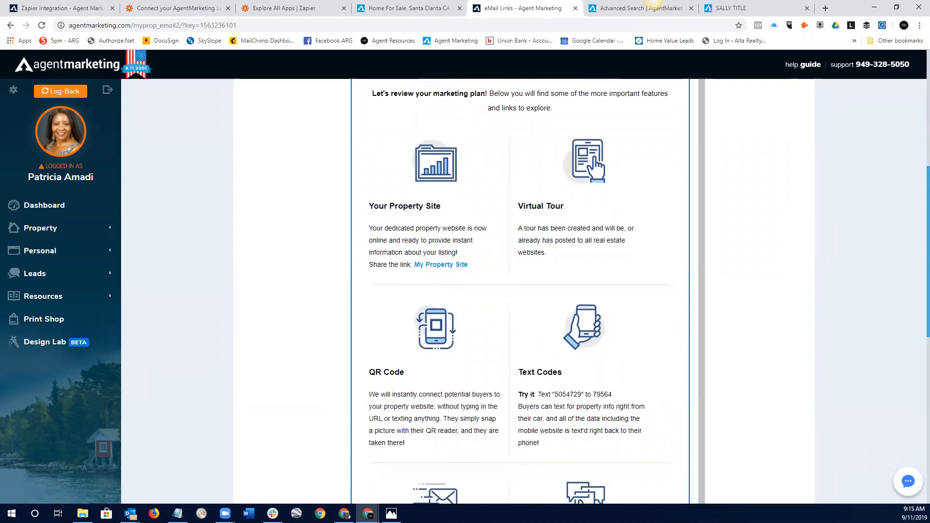
pyautogui.scroll(-3)
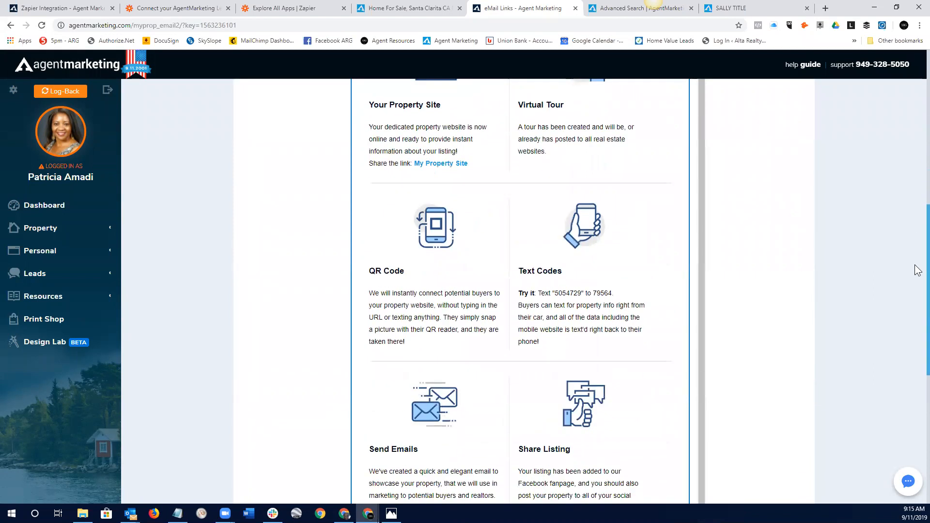
pyautogui.scroll(-3)
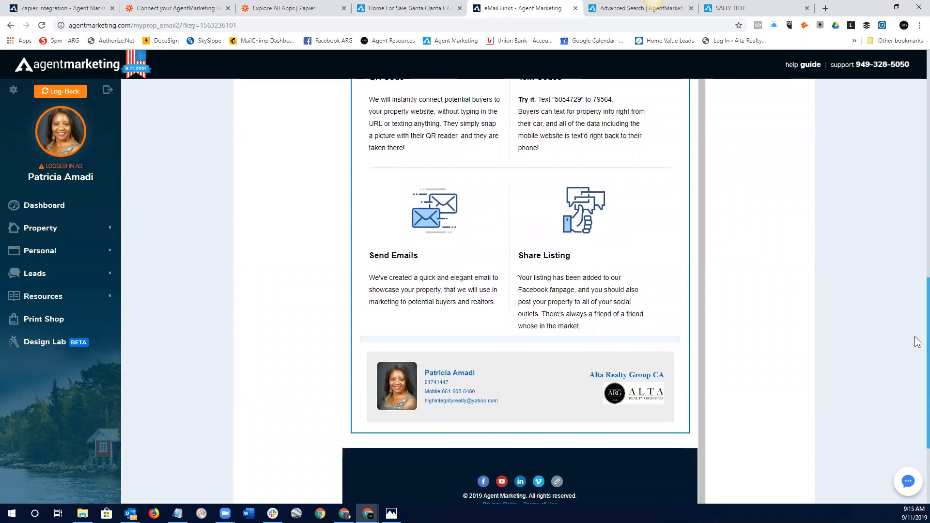
pyautogui.scroll(-3)
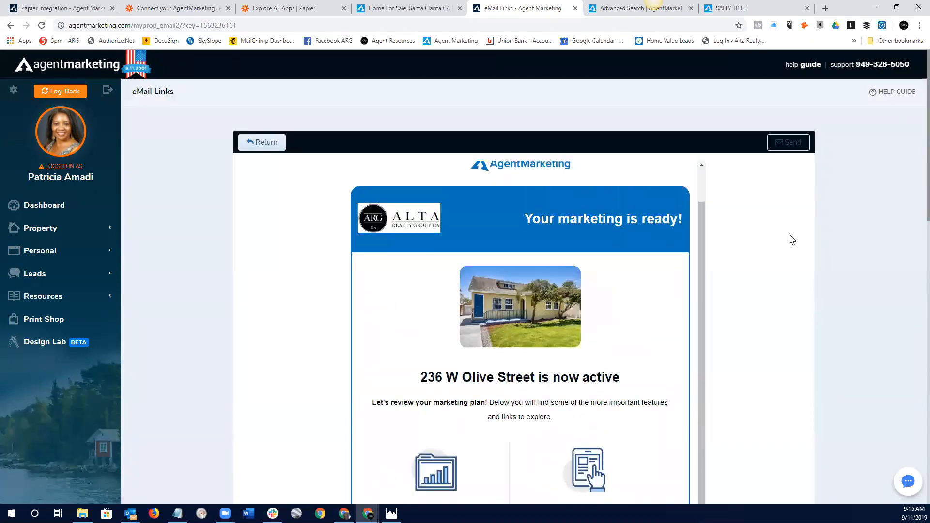
pyautogui.moveTo(787, 145)
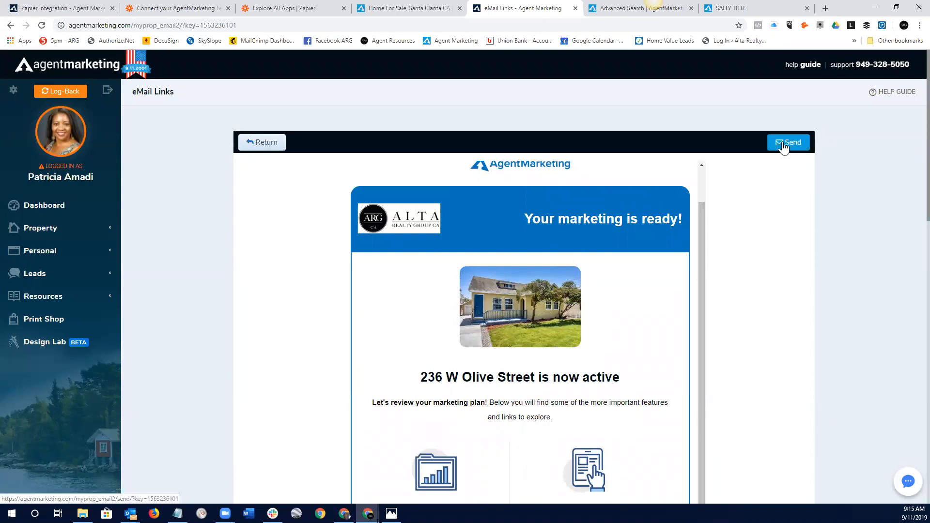
pyautogui.scroll(-3)
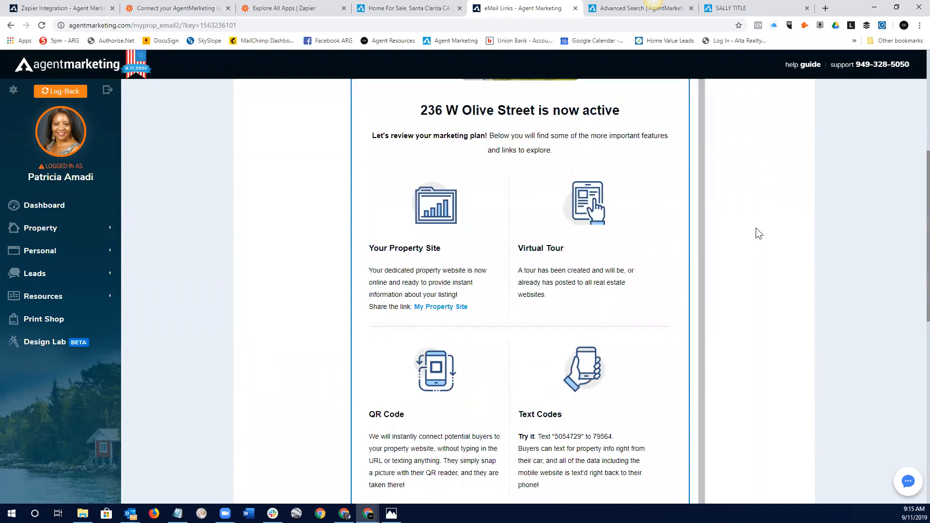
pyautogui.scroll(-3)
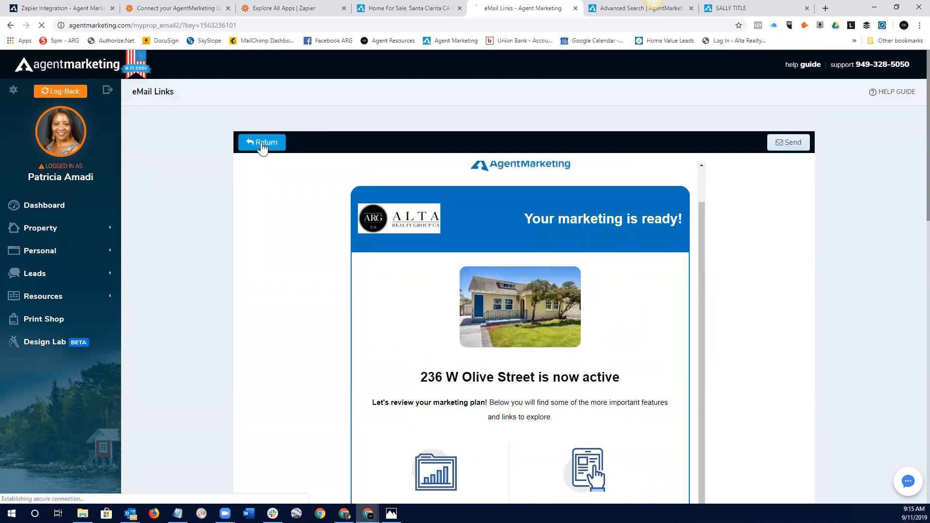
pyautogui.click(262, 141)
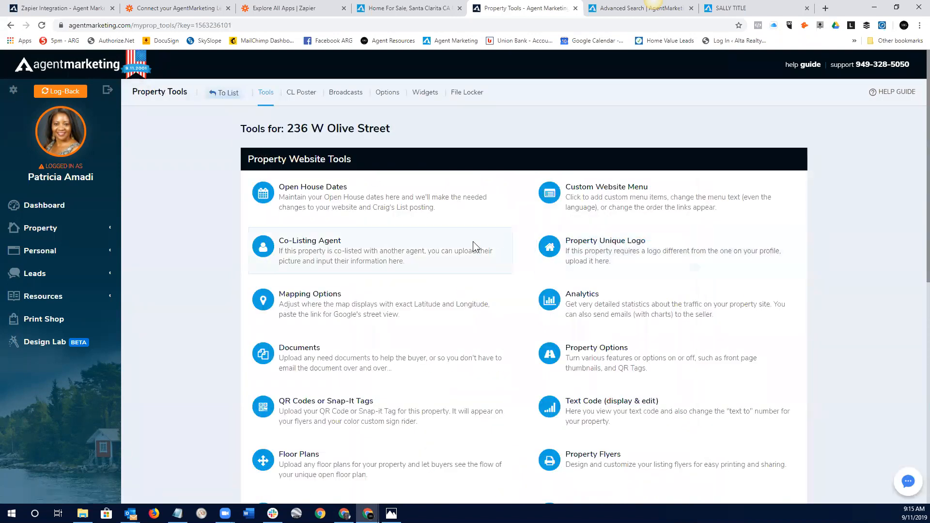
pyautogui.moveTo(329, 153)
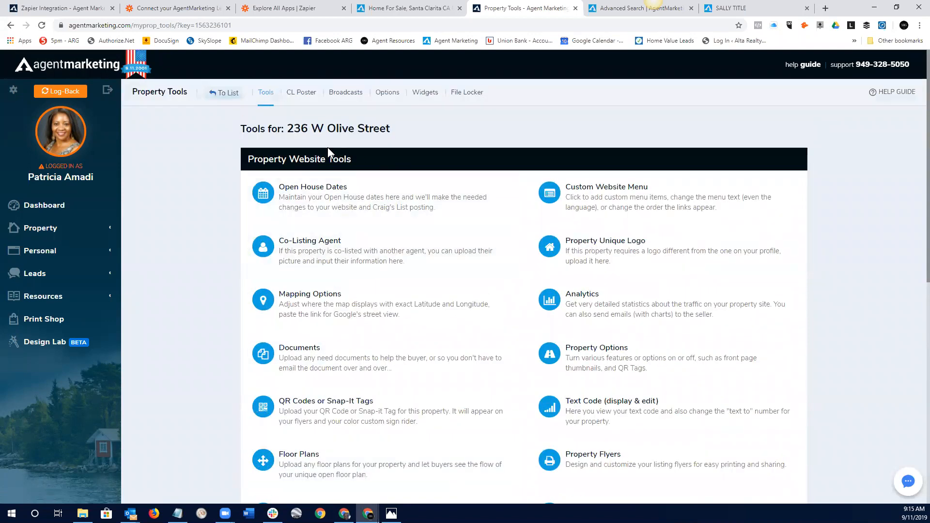
pyautogui.scroll(-3)
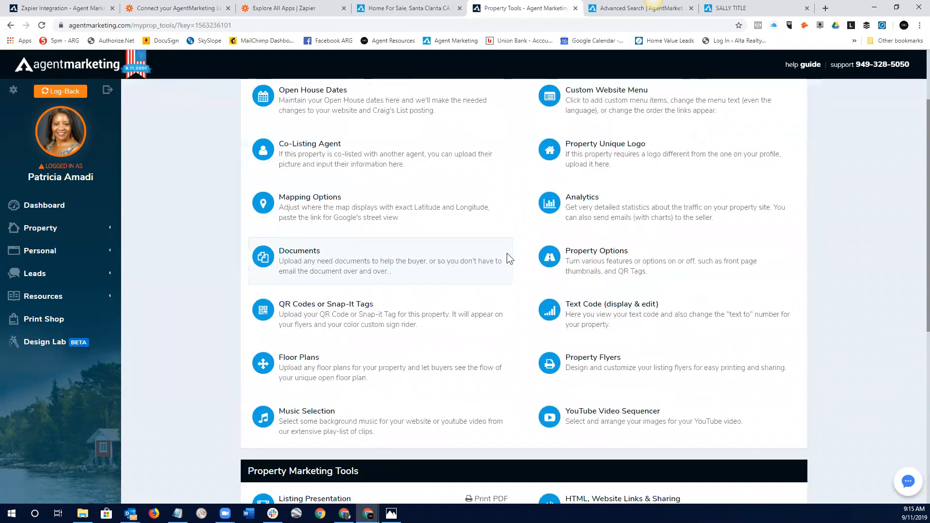
pyautogui.scroll(-3)
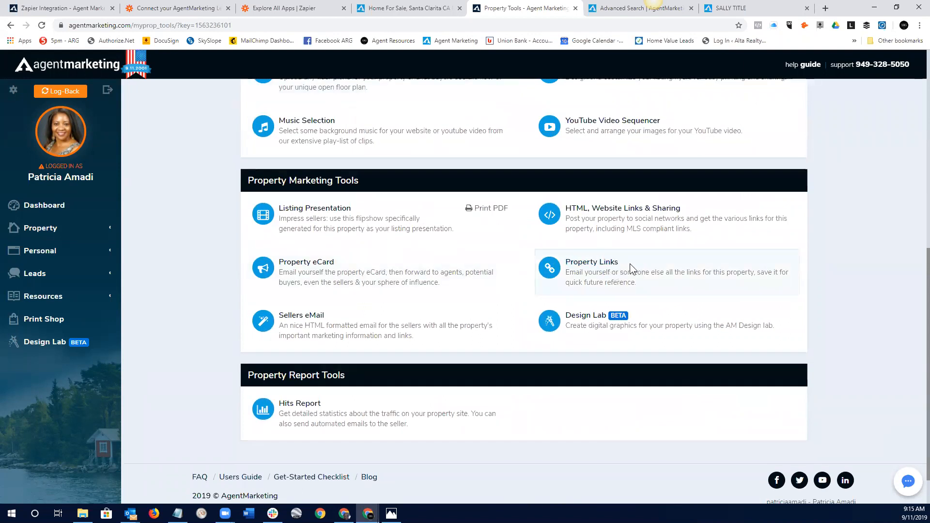
pyautogui.moveTo(587, 268)
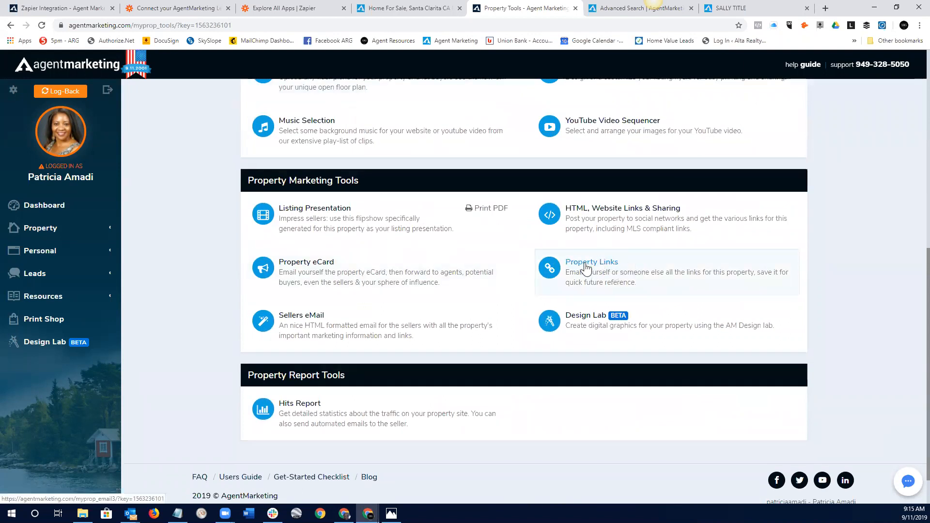
pyautogui.click(591, 262)
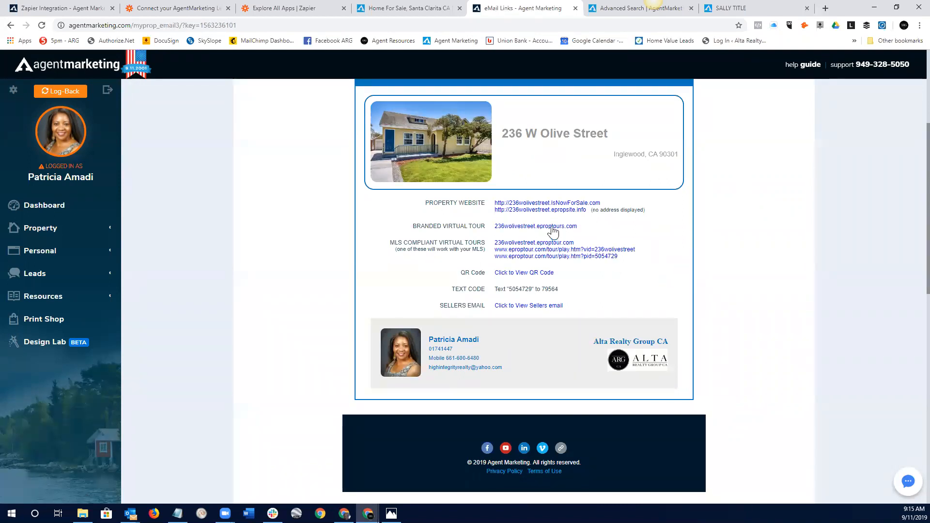
pyautogui.moveTo(520, 207)
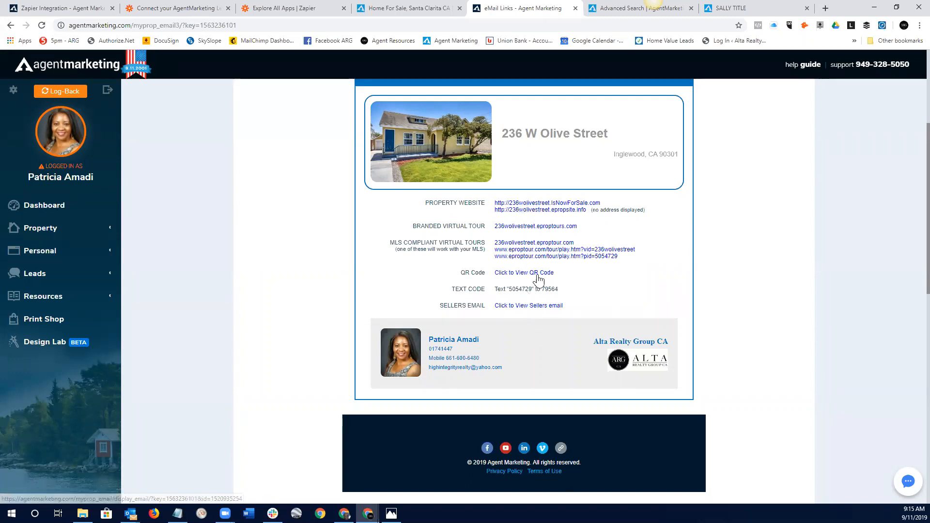
pyautogui.moveTo(499, 201)
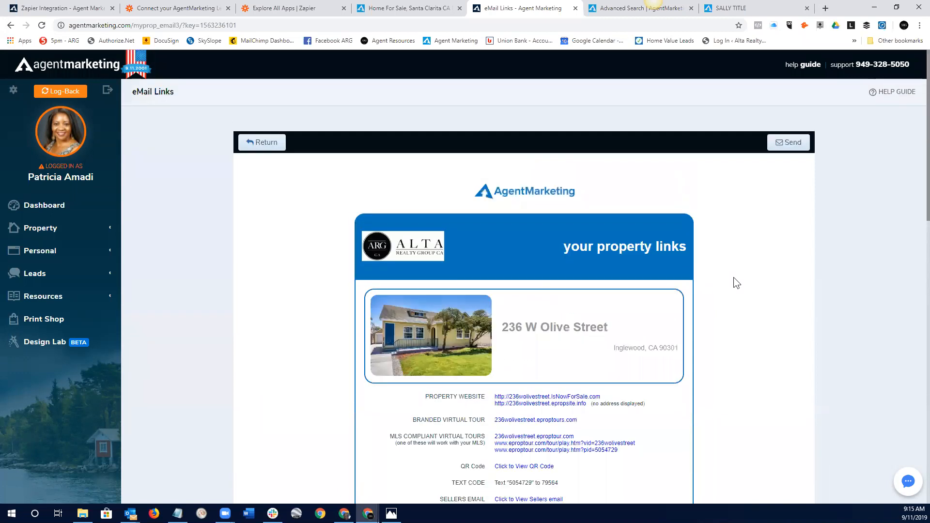
pyautogui.scroll(-3)
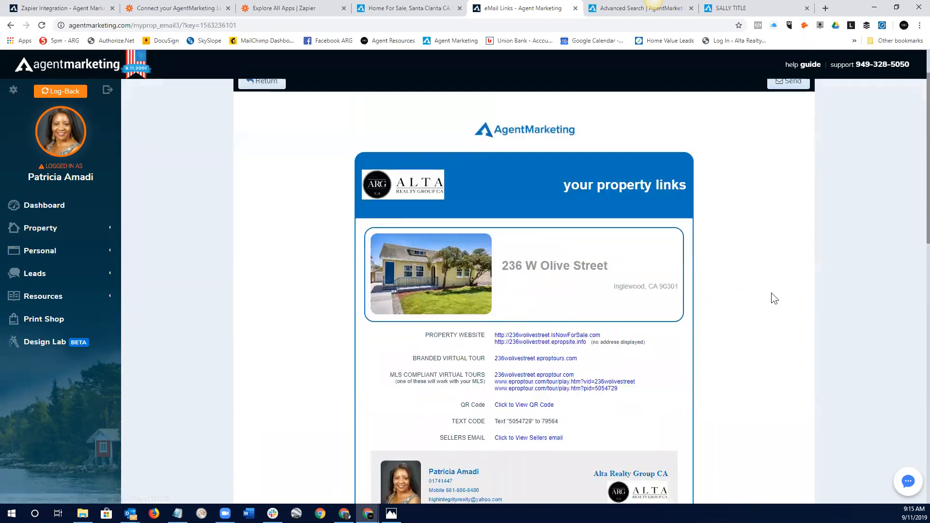
pyautogui.scroll(-3)
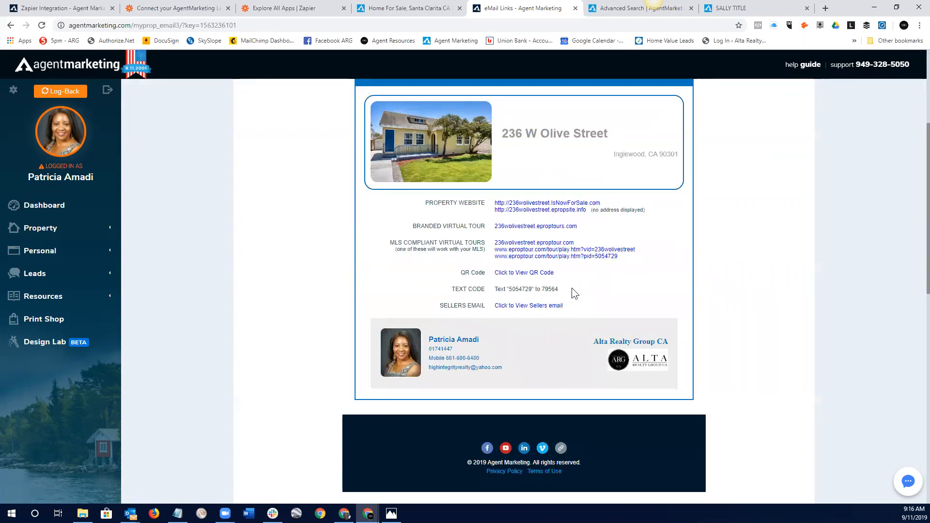
pyautogui.moveTo(504, 289)
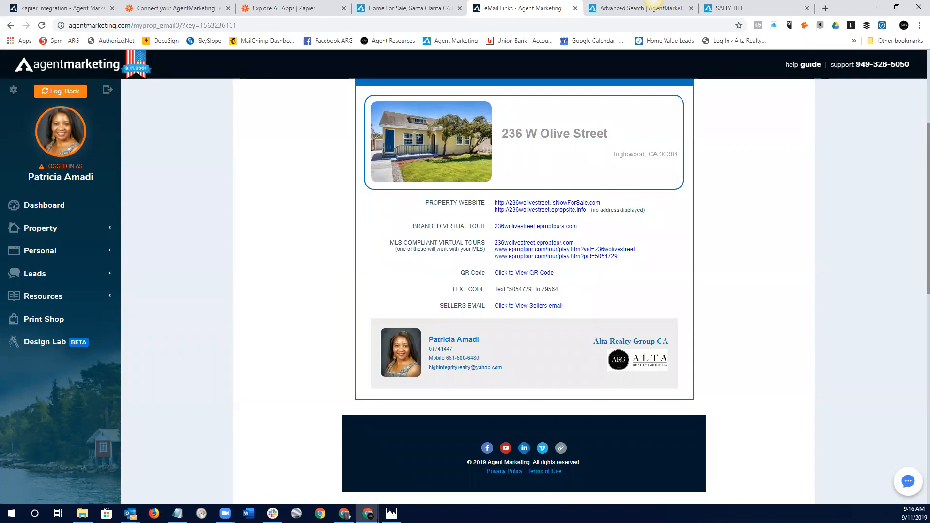
pyautogui.moveTo(529, 289)
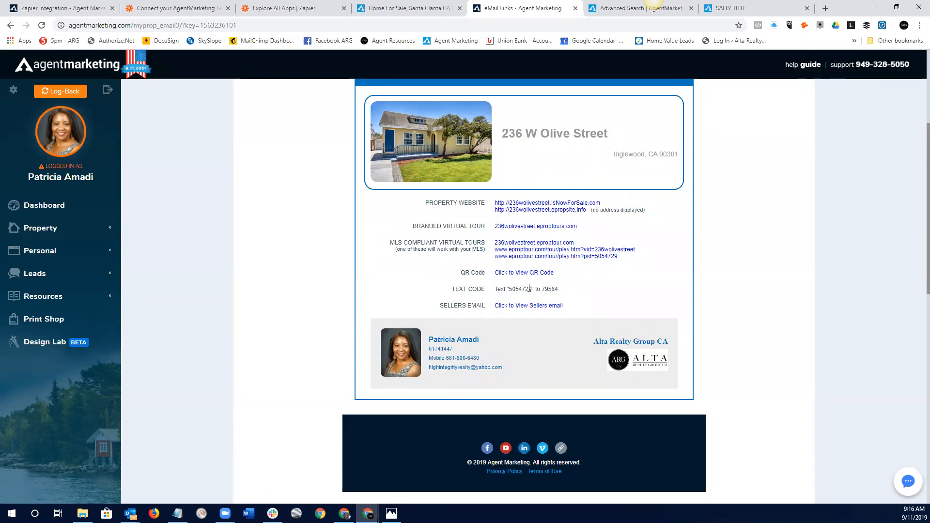
pyautogui.moveTo(554, 299)
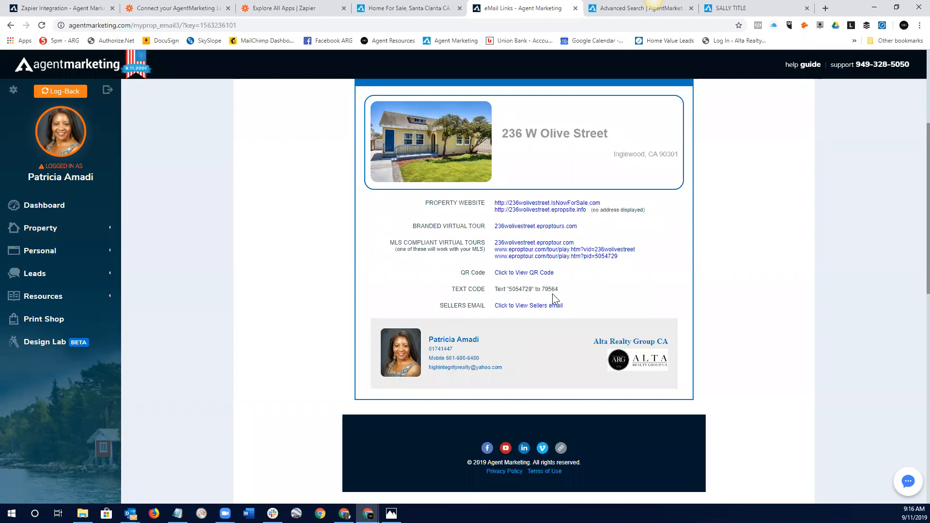
pyautogui.moveTo(35, 273)
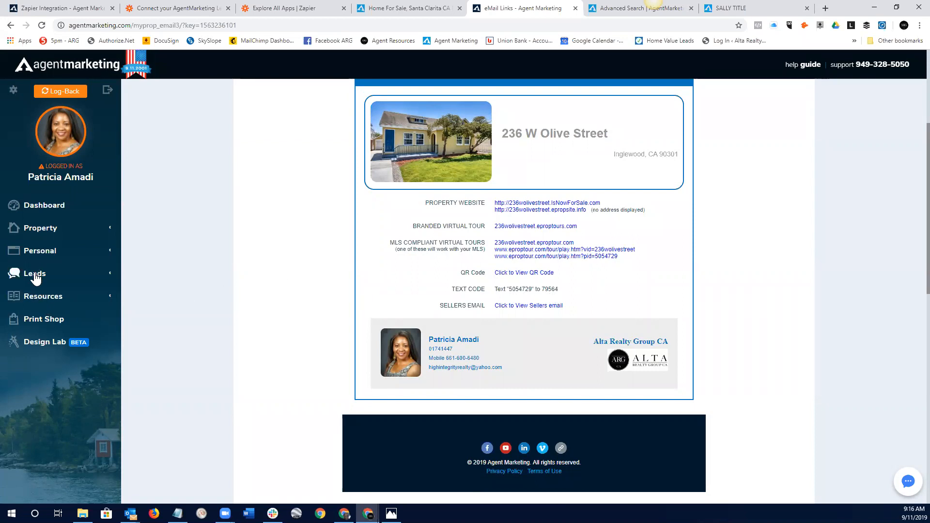
pyautogui.click(35, 273)
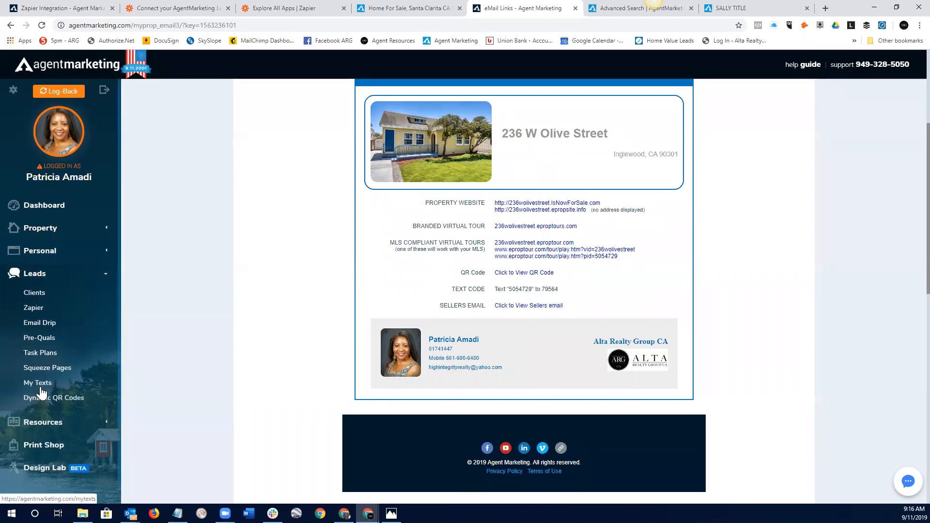
# - On Leads > My Texts, start a new text code and cancel it unsaved
pyautogui.click(37, 383)
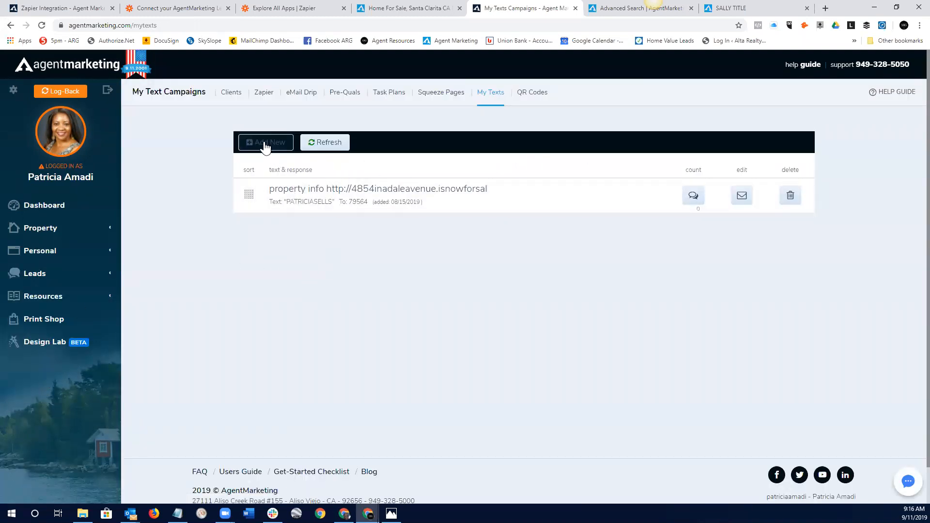
pyautogui.click(264, 141)
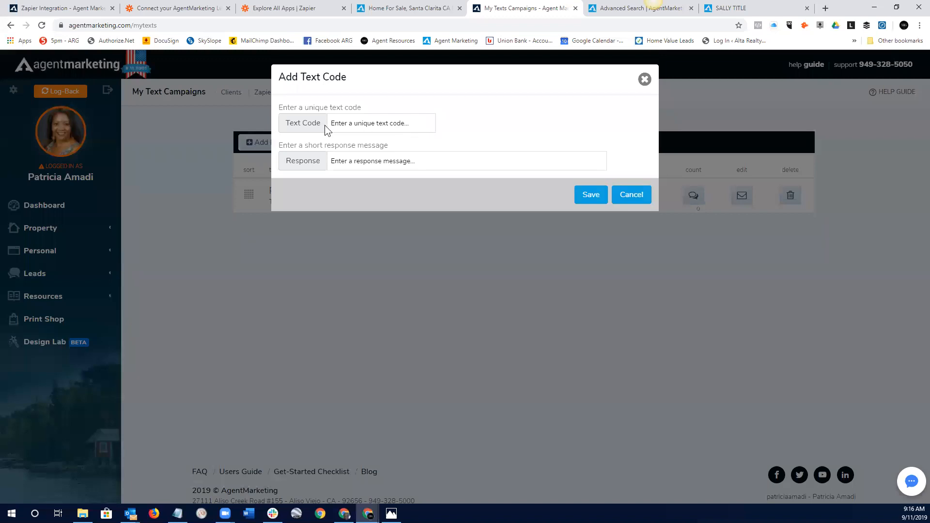
pyautogui.moveTo(582, 105)
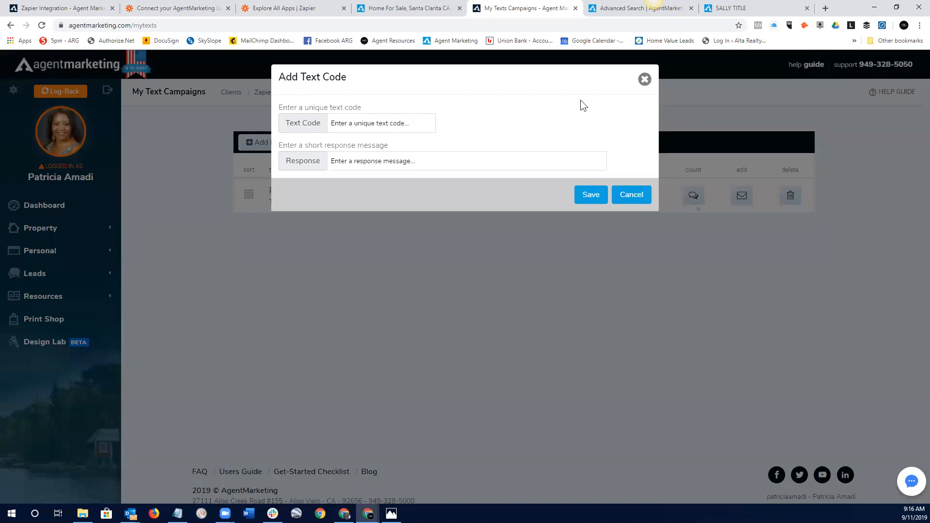
pyautogui.click(631, 194)
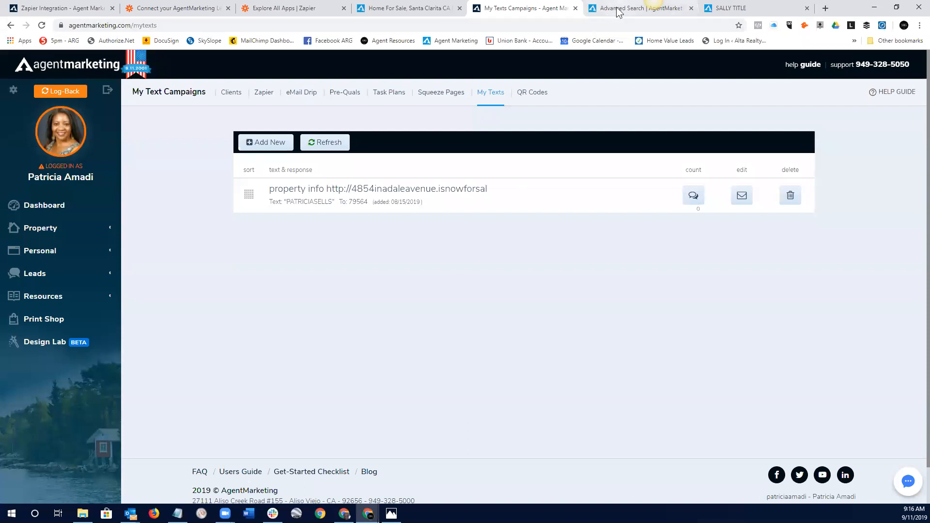
pyautogui.click(406, 8)
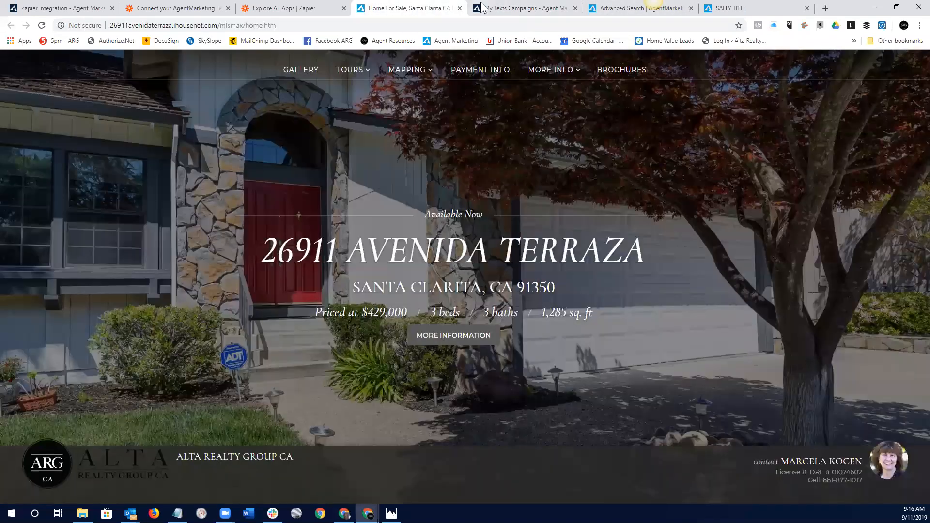
pyautogui.click(519, 8)
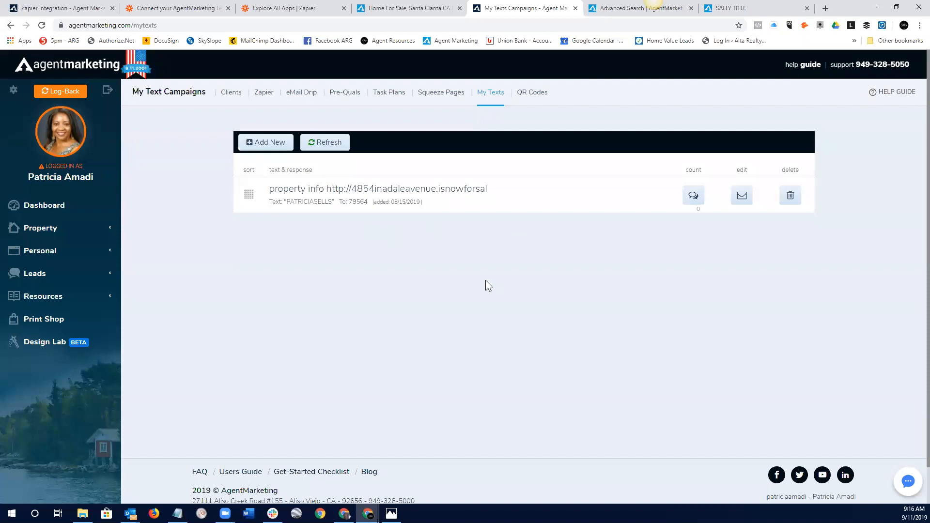
pyautogui.moveTo(293, 210)
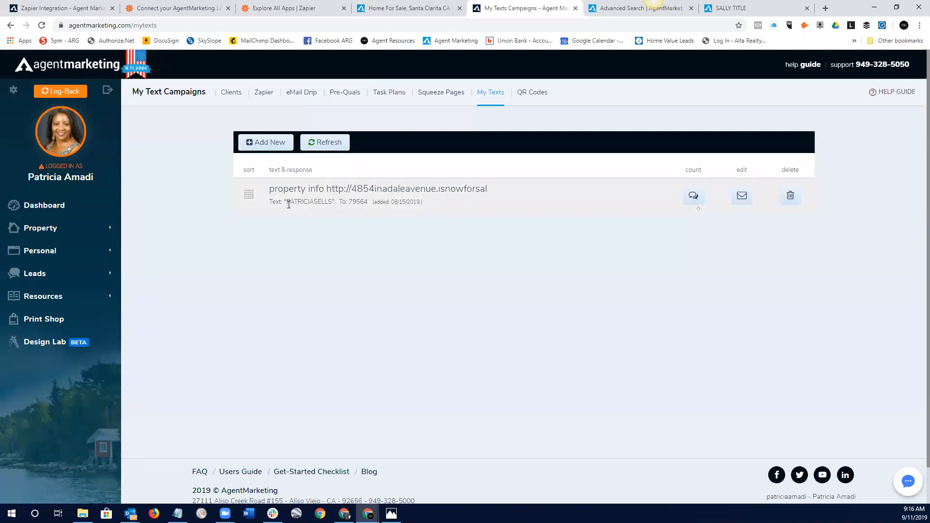
pyautogui.moveTo(289, 209)
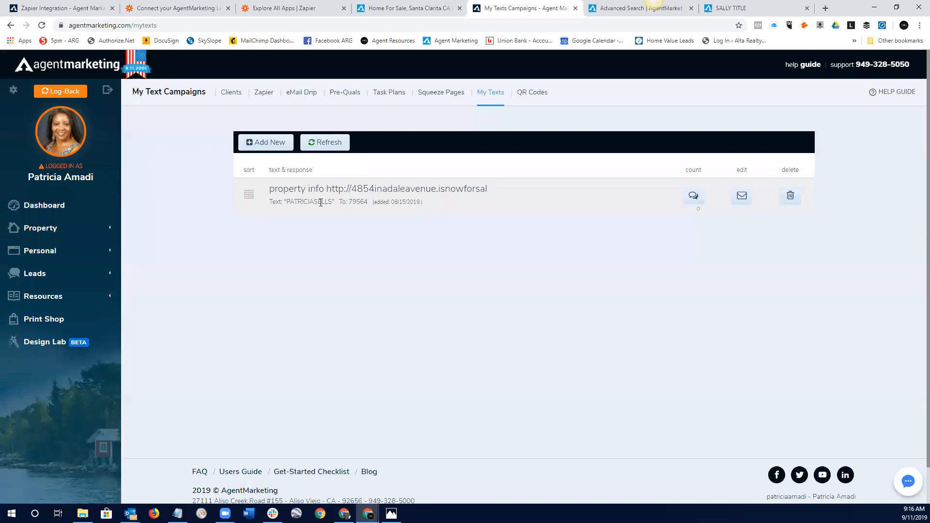
pyautogui.moveTo(347, 202)
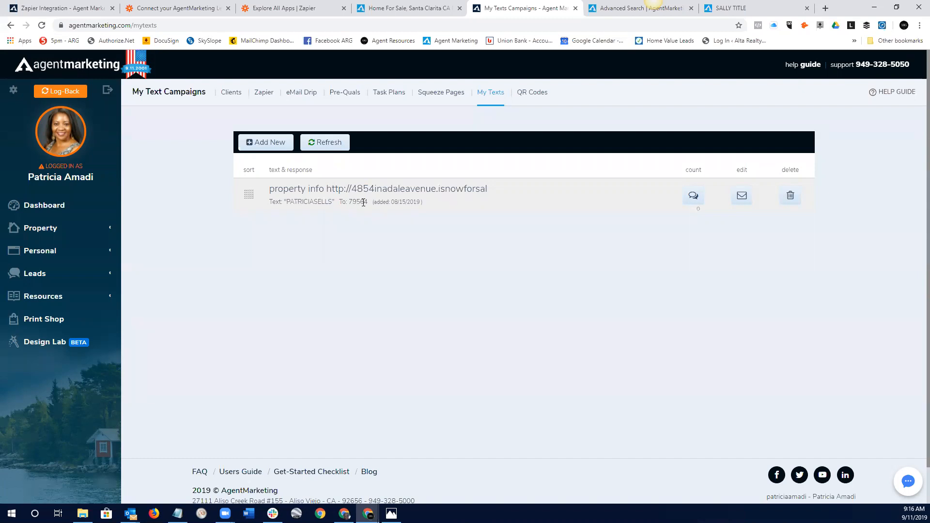
pyautogui.moveTo(675, 305)
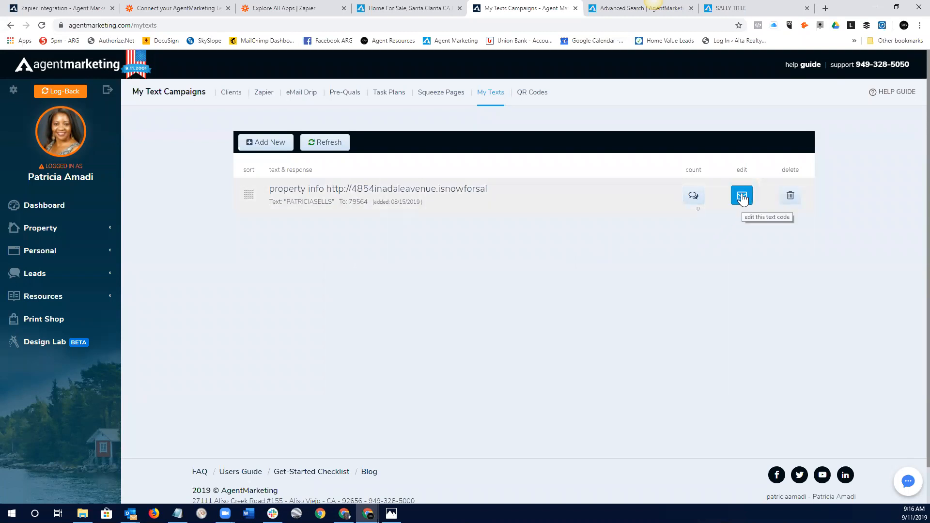
# - Edit the PATRICIASELLS text code, cancel without changes, and go to the property websites list
pyautogui.click(741, 196)
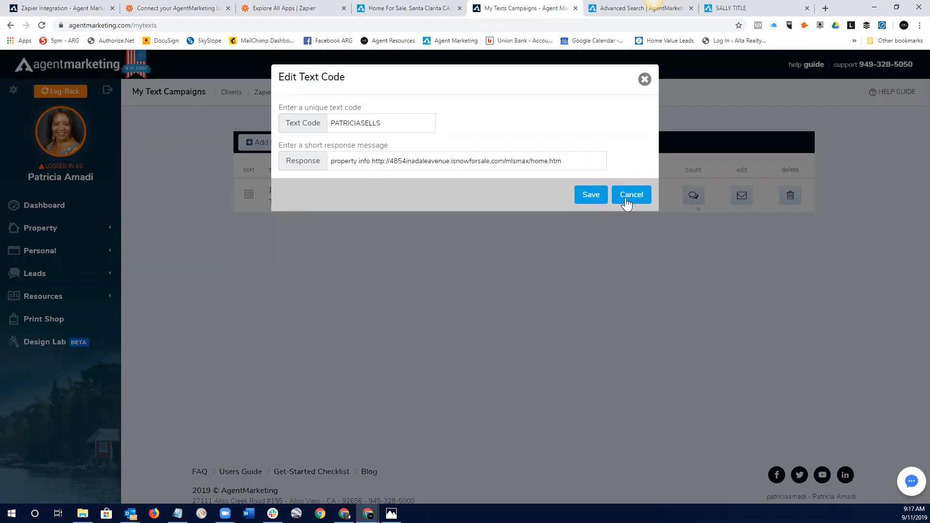
pyautogui.click(631, 195)
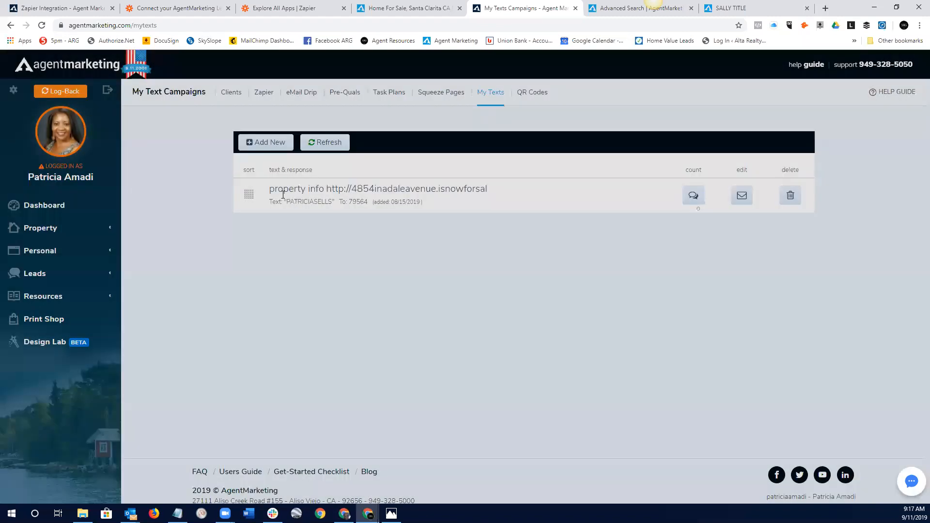
pyautogui.click(41, 228)
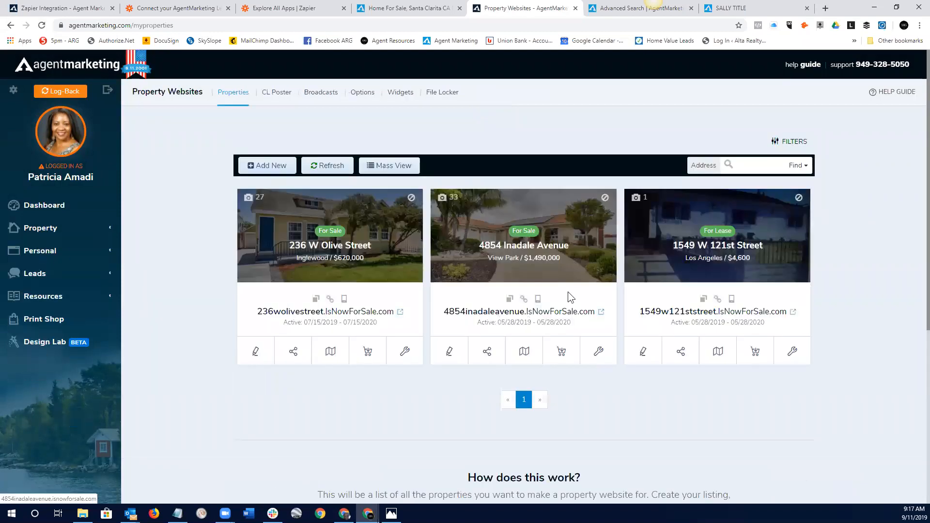
pyautogui.click(599, 350)
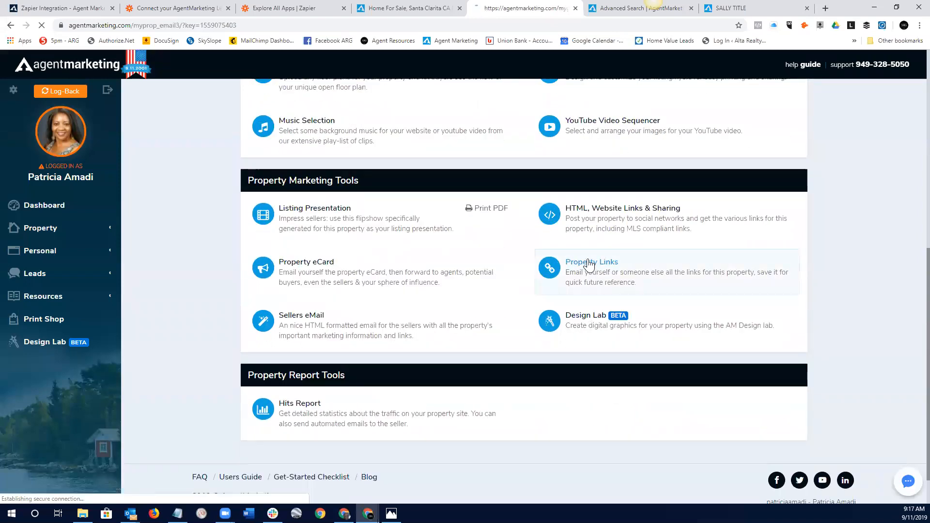
pyautogui.click(592, 261)
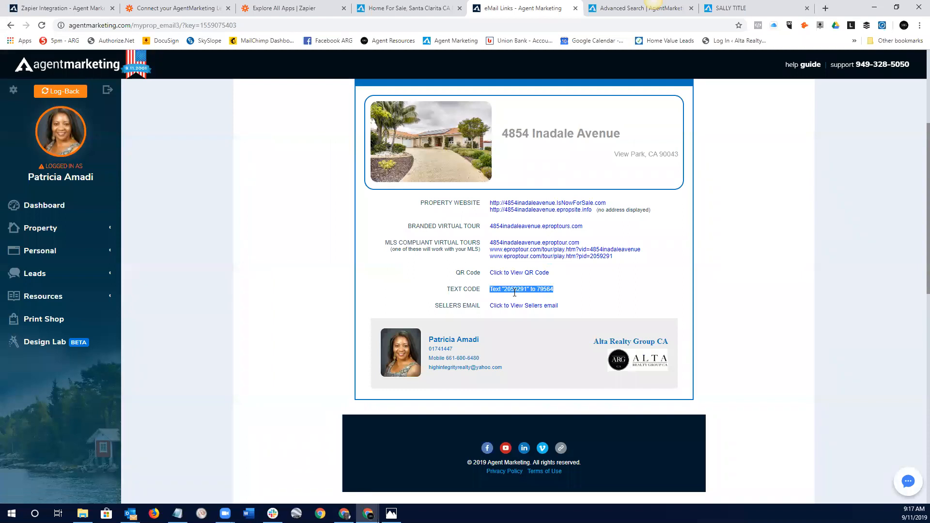
pyautogui.moveTo(616, 287)
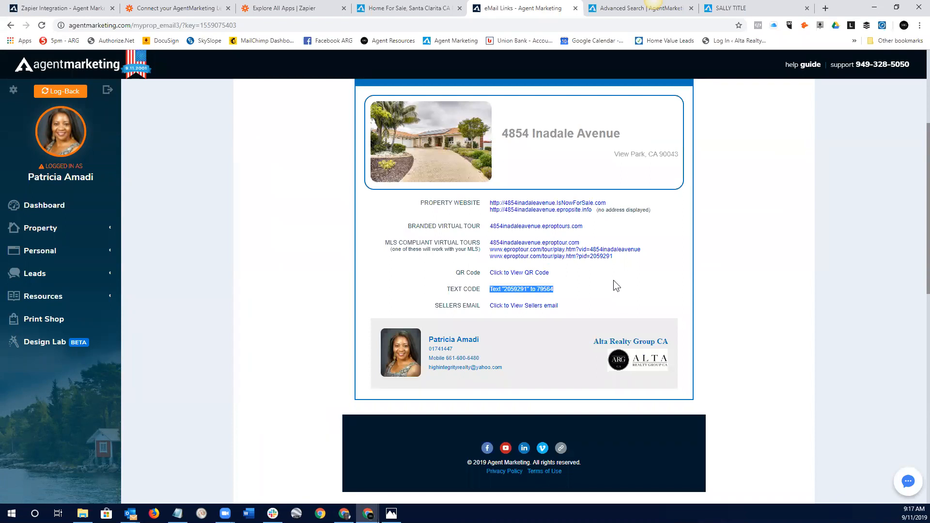
pyautogui.moveTo(726, 221)
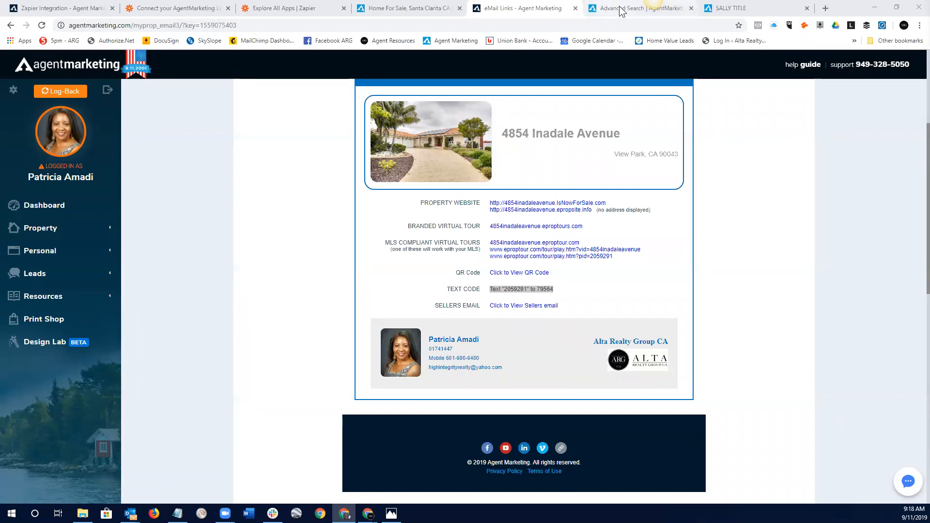
pyautogui.moveTo(622, 12)
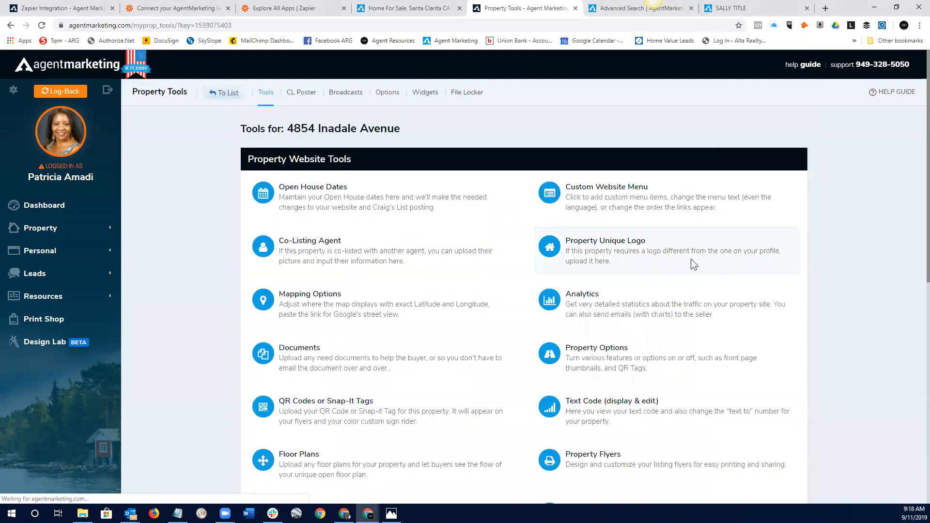
pyautogui.scroll(-3)
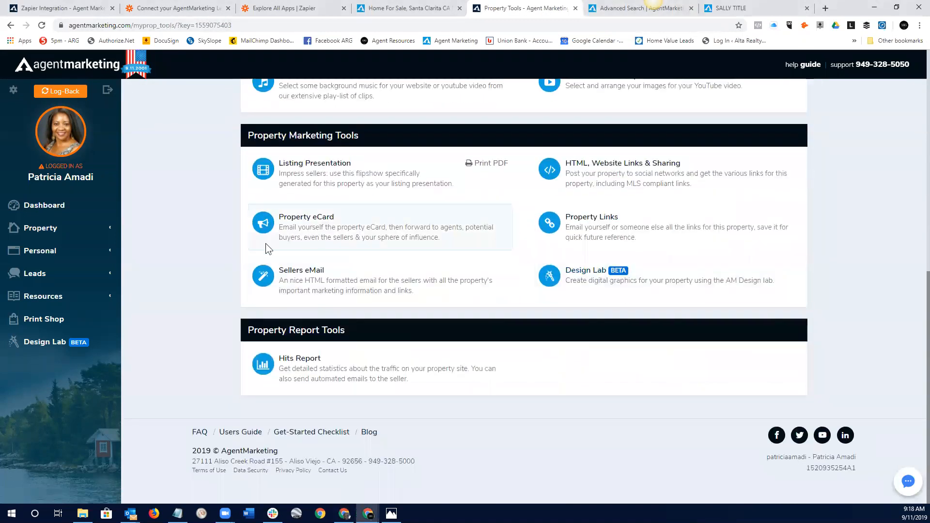
pyautogui.moveTo(568, 463)
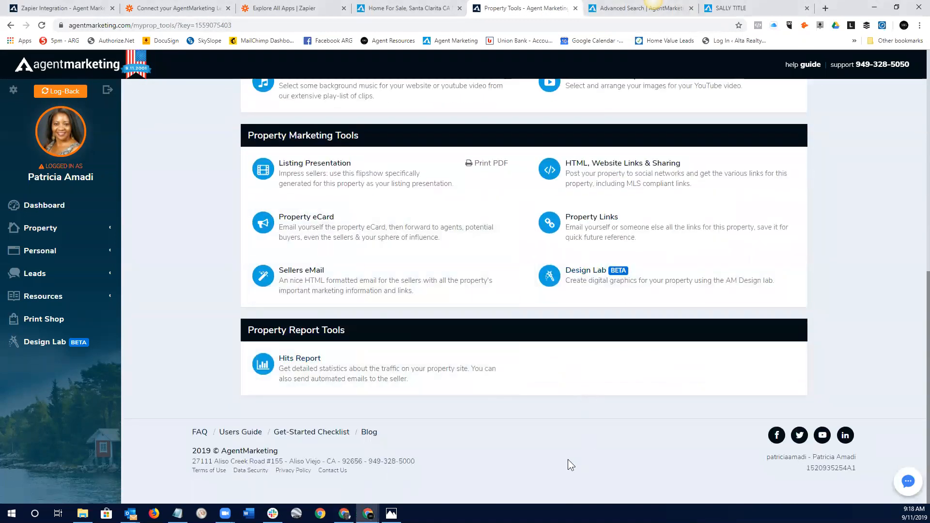
pyautogui.moveTo(300, 359)
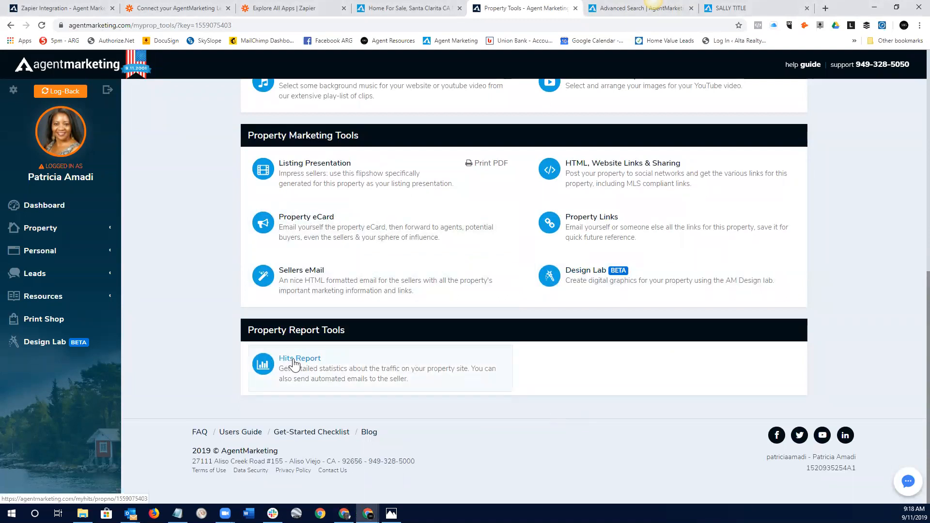
pyautogui.click(299, 358)
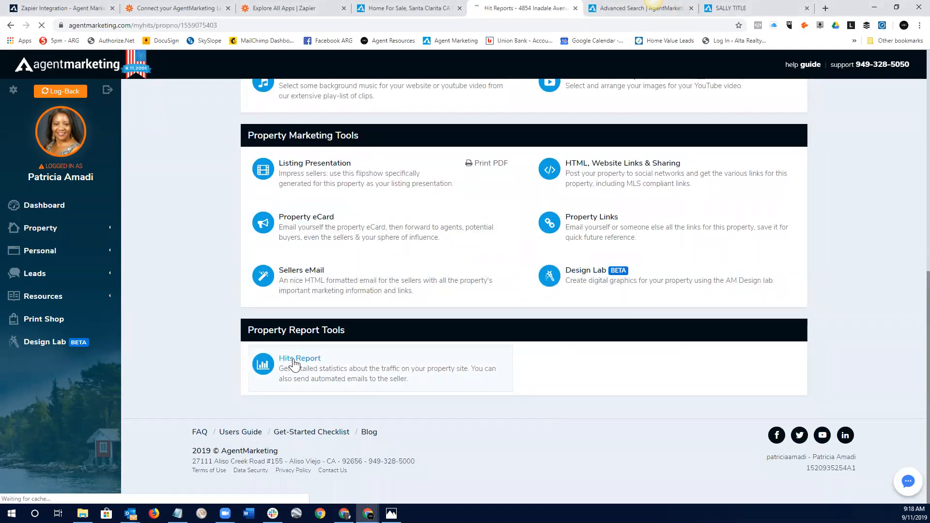
pyautogui.click(299, 358)
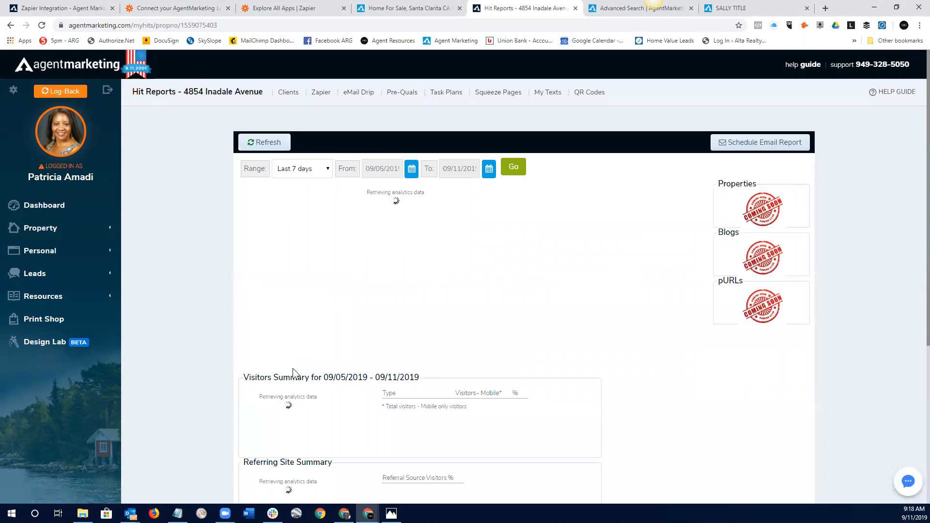
pyautogui.moveTo(871, 314)
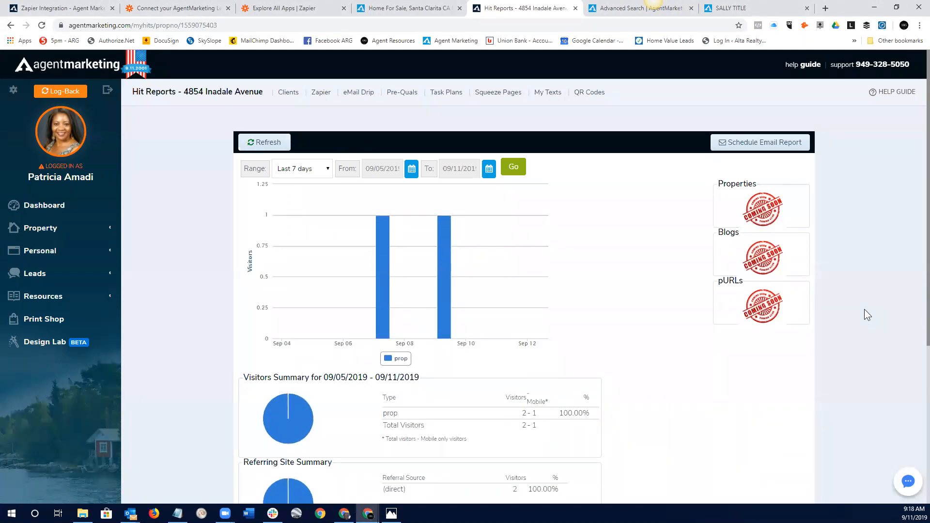
pyautogui.moveTo(797, 157)
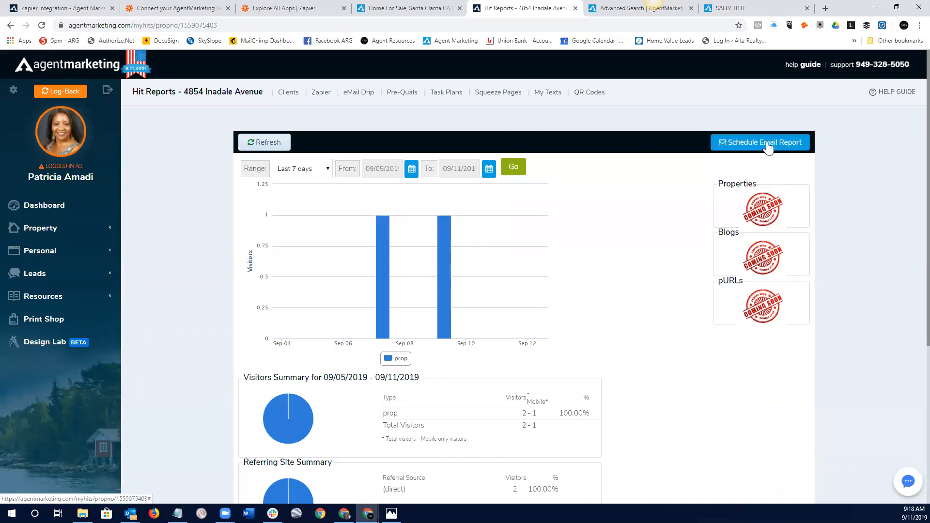
pyautogui.moveTo(364, 352)
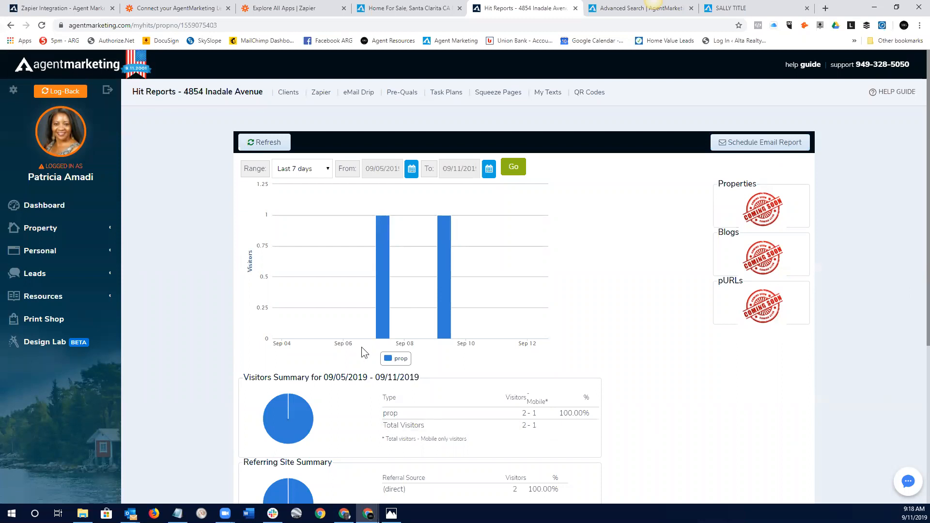
pyautogui.moveTo(846, 371)
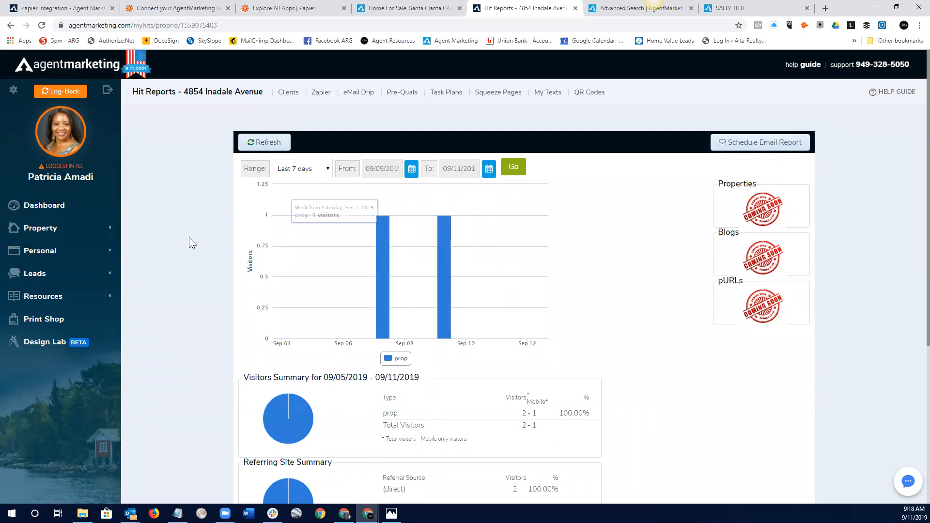
pyautogui.scroll(-3)
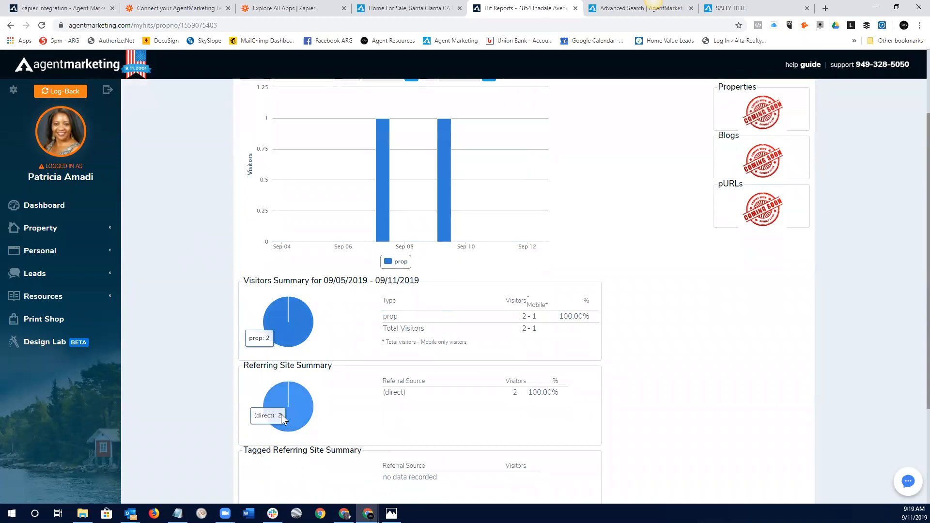
pyautogui.scroll(-3)
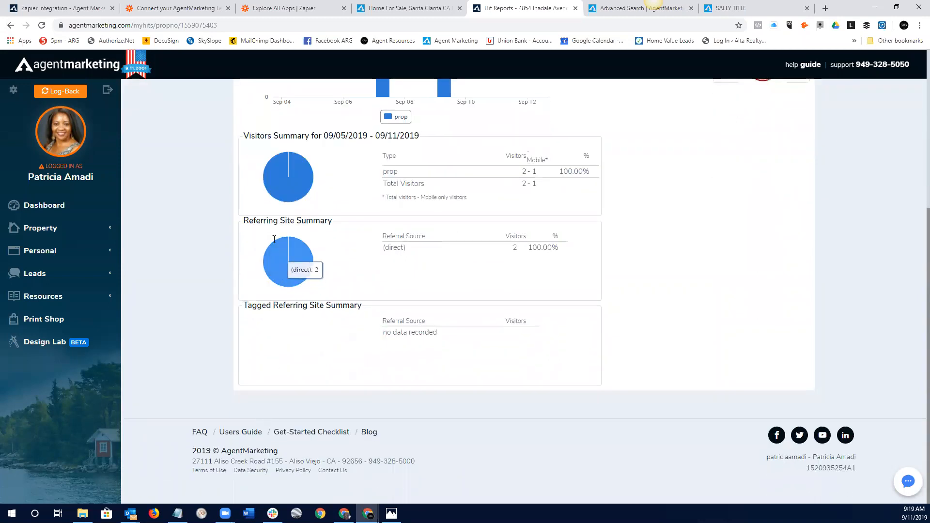
pyautogui.scroll(3)
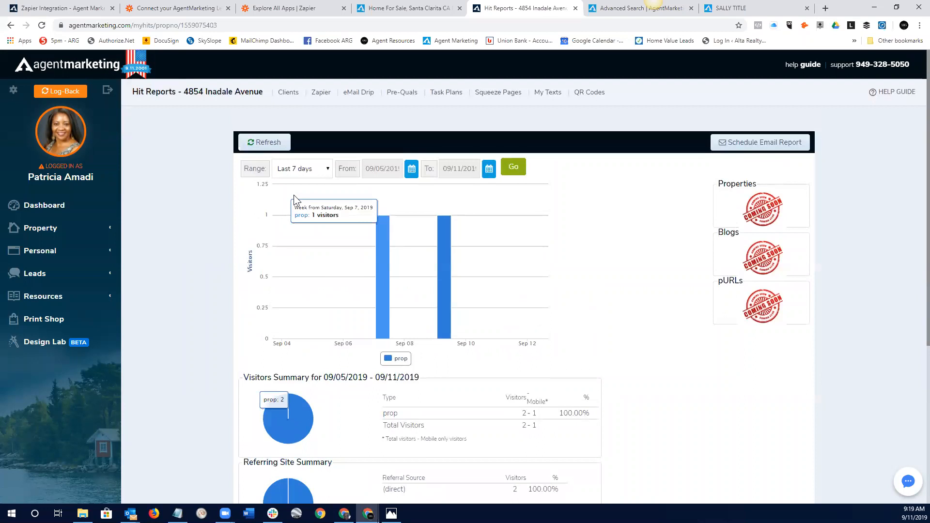
pyautogui.moveTo(127, 157)
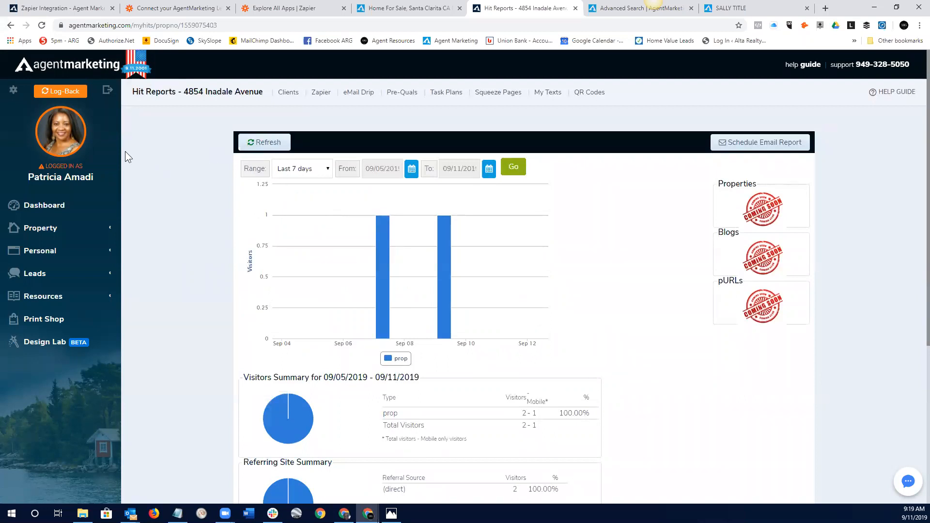
pyautogui.moveTo(145, 195)
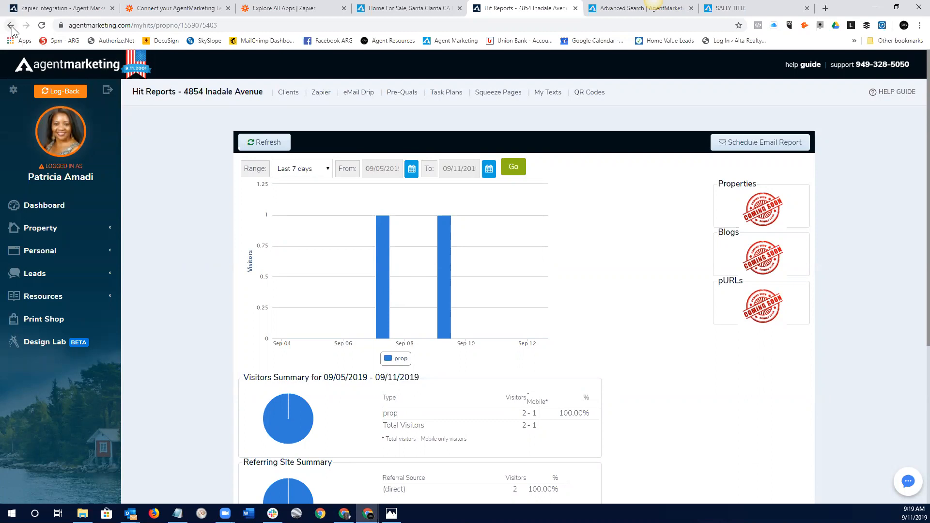
# - Go back to the Property Tools page and start loading HTML, Website Links & Sharing
pyautogui.click(11, 27)
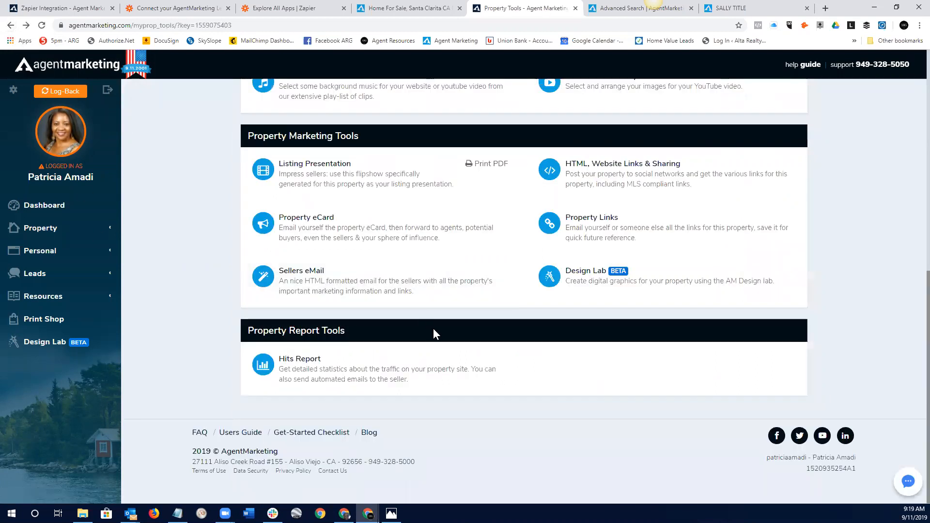
pyautogui.moveTo(599, 439)
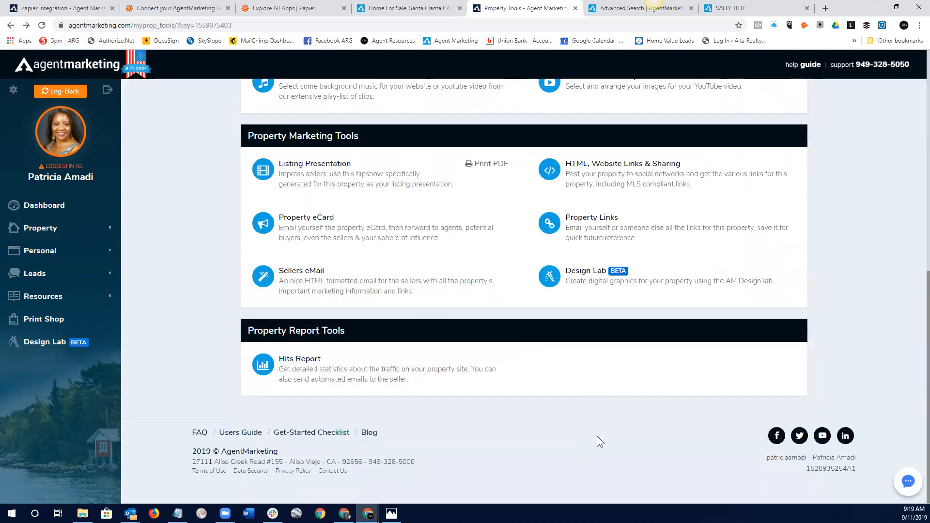
pyautogui.moveTo(602, 430)
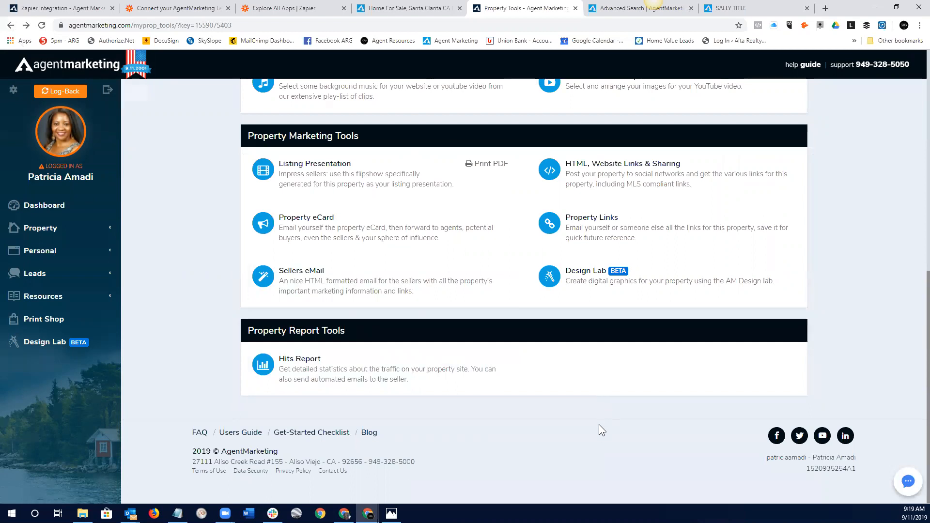
pyautogui.moveTo(613, 426)
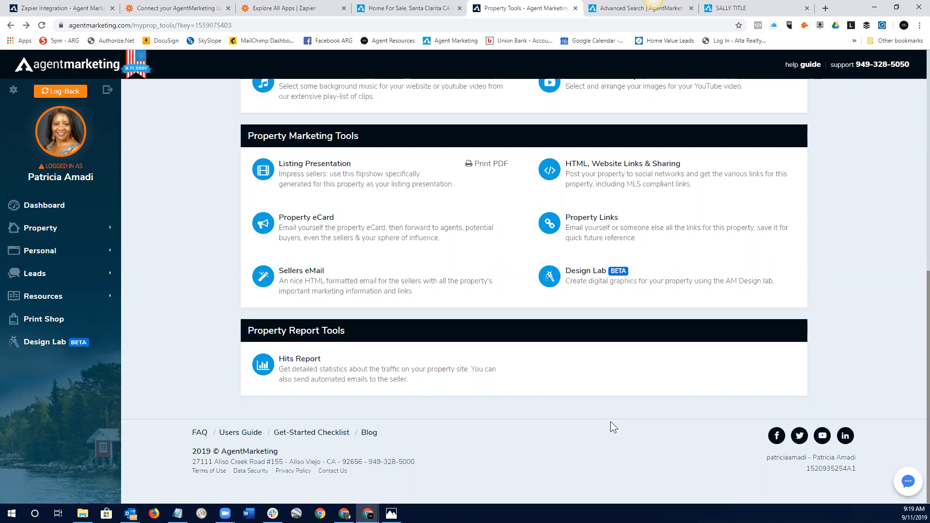
pyautogui.moveTo(466, 382)
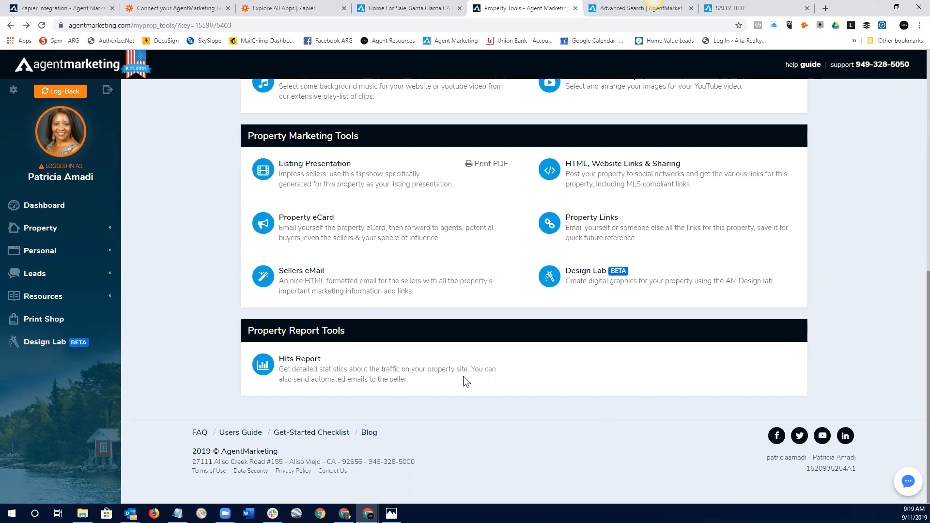
pyautogui.moveTo(650, 203)
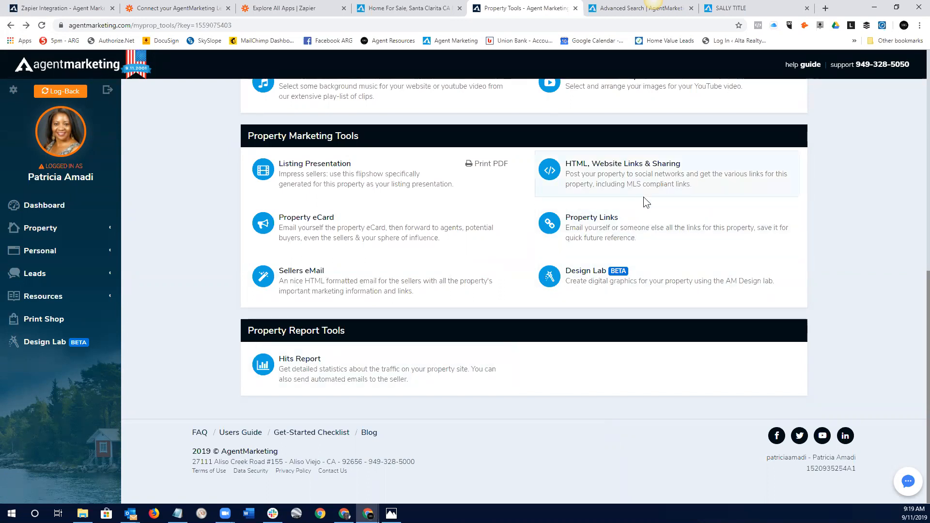
pyautogui.click(608, 163)
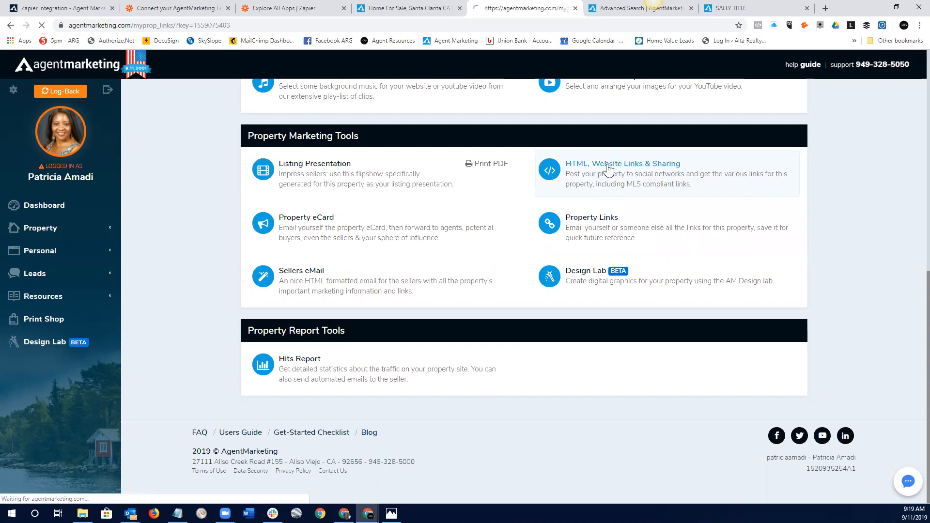
pyautogui.click(609, 163)
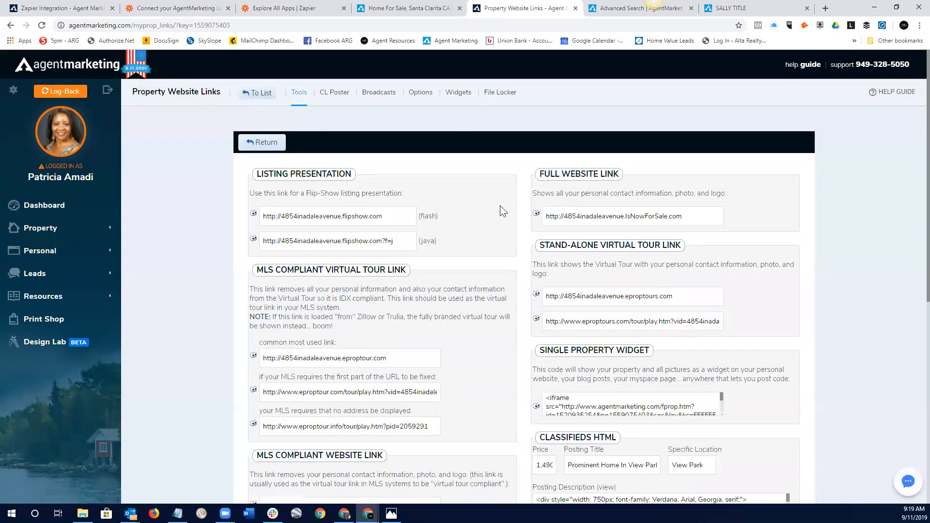
pyautogui.scroll(-3)
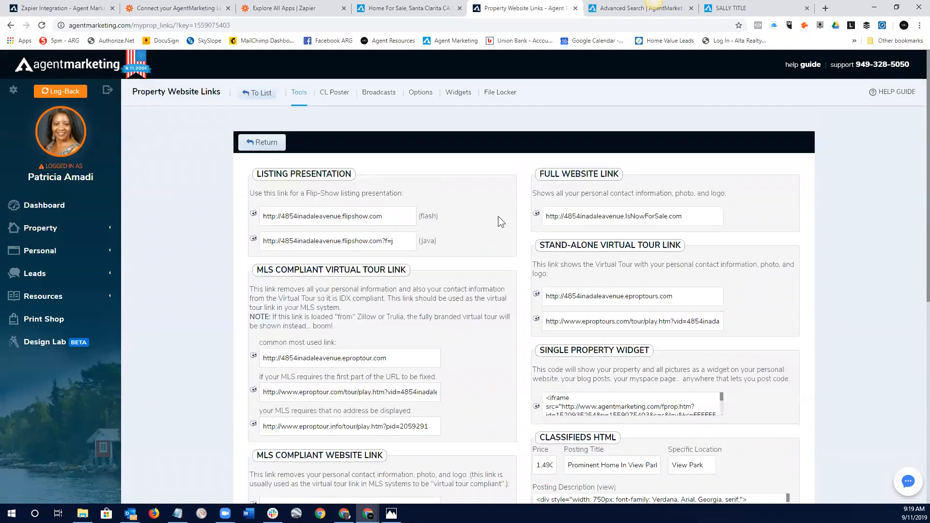
pyautogui.moveTo(480, 351)
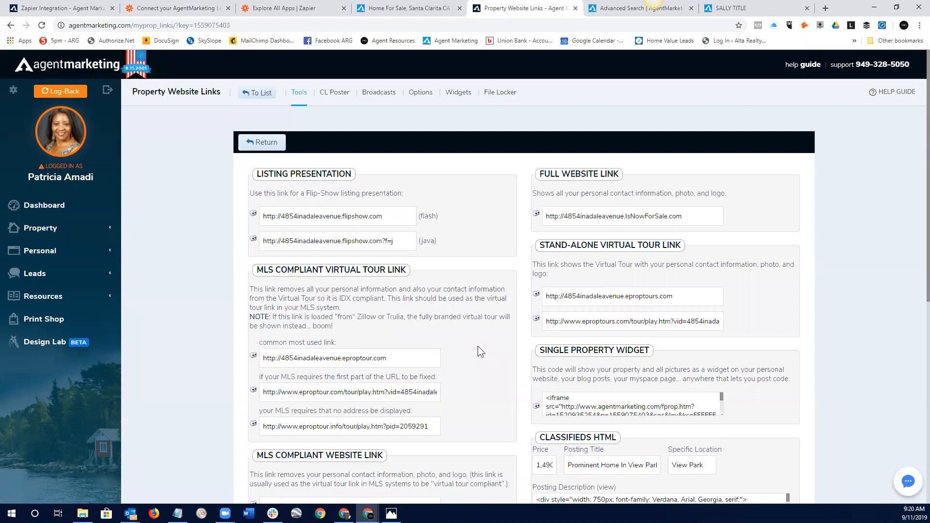
pyautogui.moveTo(494, 393)
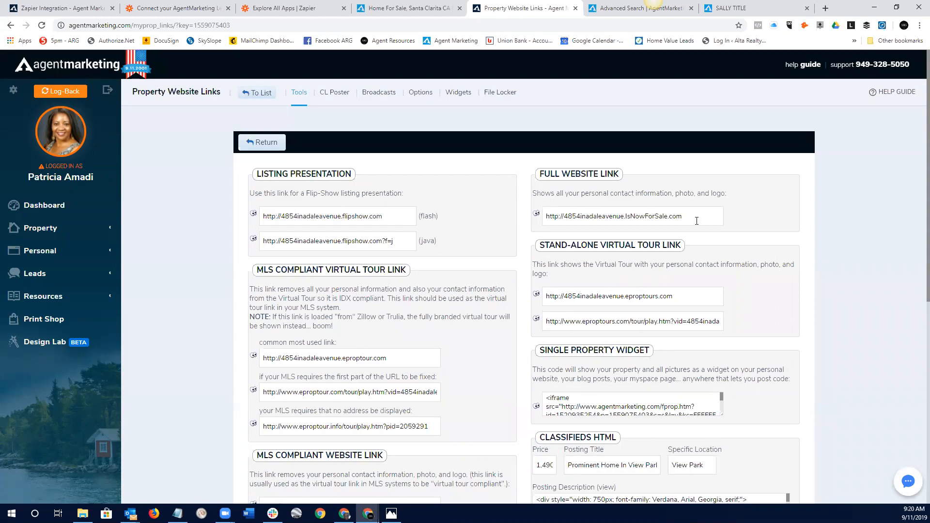
pyautogui.scroll(-3)
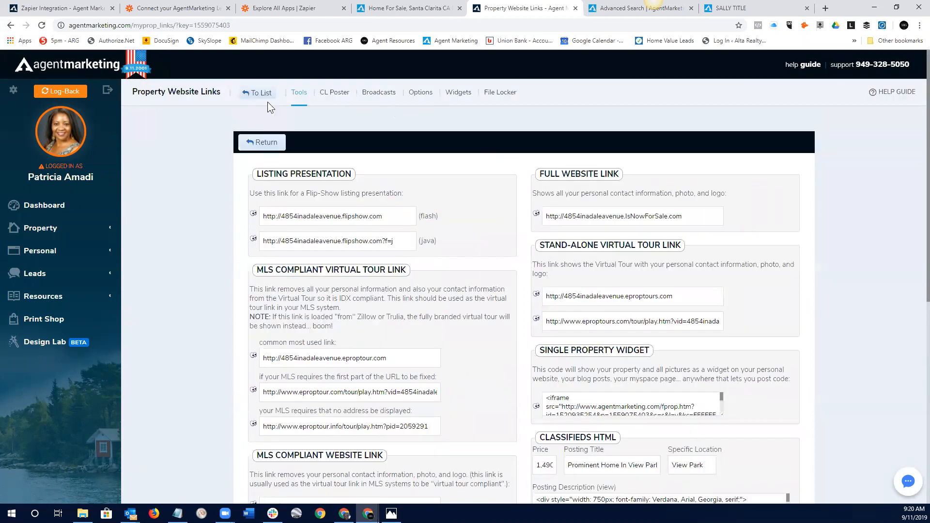
pyautogui.click(40, 227)
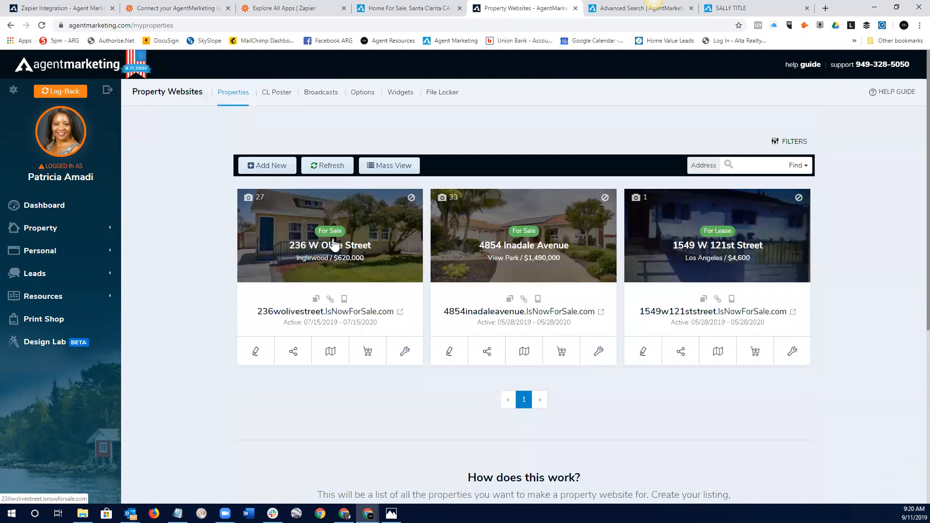
# - Visit the 236 W Olive Street live site, check its Request More Info page, and return home
pyautogui.click(330, 245)
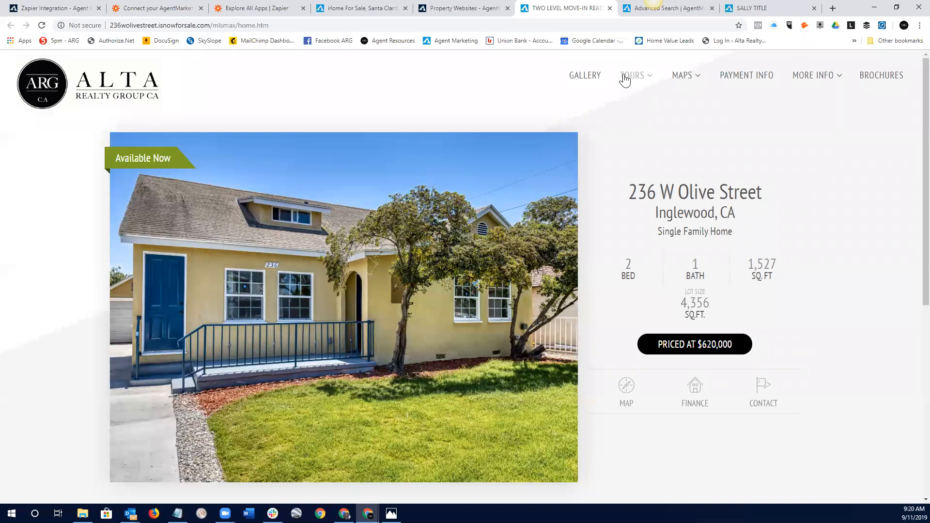
pyautogui.moveTo(632, 83)
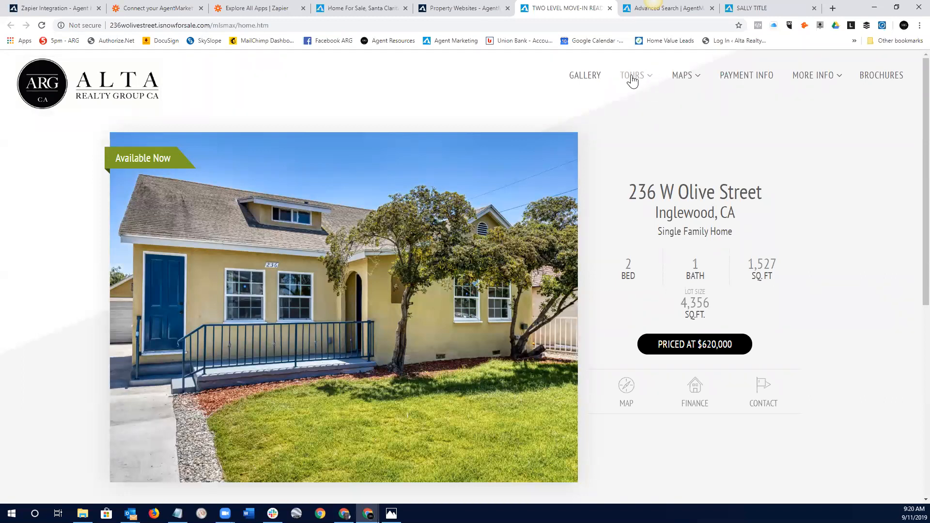
pyautogui.moveTo(819, 152)
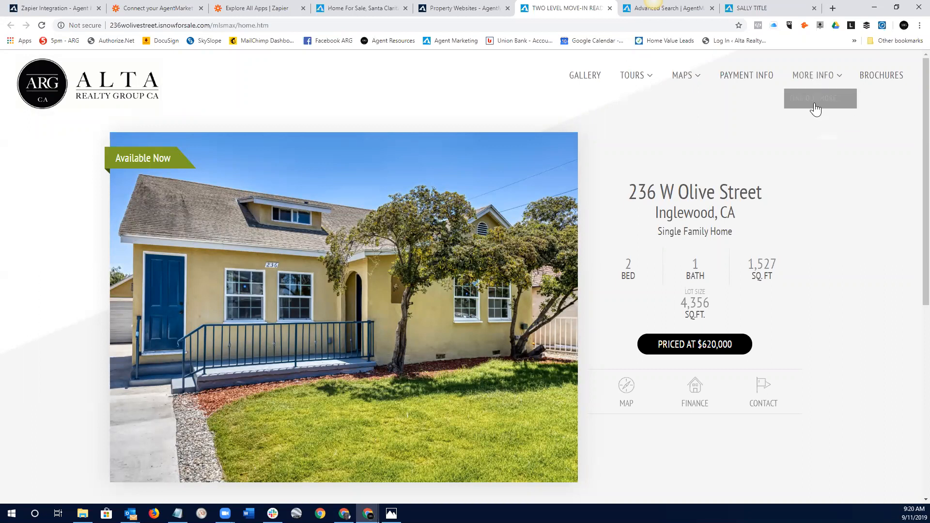
pyautogui.click(819, 99)
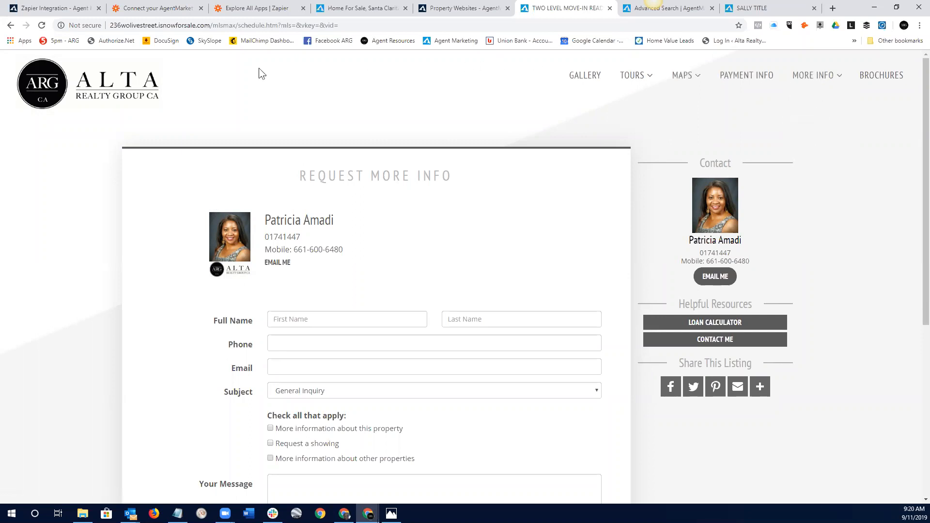
pyautogui.moveTo(13, 35)
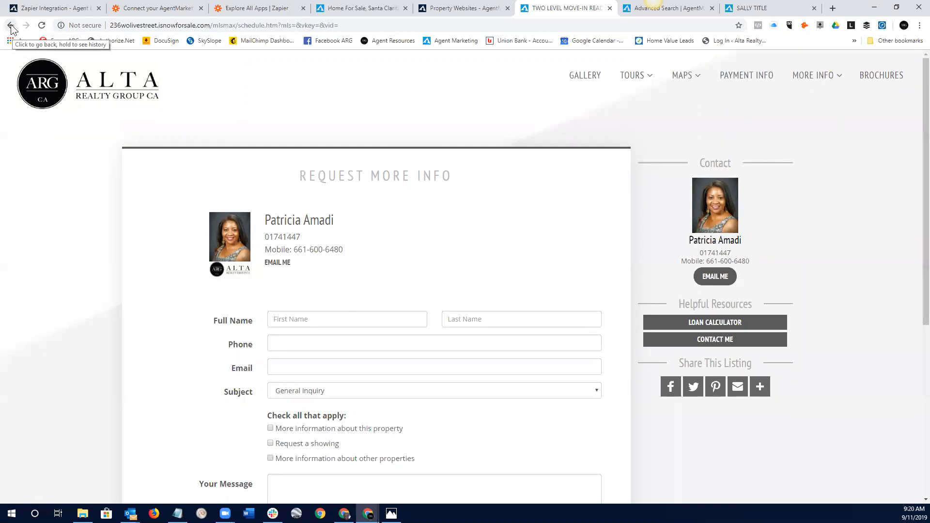
pyautogui.click(11, 25)
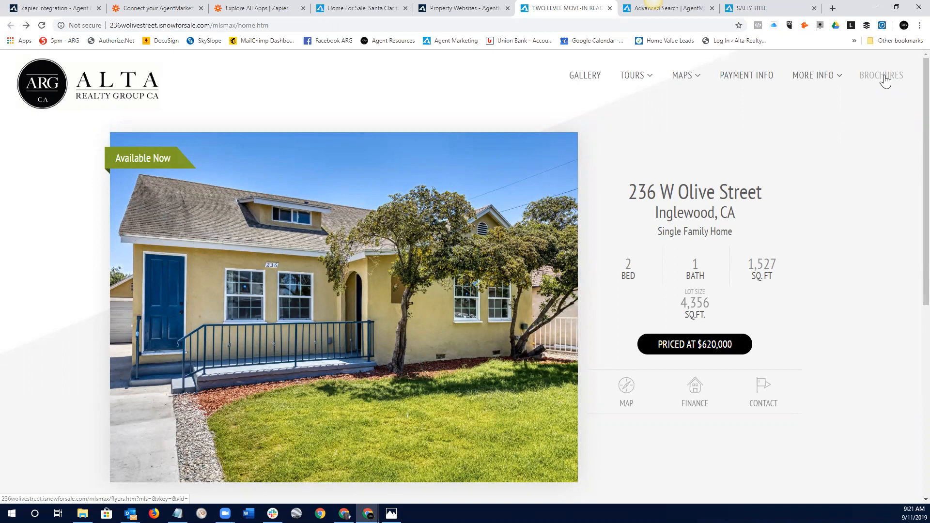
pyautogui.moveTo(877, 141)
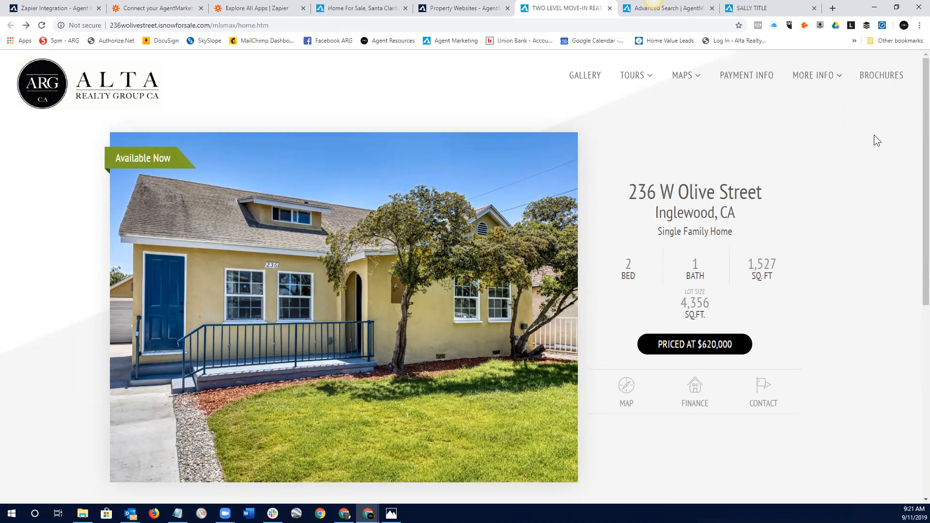
pyautogui.moveTo(874, 157)
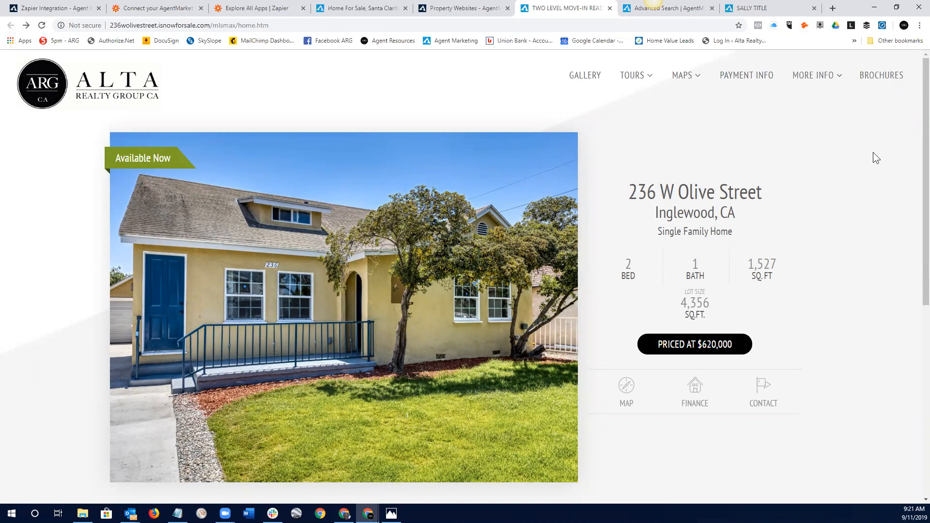
pyautogui.moveTo(469, 17)
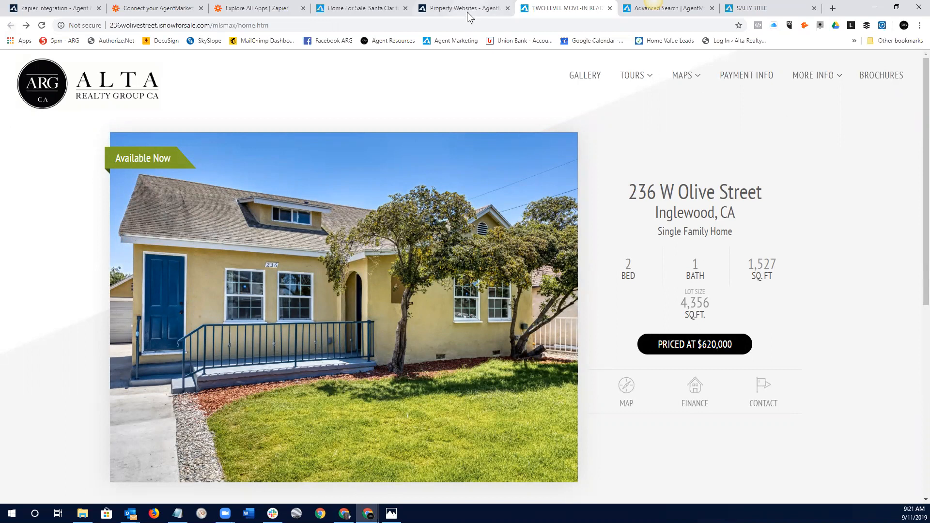
pyautogui.click(463, 7)
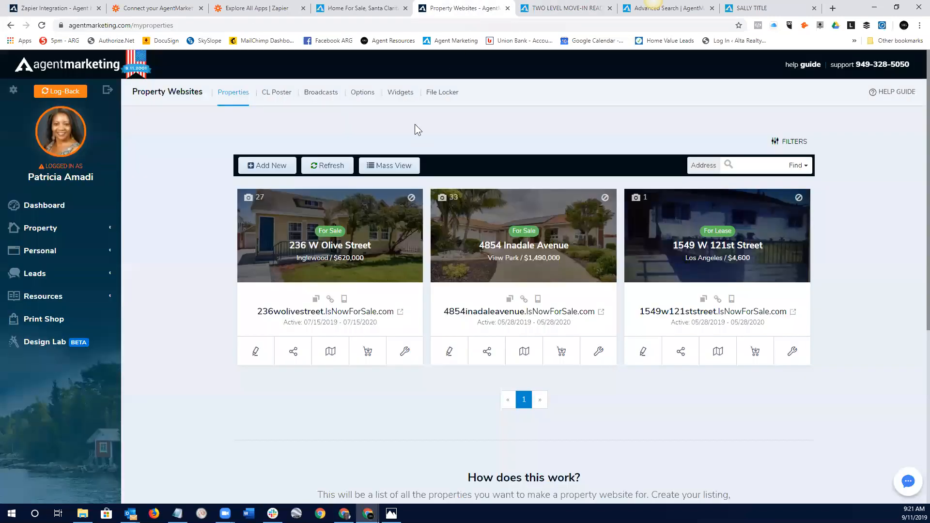
pyautogui.click(598, 352)
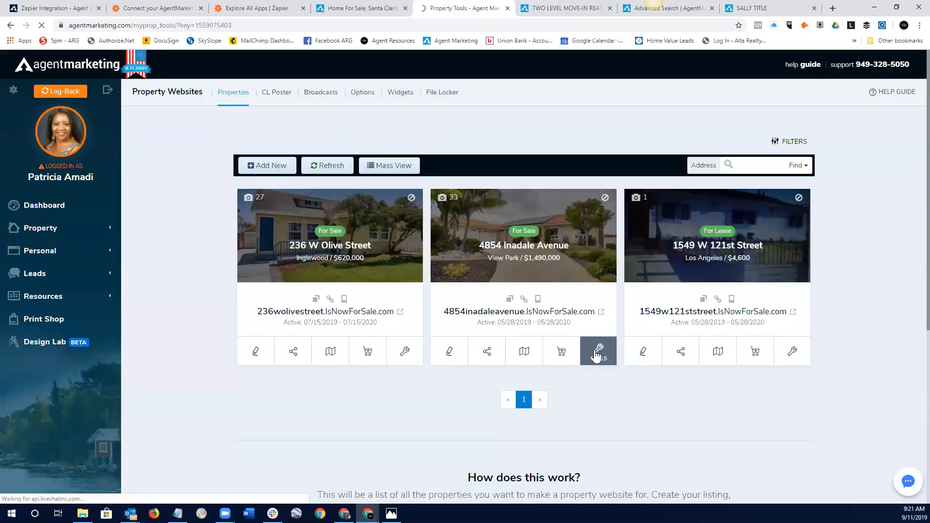
pyautogui.click(597, 351)
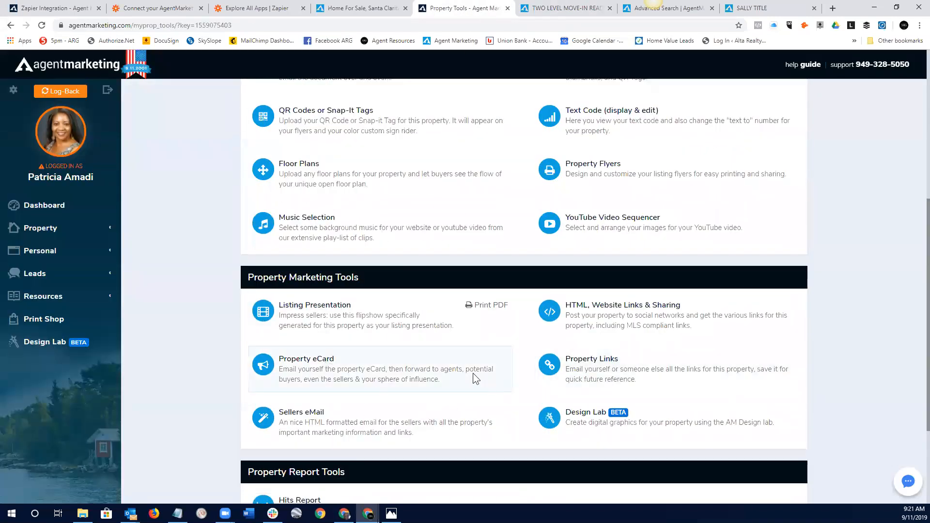
pyautogui.scroll(-3)
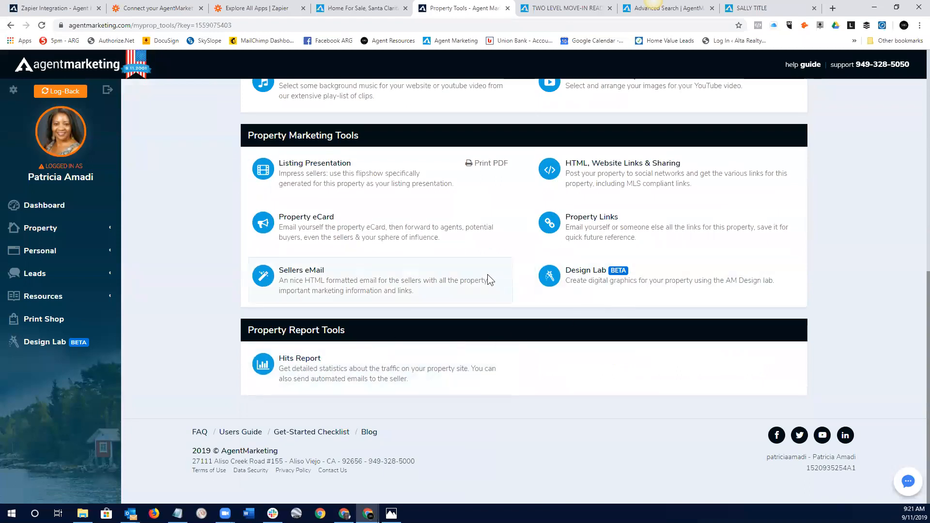
pyautogui.moveTo(594, 167)
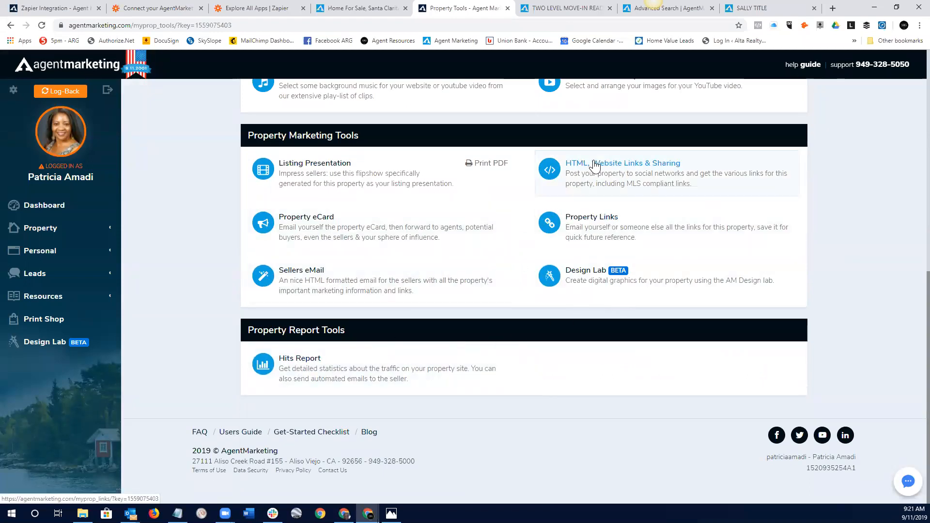
# - Review the Property Website Links page and embed codes down to the SEO page link
pyautogui.click(623, 163)
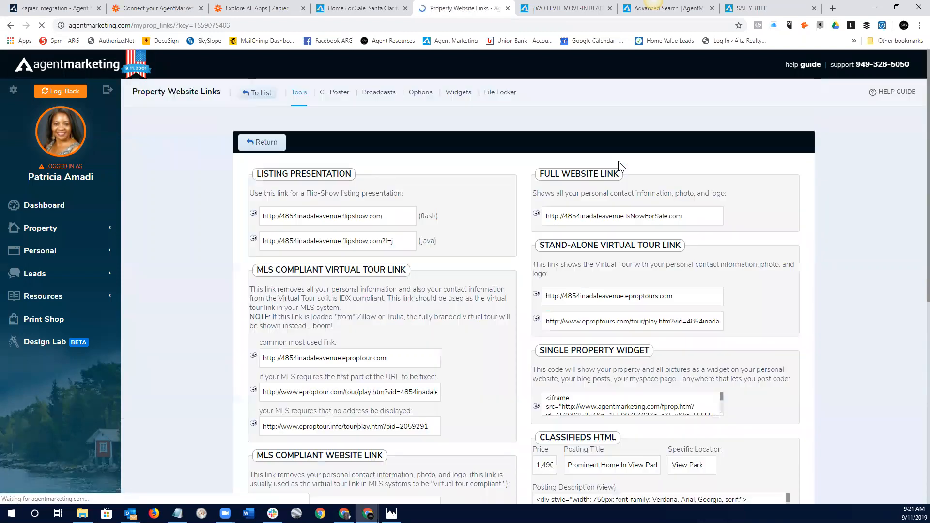
pyautogui.scroll(-3)
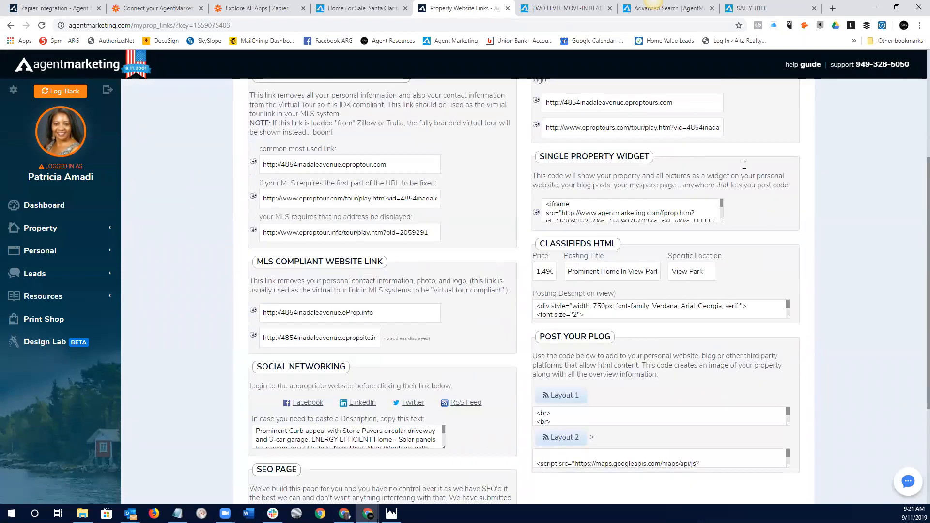
pyautogui.scroll(3)
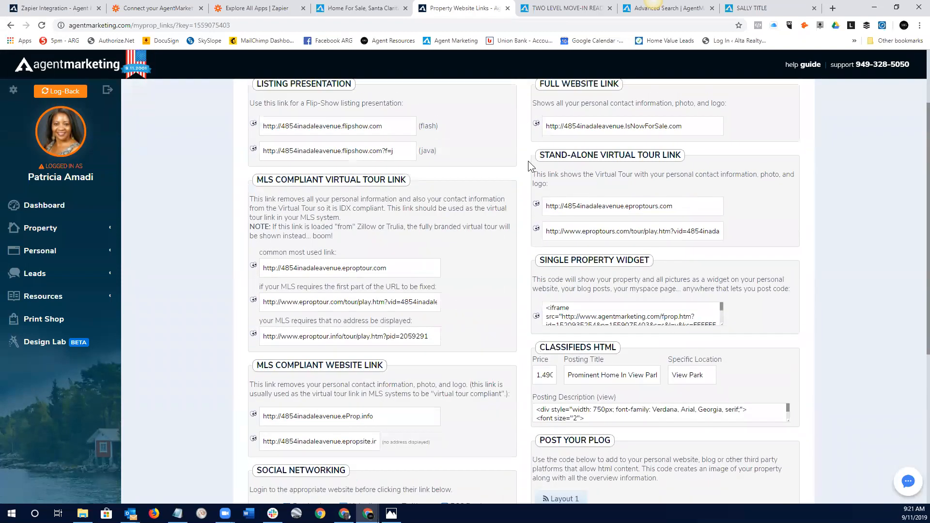
pyautogui.click(363, 8)
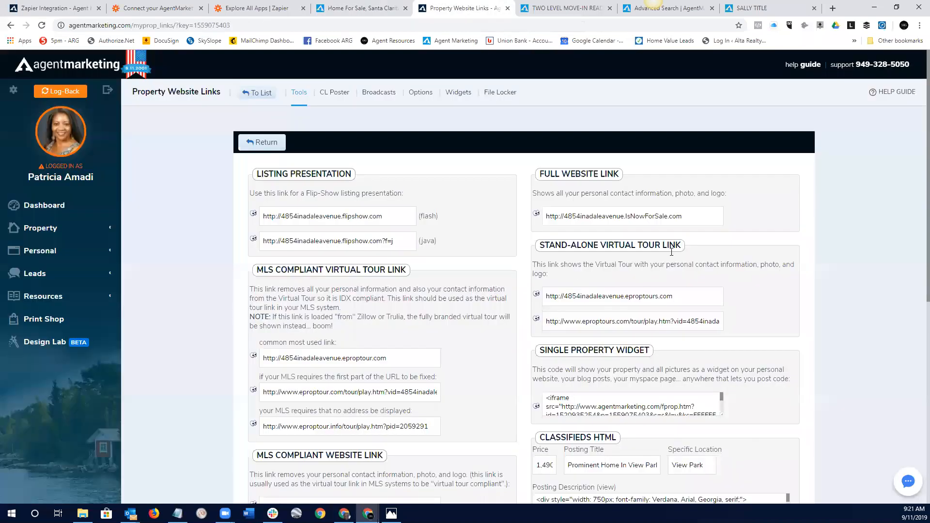
pyautogui.moveTo(686, 281)
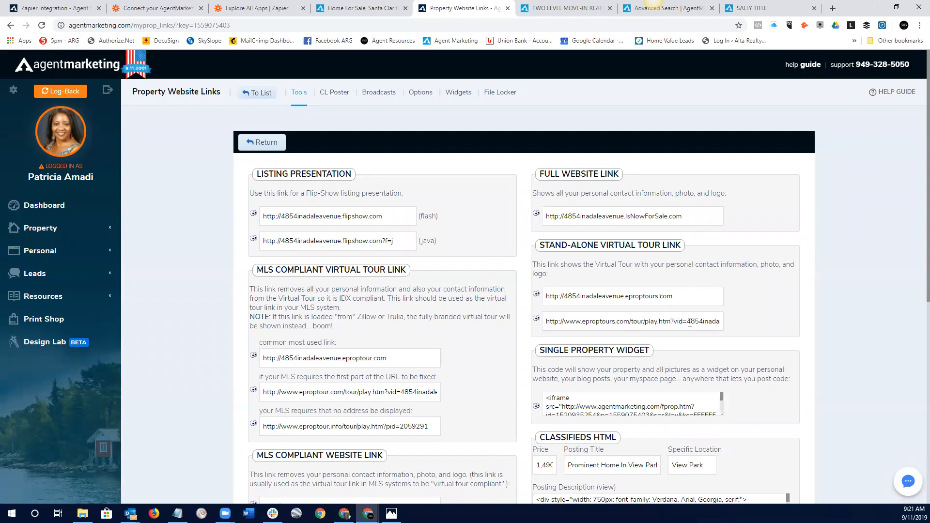
pyautogui.scroll(-3)
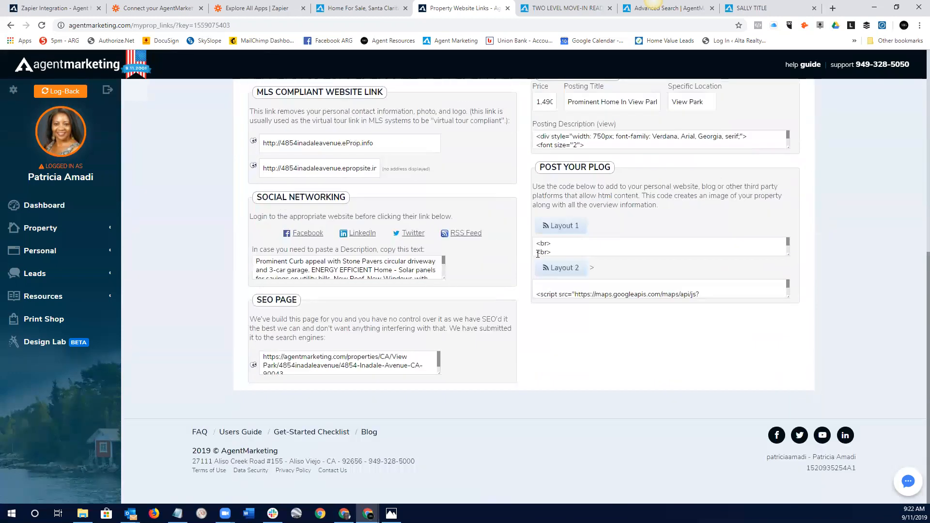
pyautogui.scroll(3)
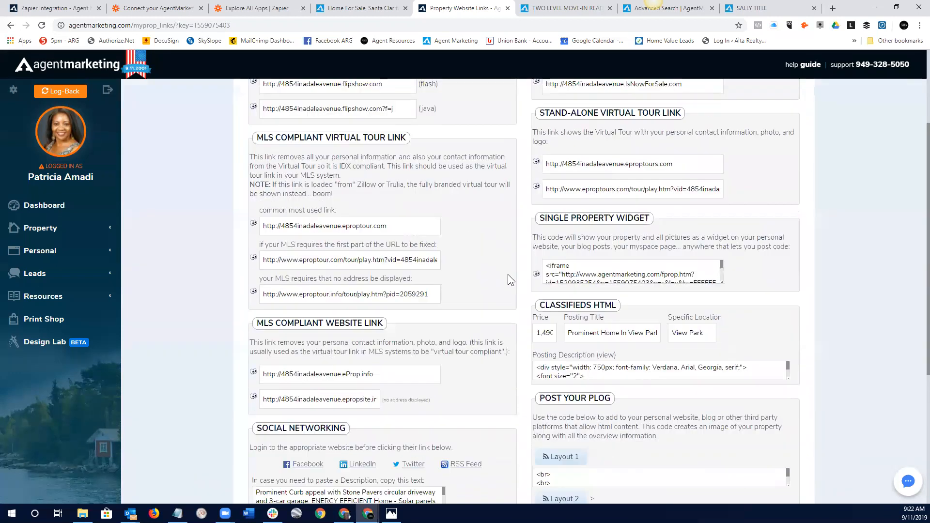
pyautogui.scroll(-3)
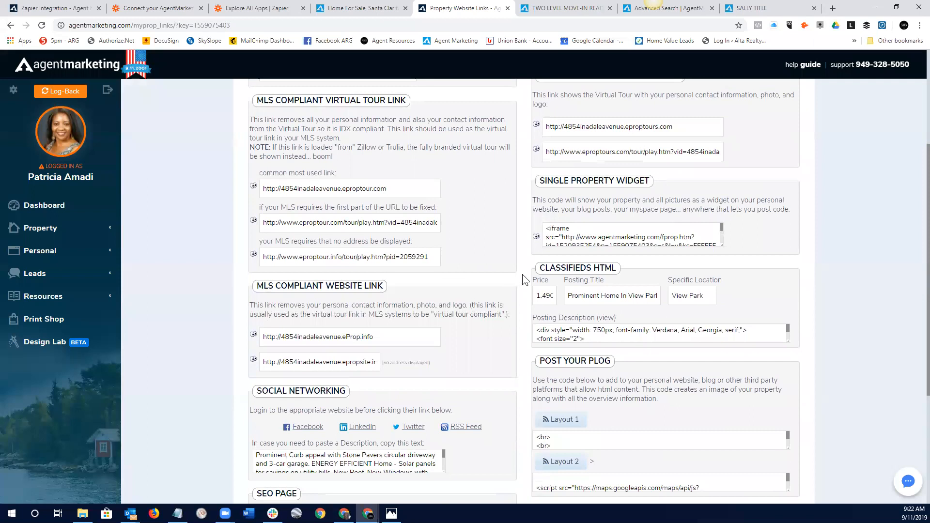
pyautogui.scroll(-3)
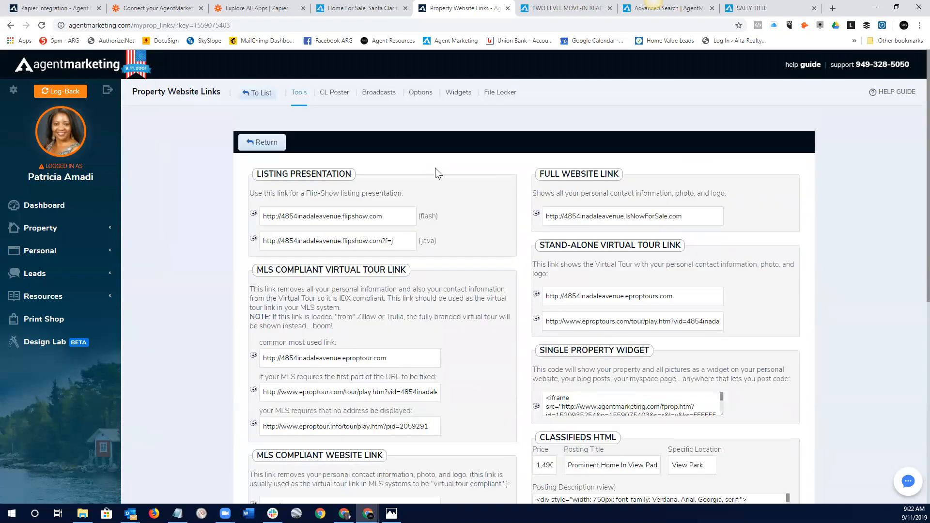
pyautogui.moveTo(427, 169)
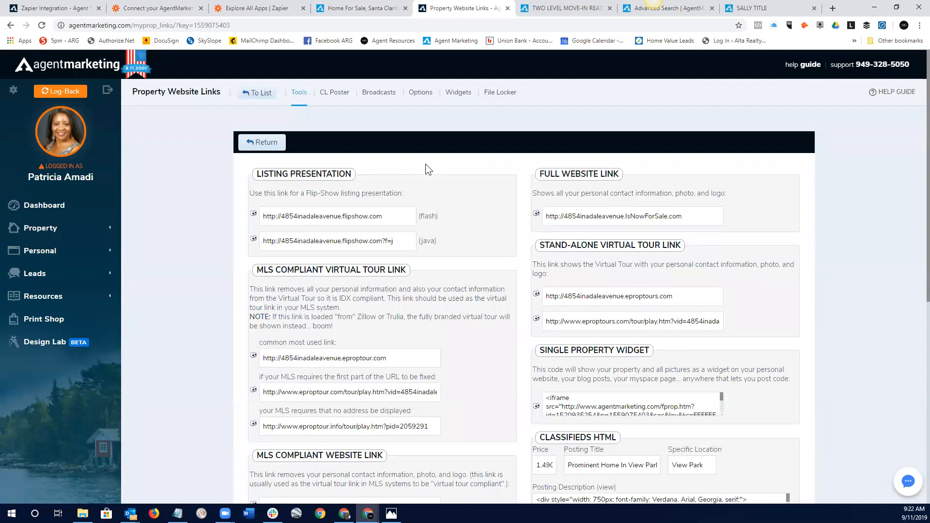
pyautogui.moveTo(779, 151)
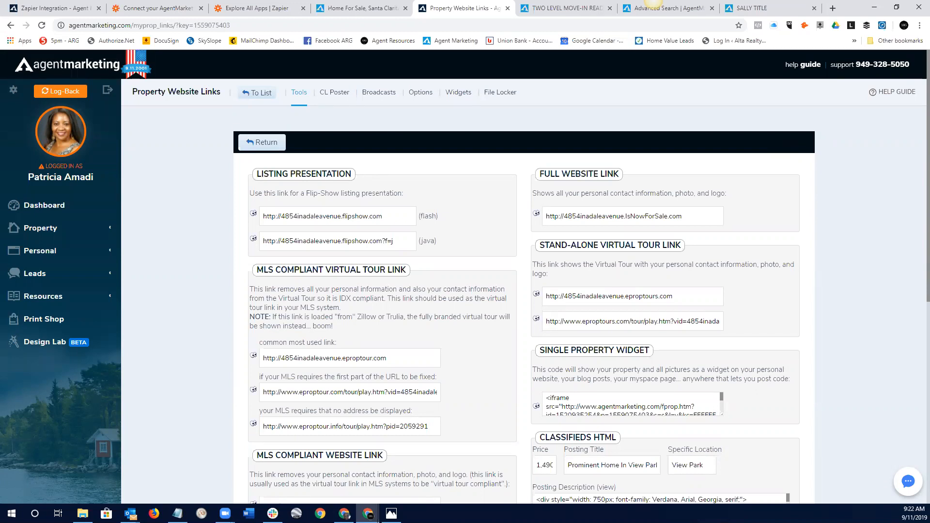
pyautogui.moveTo(825, 165)
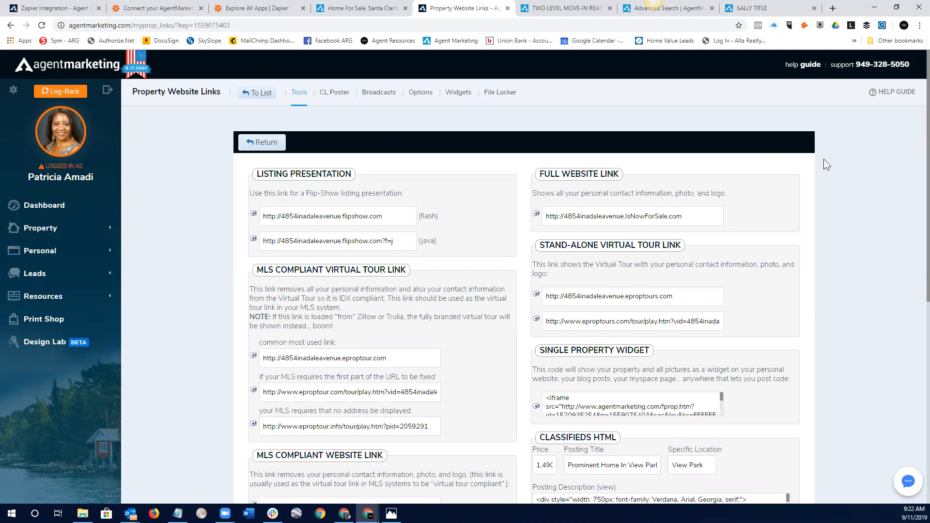
pyautogui.moveTo(808, 126)
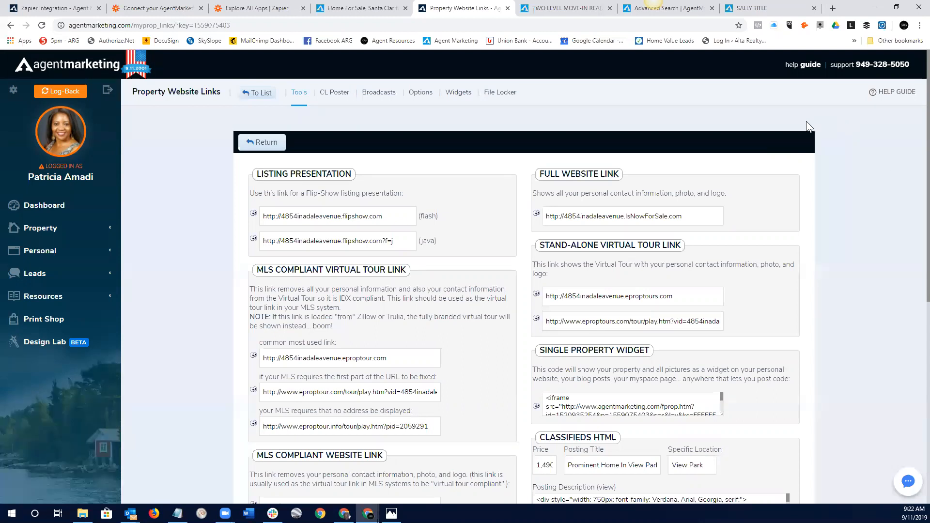
pyautogui.moveTo(804, 128)
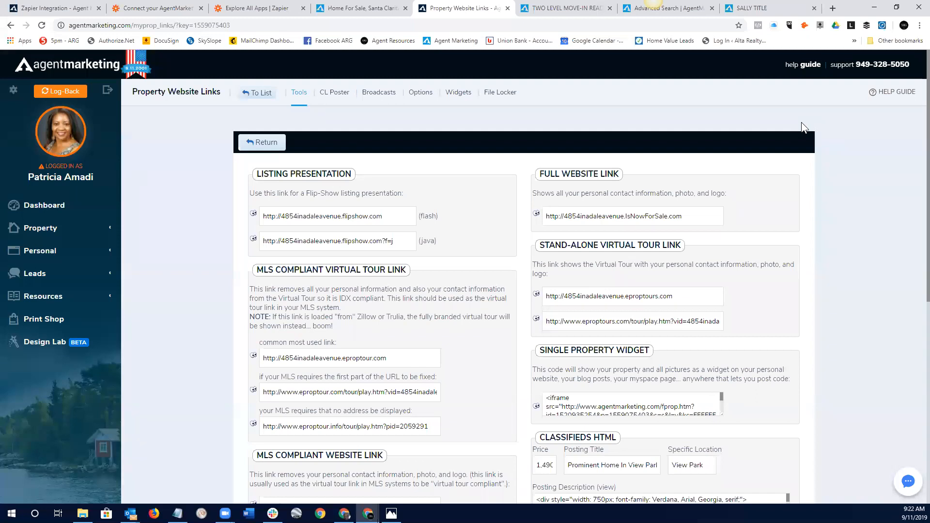
pyautogui.moveTo(336, 168)
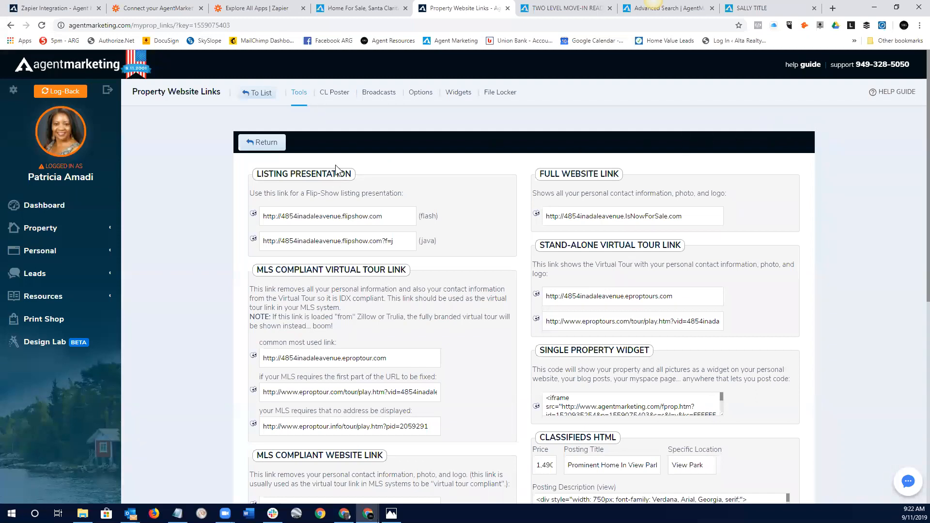
pyautogui.moveTo(290, 141)
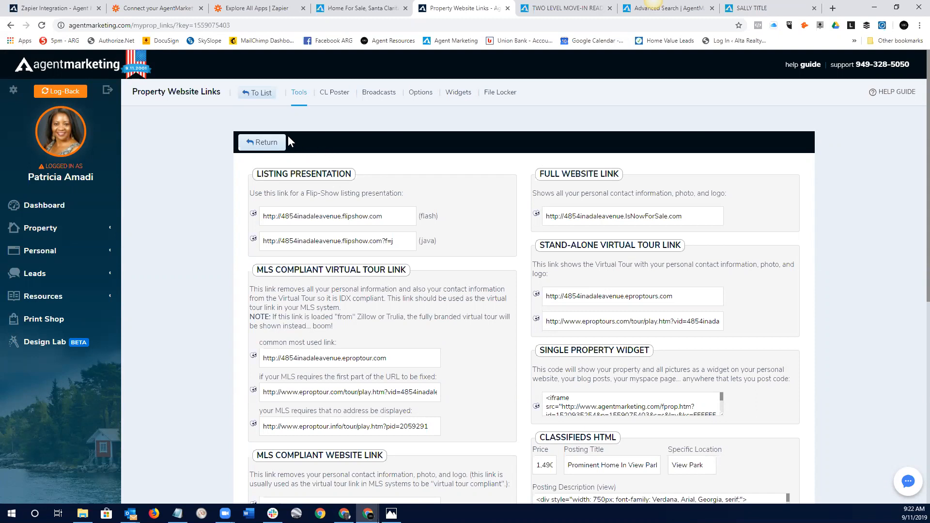
pyautogui.moveTo(60, 299)
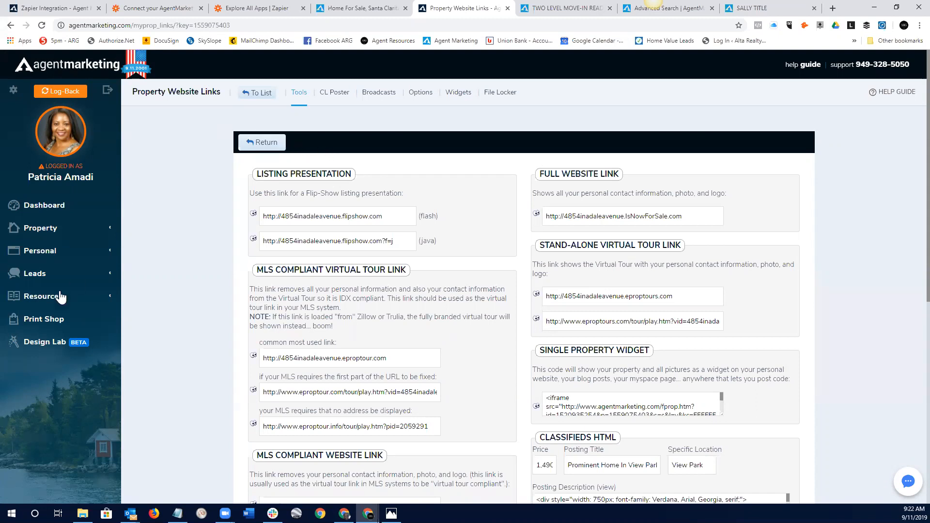
# - Show the Leads Manager Clients page listing the account's 8 leads
pyautogui.click(35, 273)
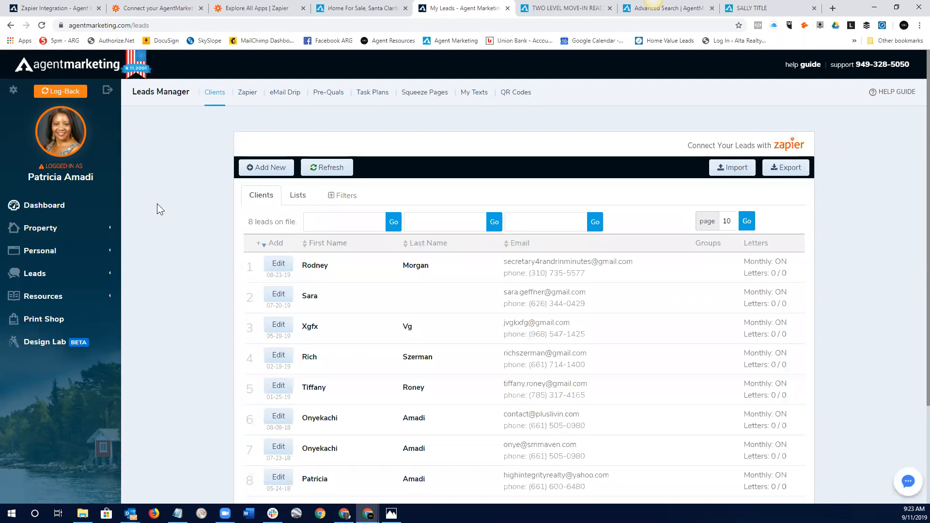
pyautogui.moveTo(153, 256)
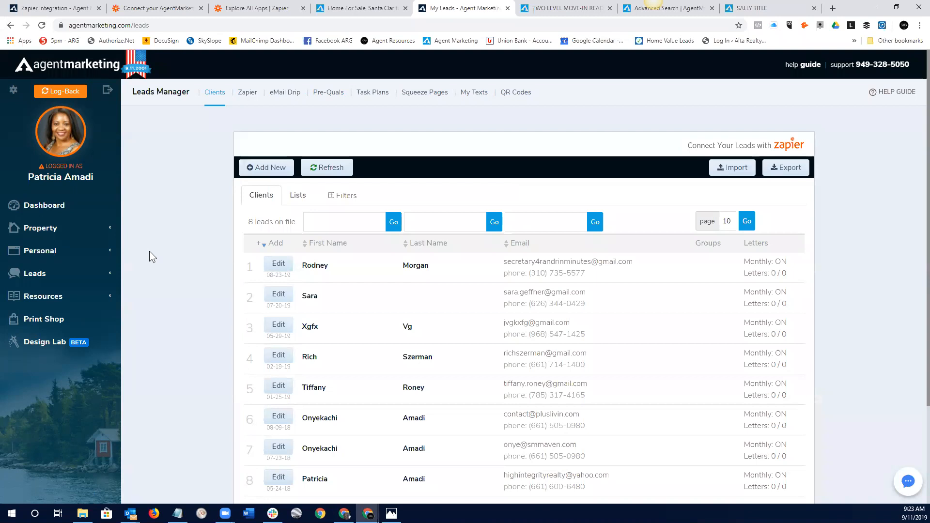
pyautogui.scroll(-3)
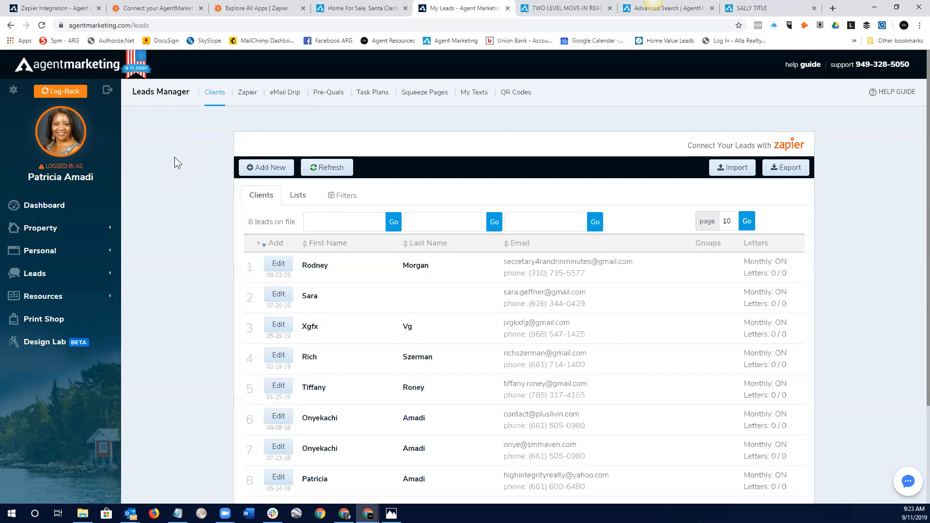
pyautogui.moveTo(157, 290)
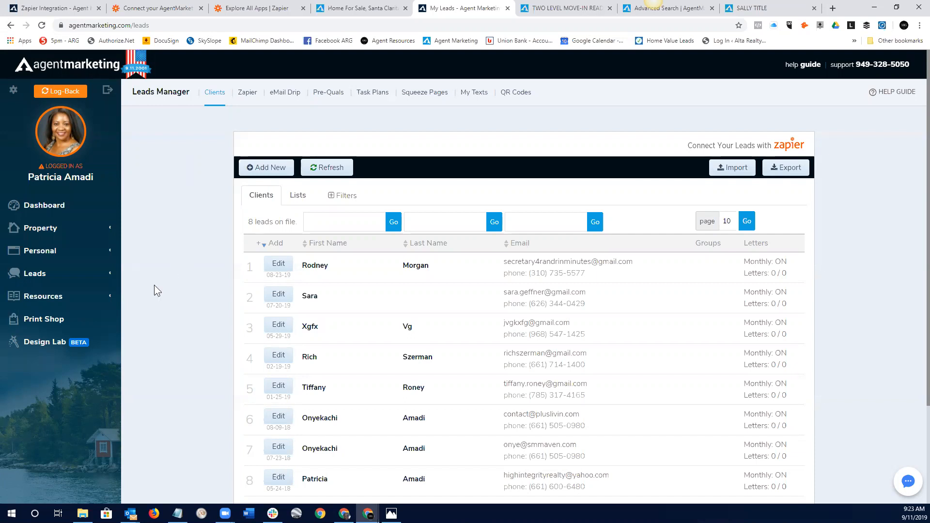
pyautogui.moveTo(821, 209)
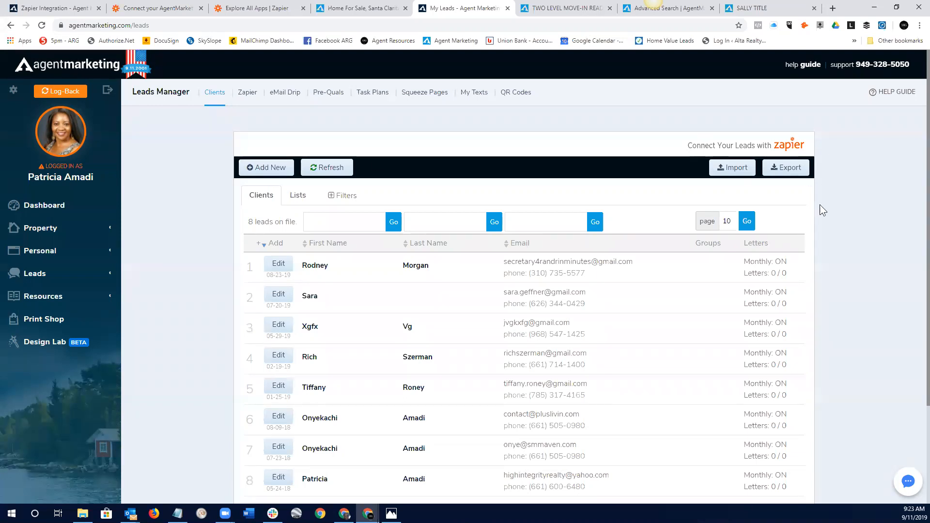
pyautogui.moveTo(768, 203)
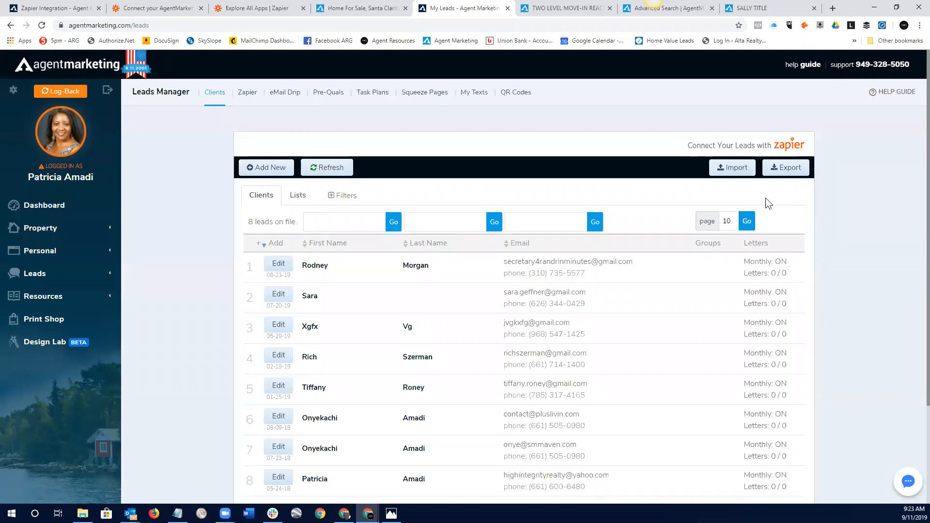